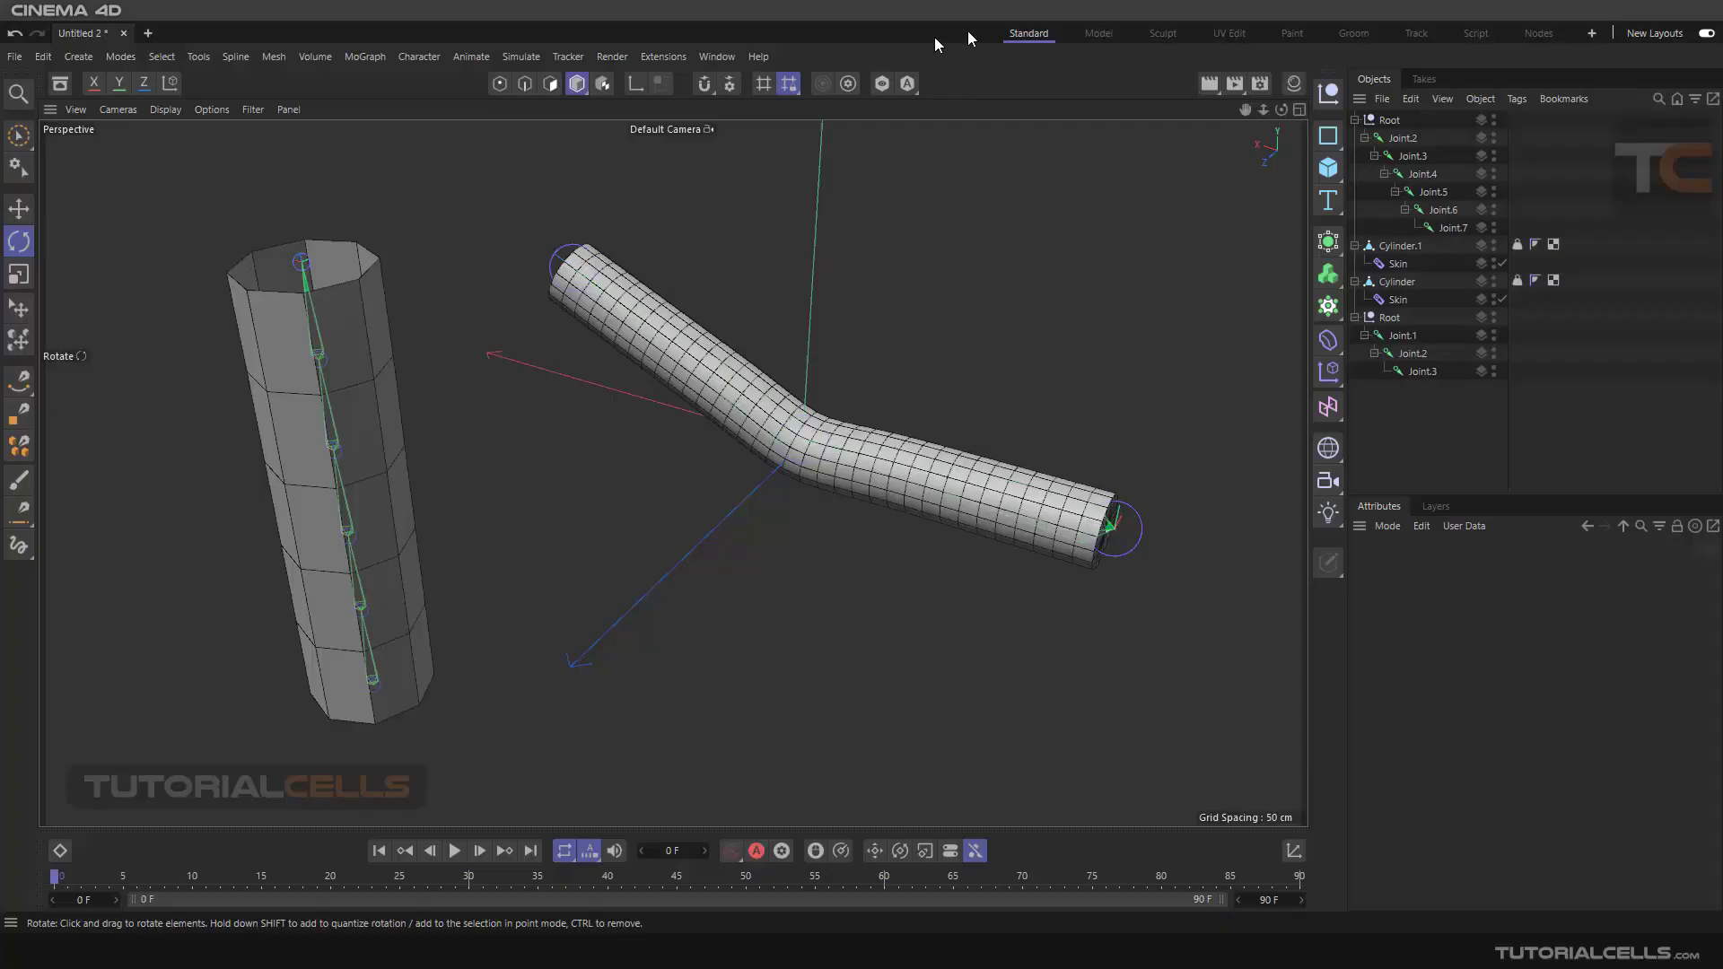
Step: Browse the deformer palette and dismiss it without adding anything
left_click(1328, 341)
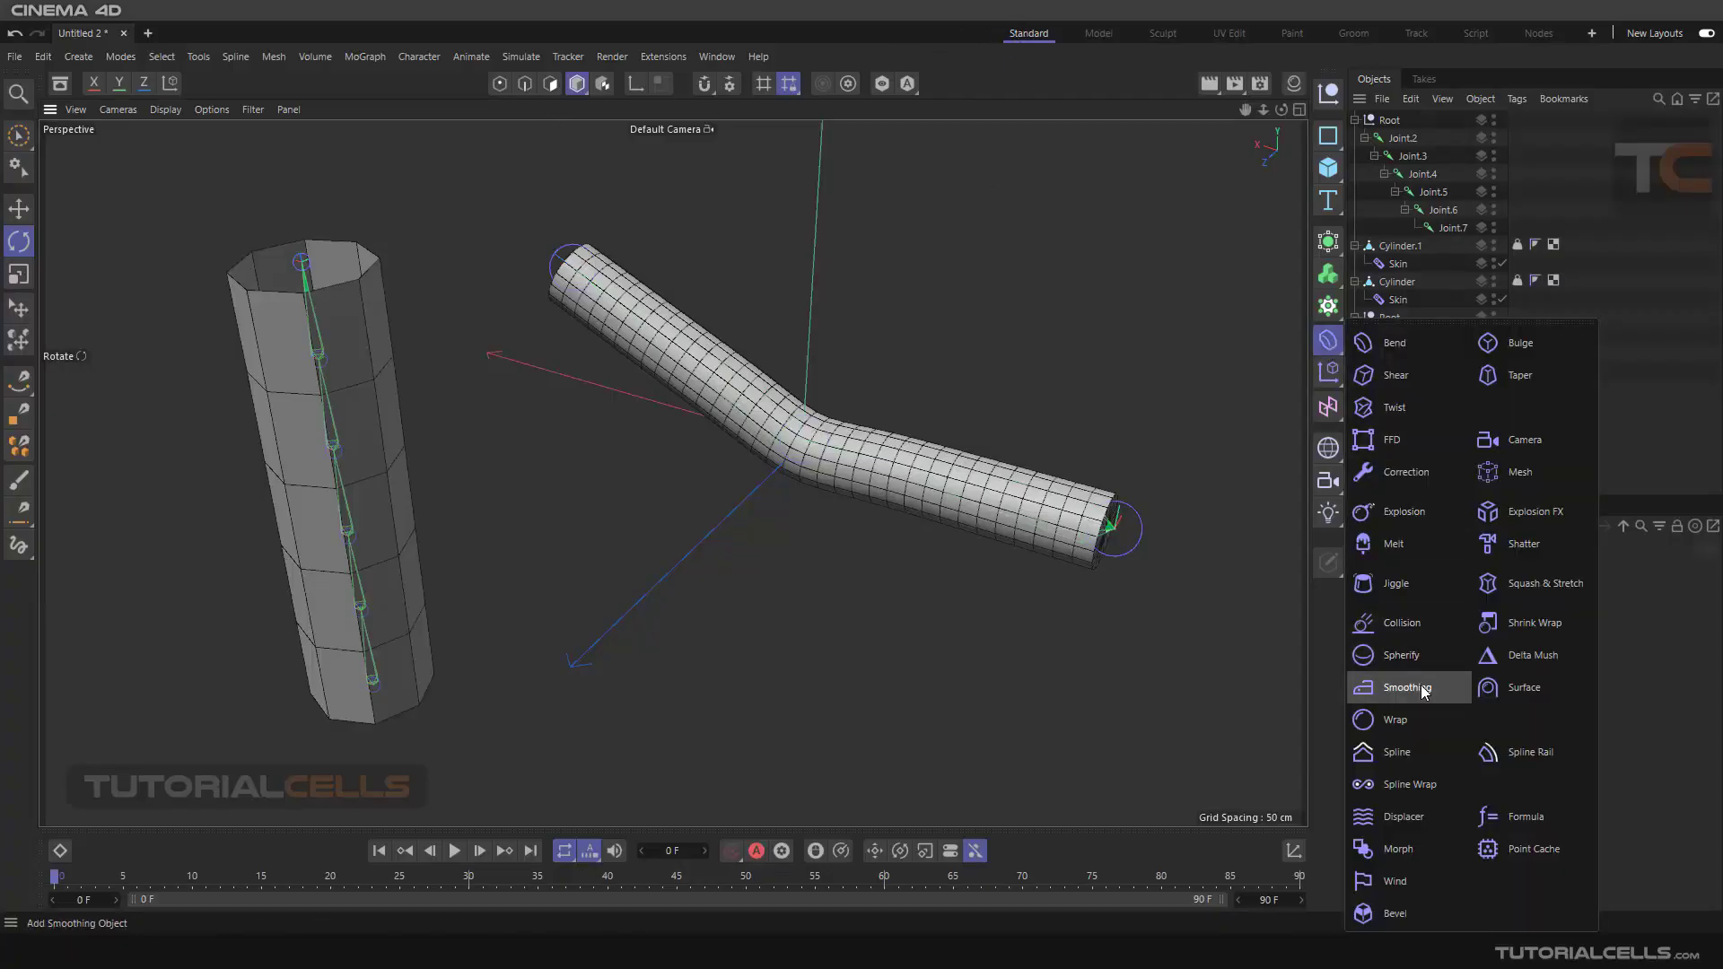
mouse_move(802, 414)
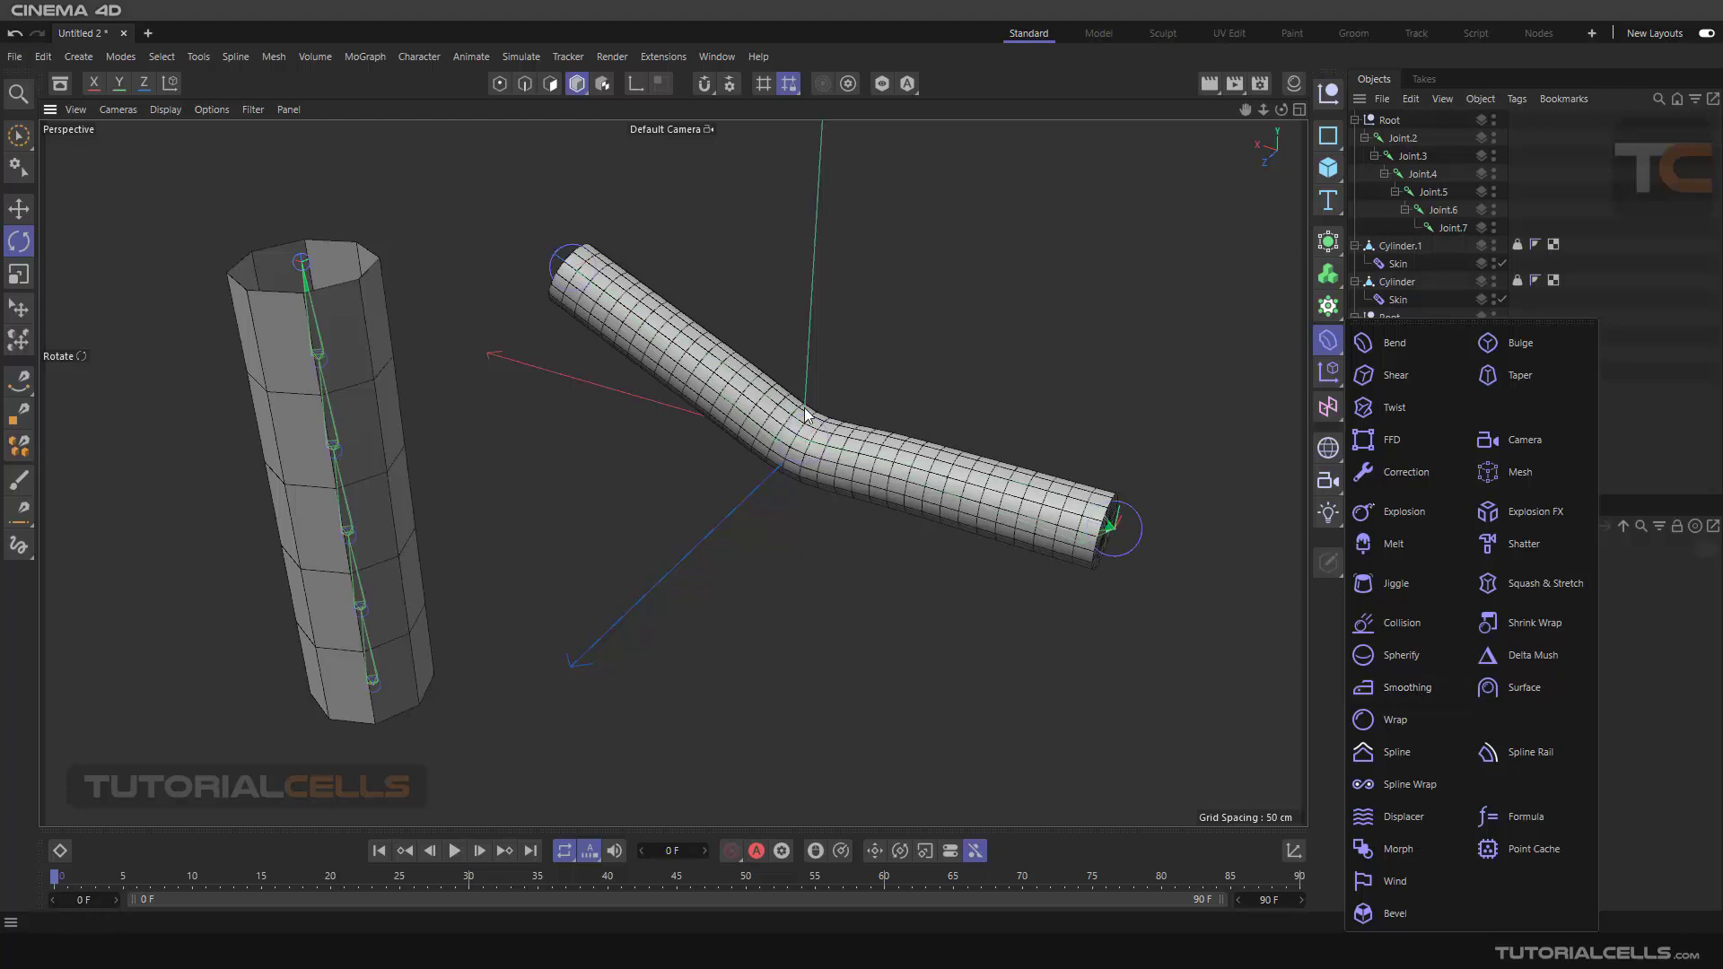
mouse_move(826, 418)
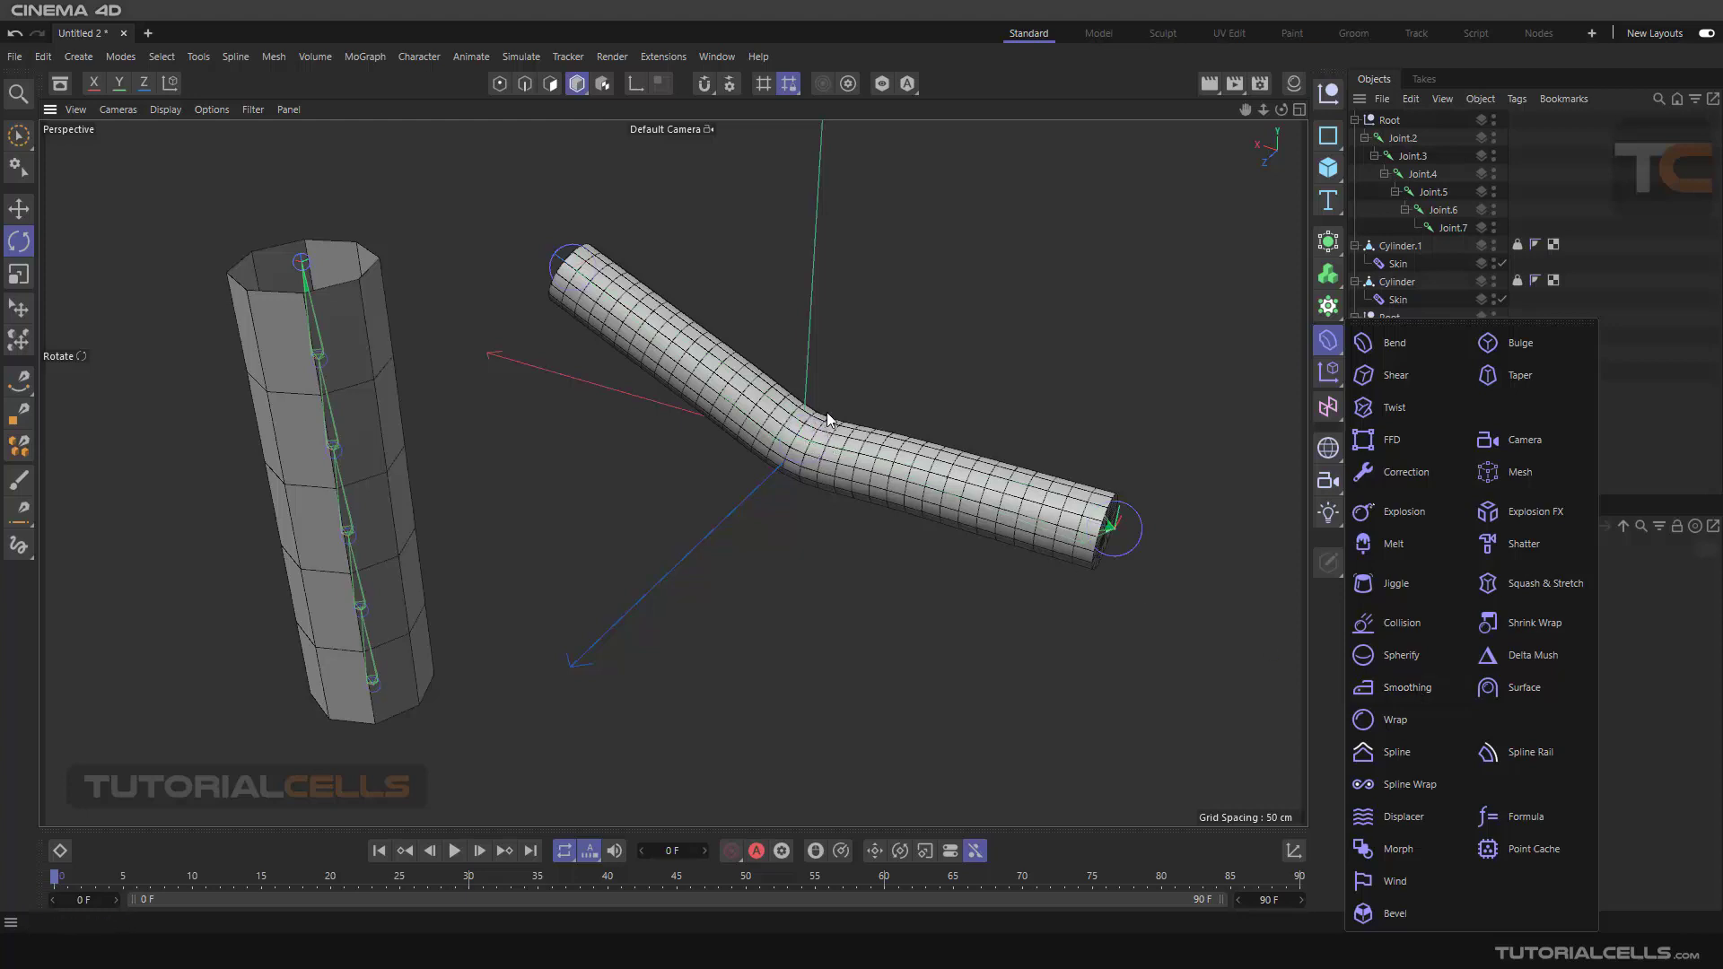
mouse_move(1524, 687)
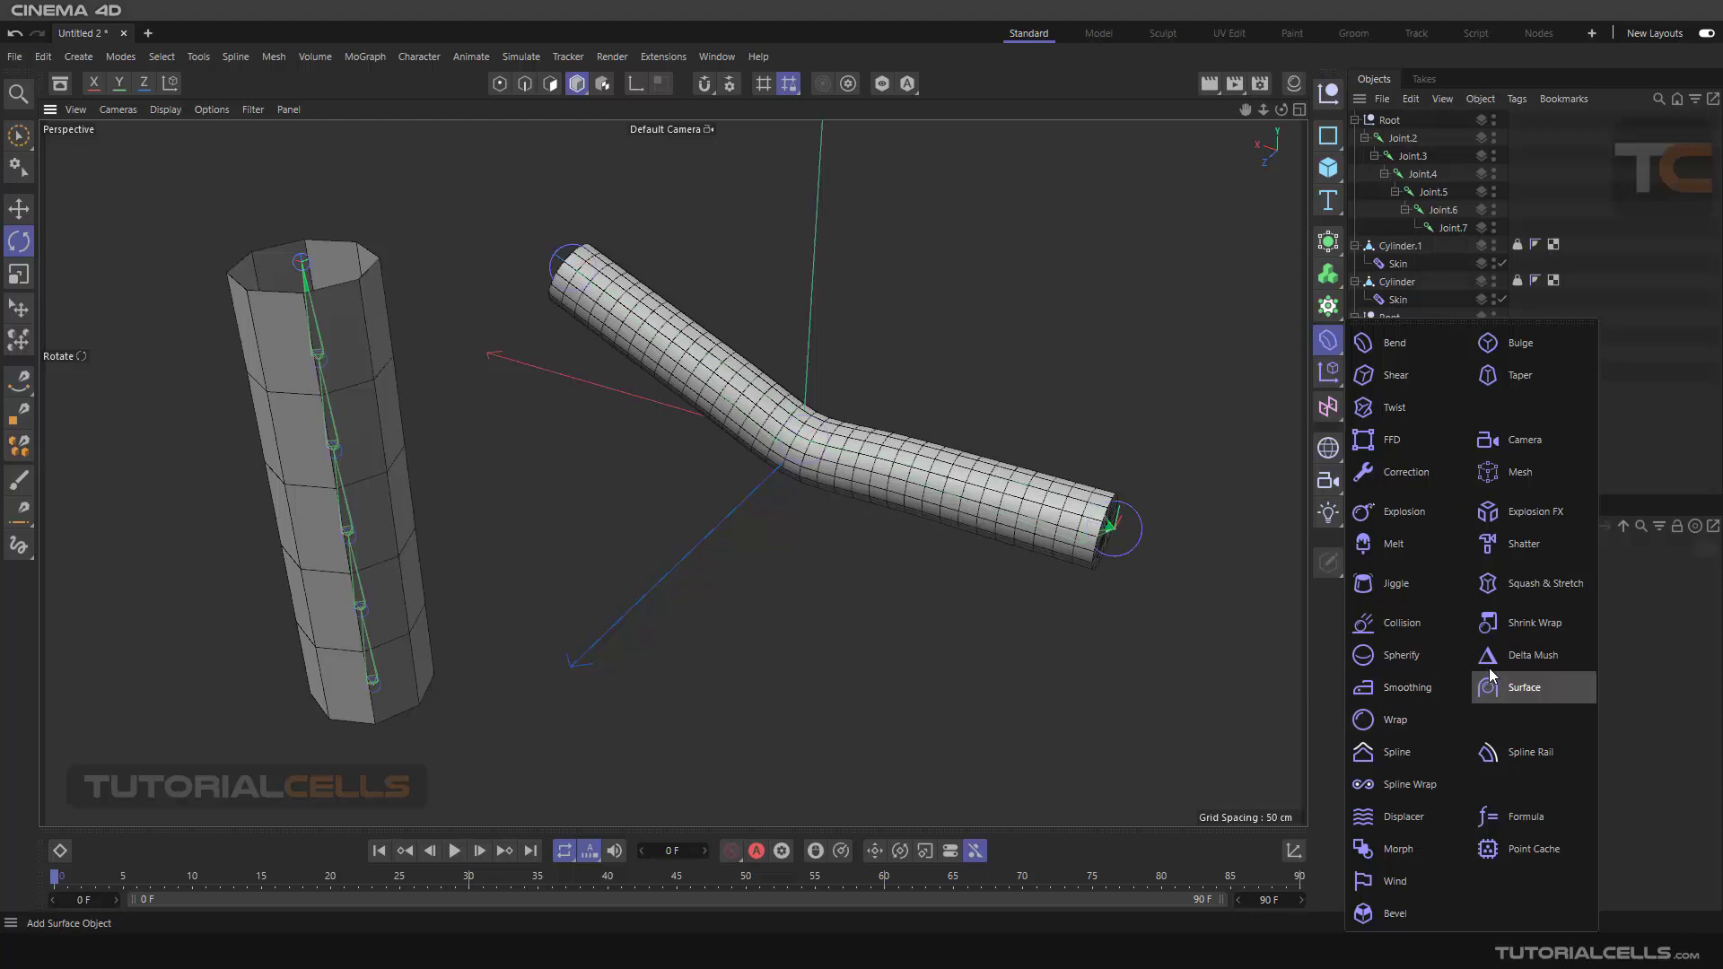
mouse_move(1531, 655)
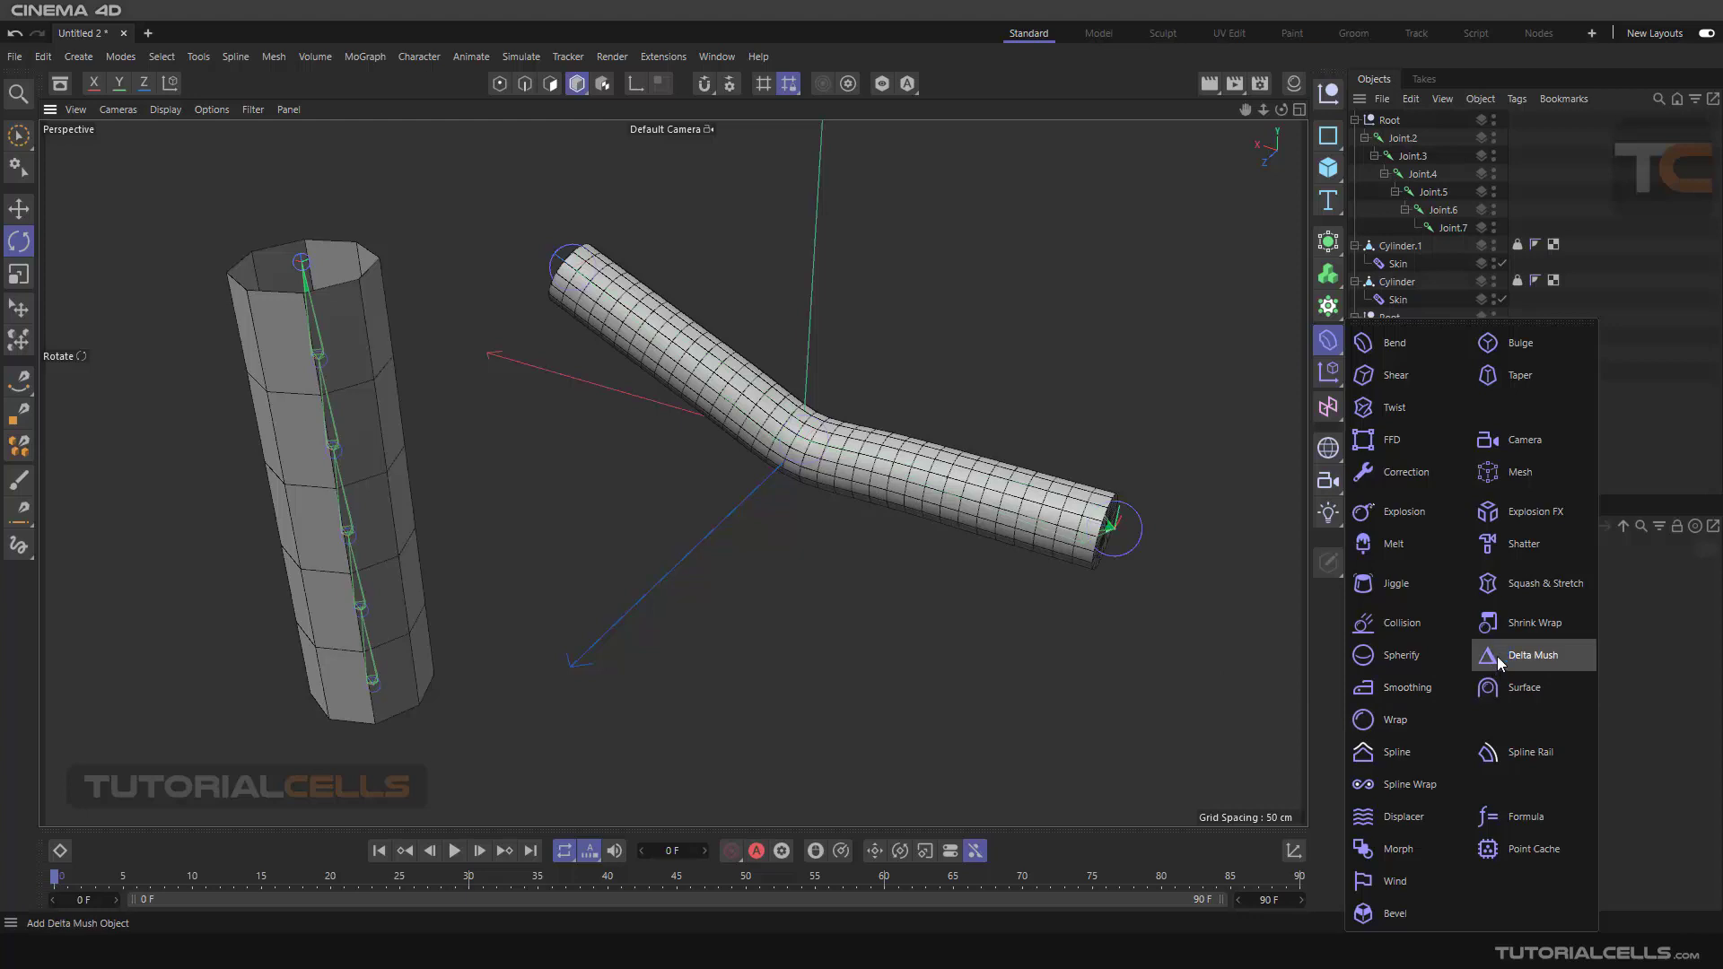
mouse_move(1531, 623)
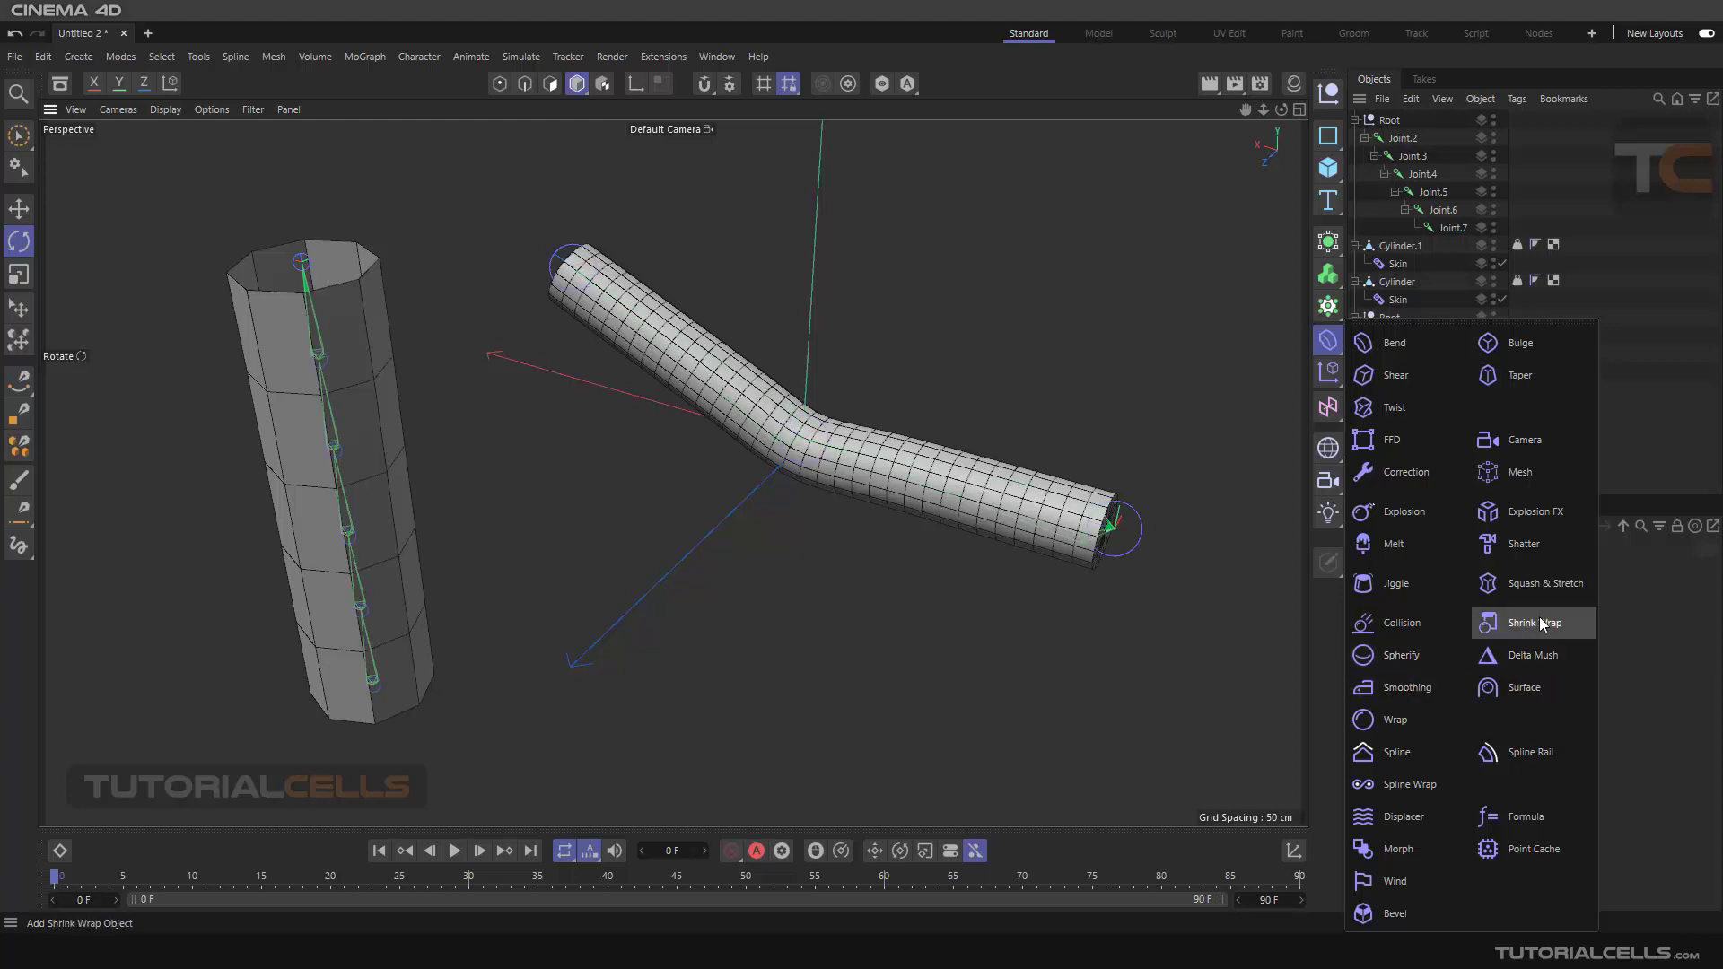
left_click(1528, 623)
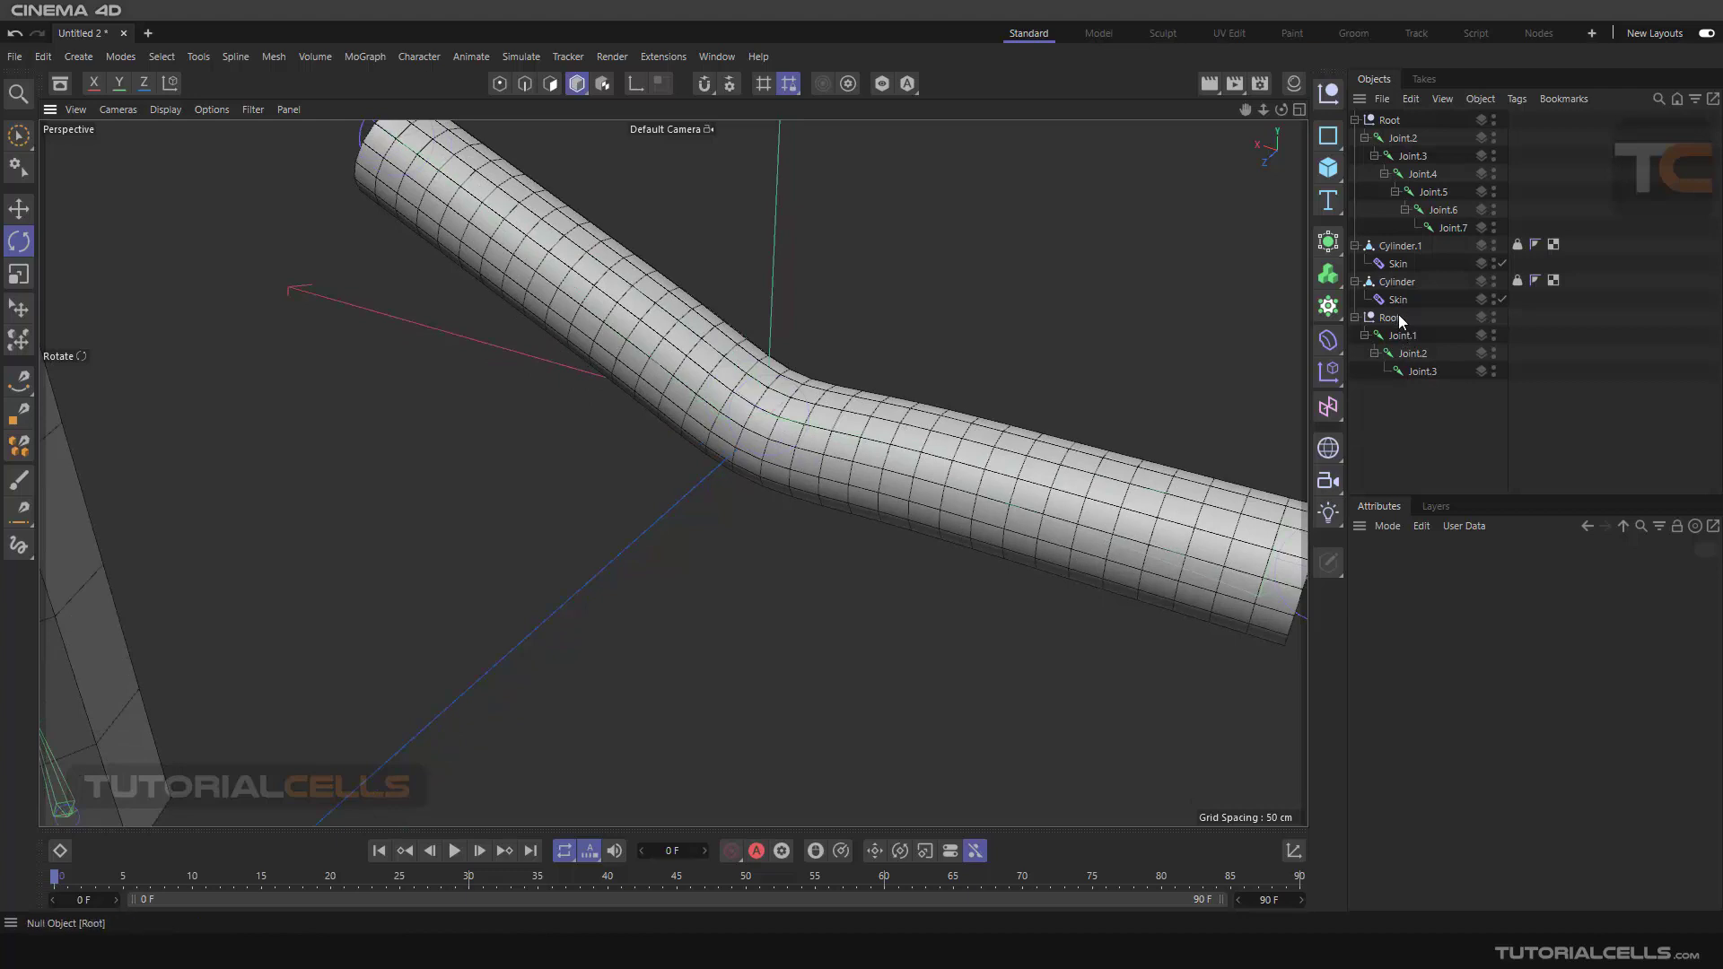
Step: Rotate Joint.2 so the bent tube folds into a near right-angle bend
left_click(1412, 353)
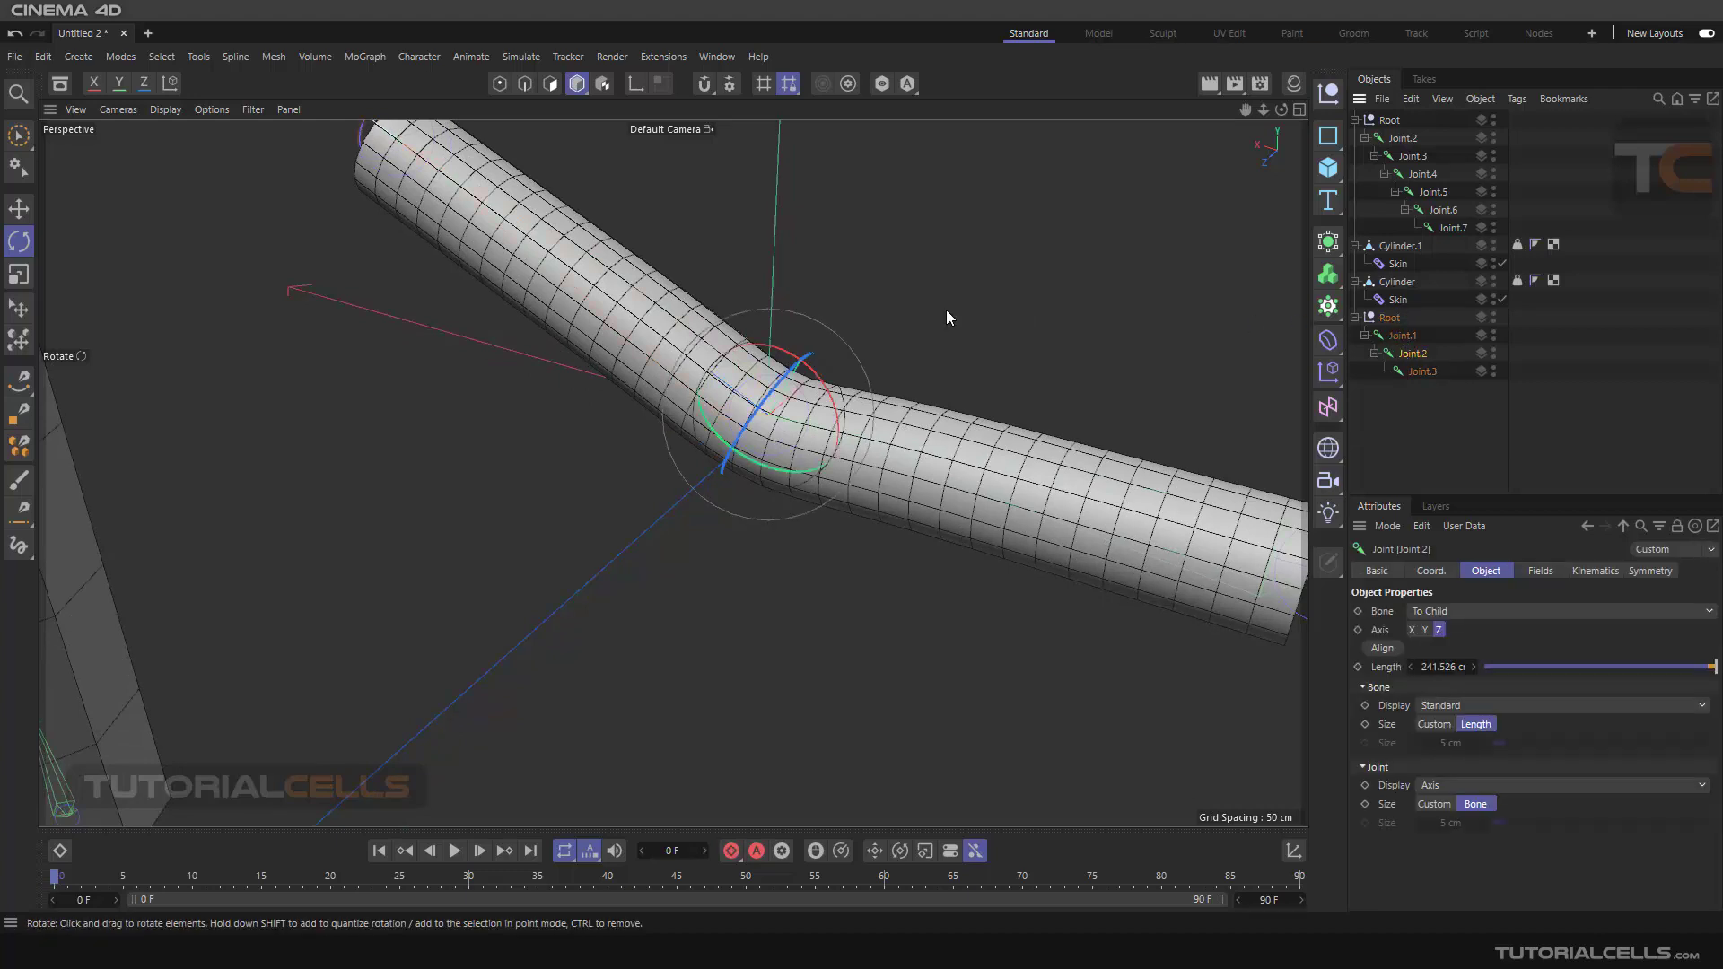
left_click_drag(791, 362, 819, 373)
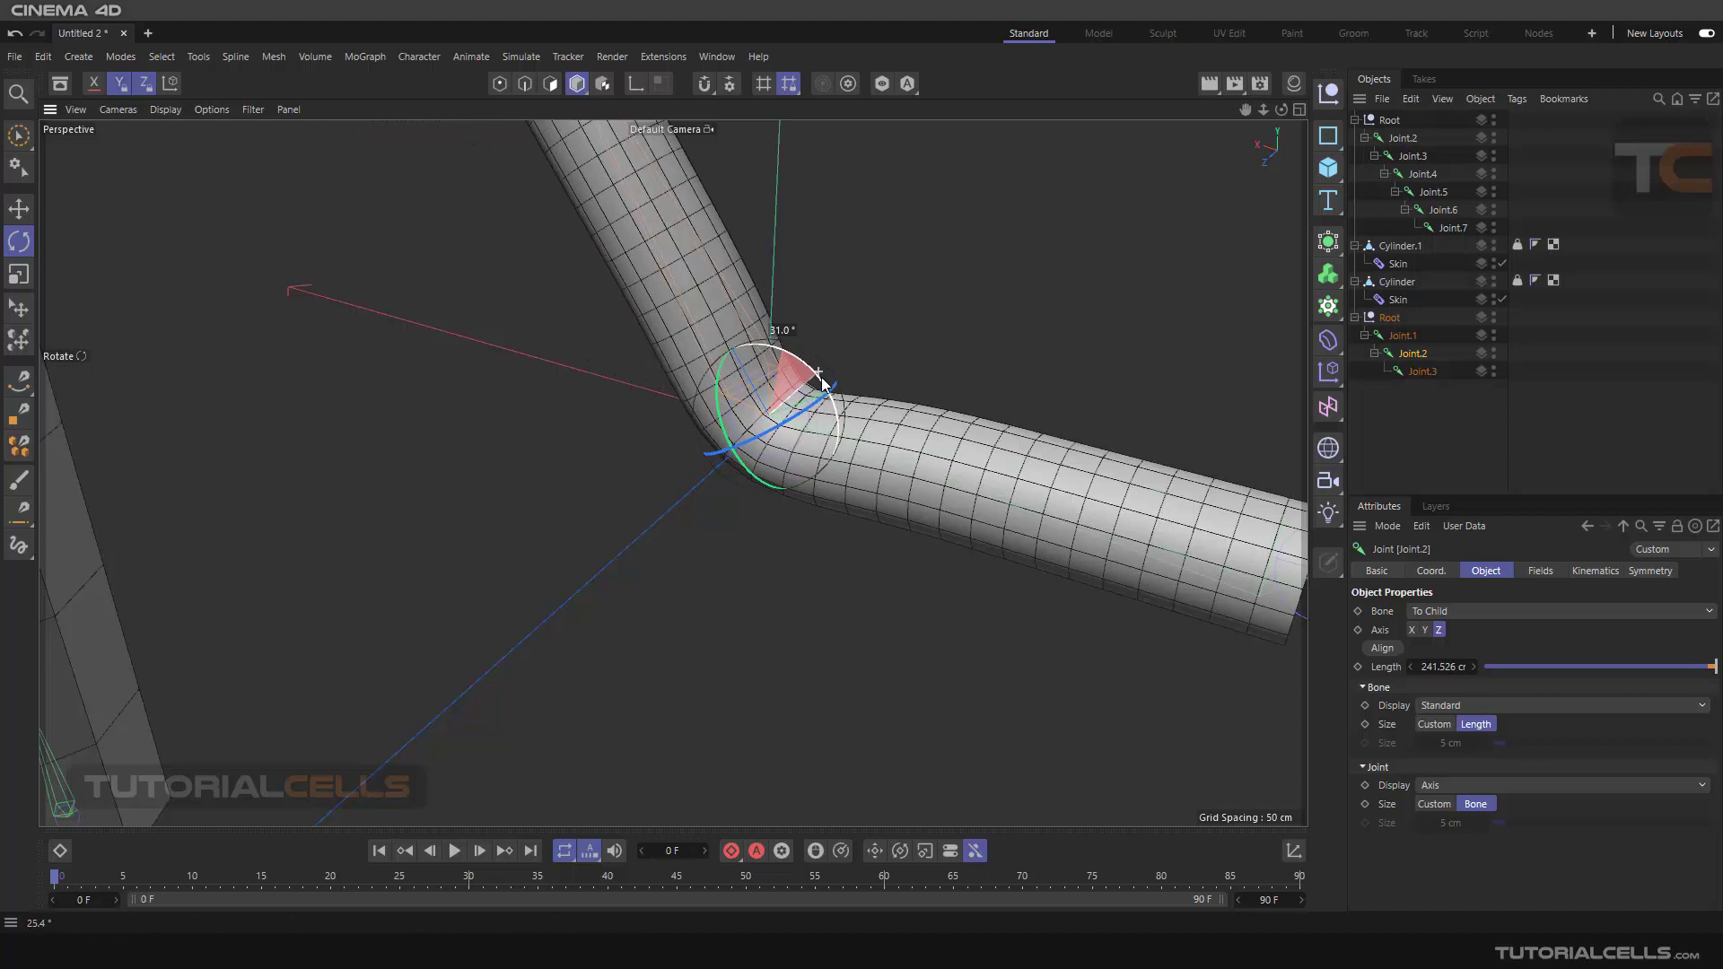
left_click_drag(819, 379, 775, 450)
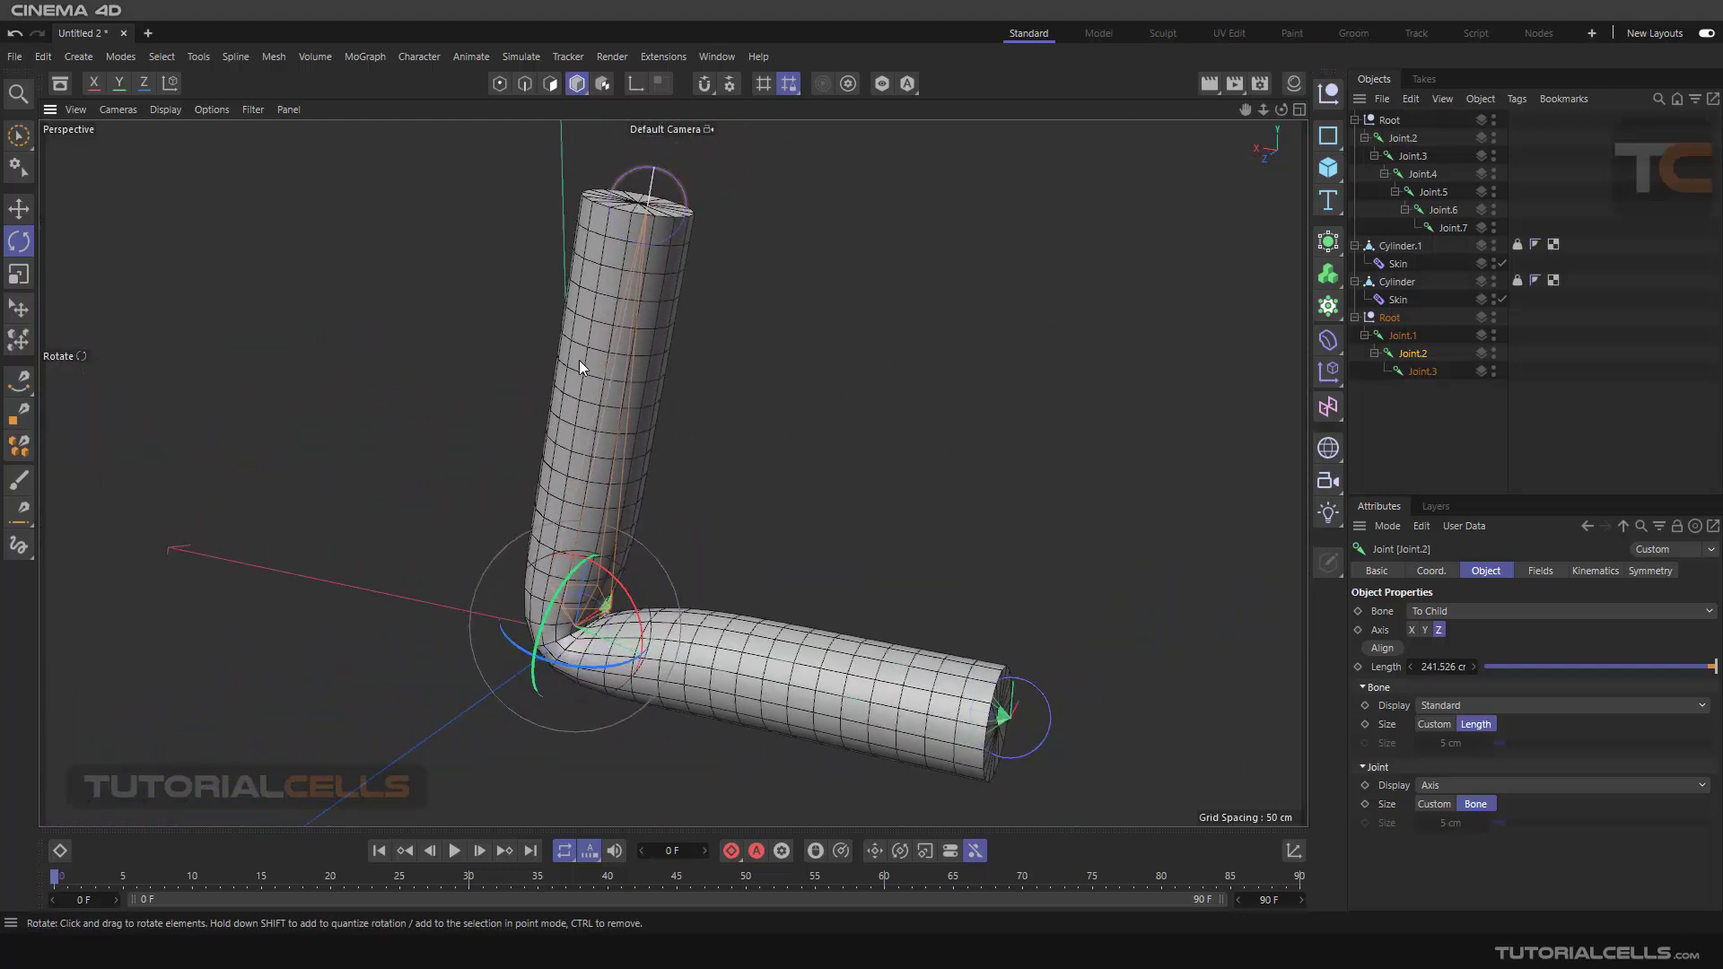
mouse_move(907, 682)
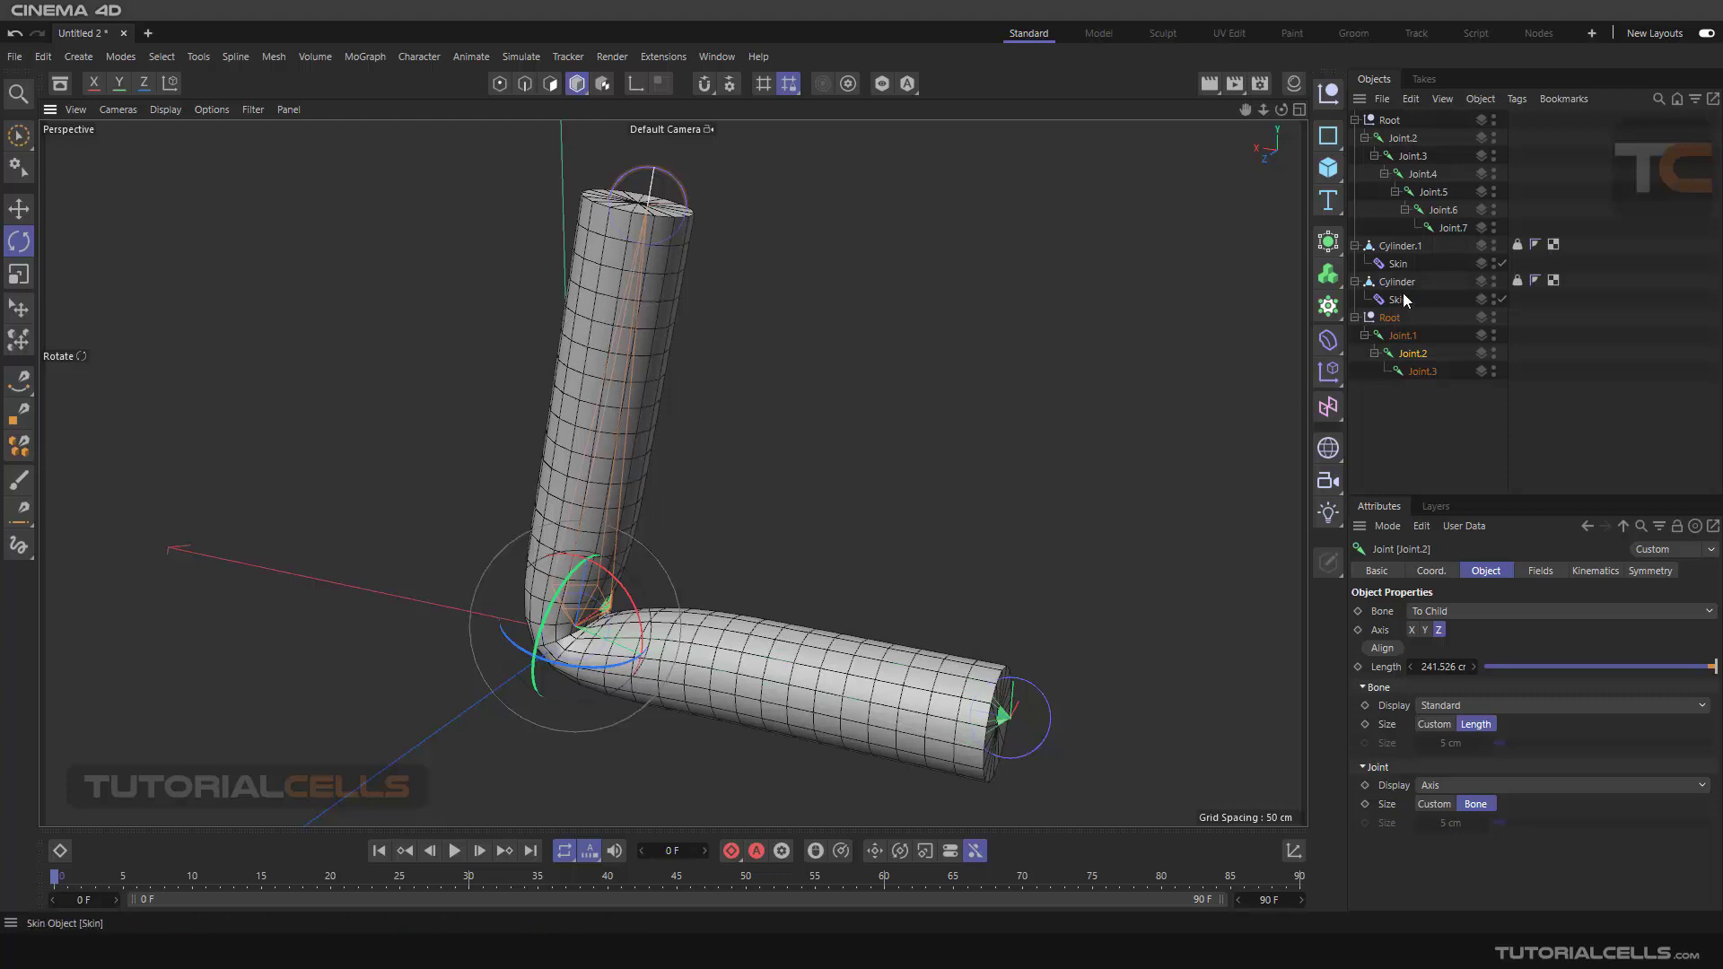
Step: Add a Delta Mush deformer to the bent Cylinder from the deformer palette
left_click(1396, 282)
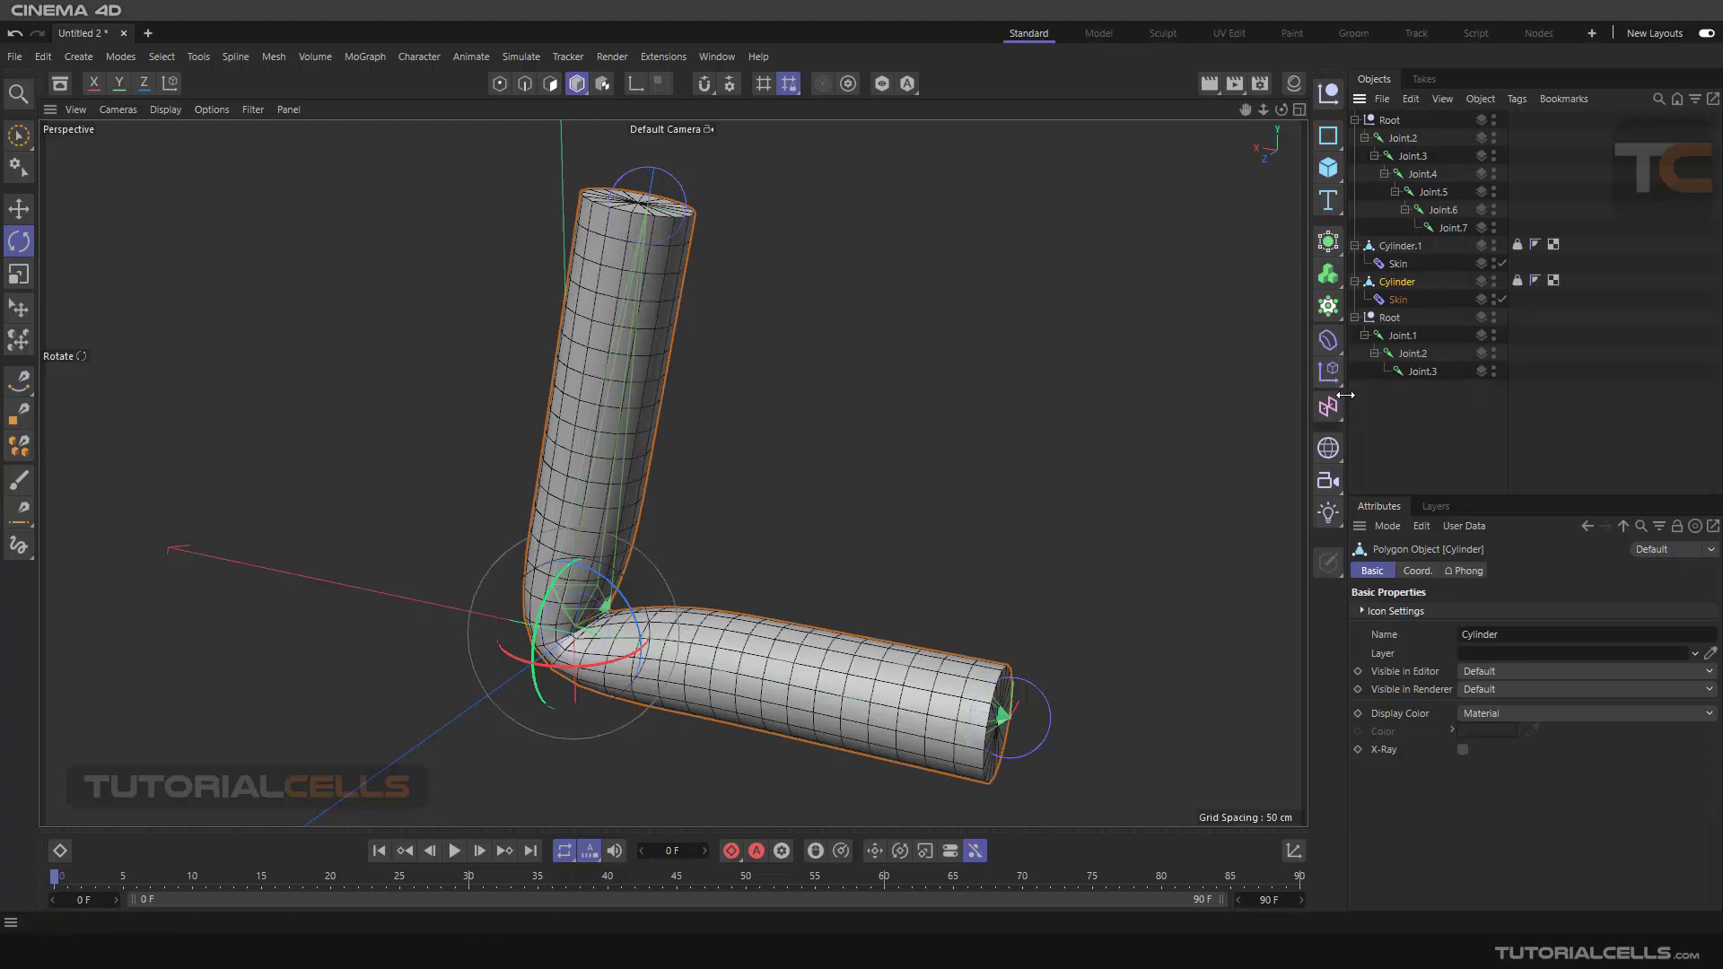
left_click(1328, 341)
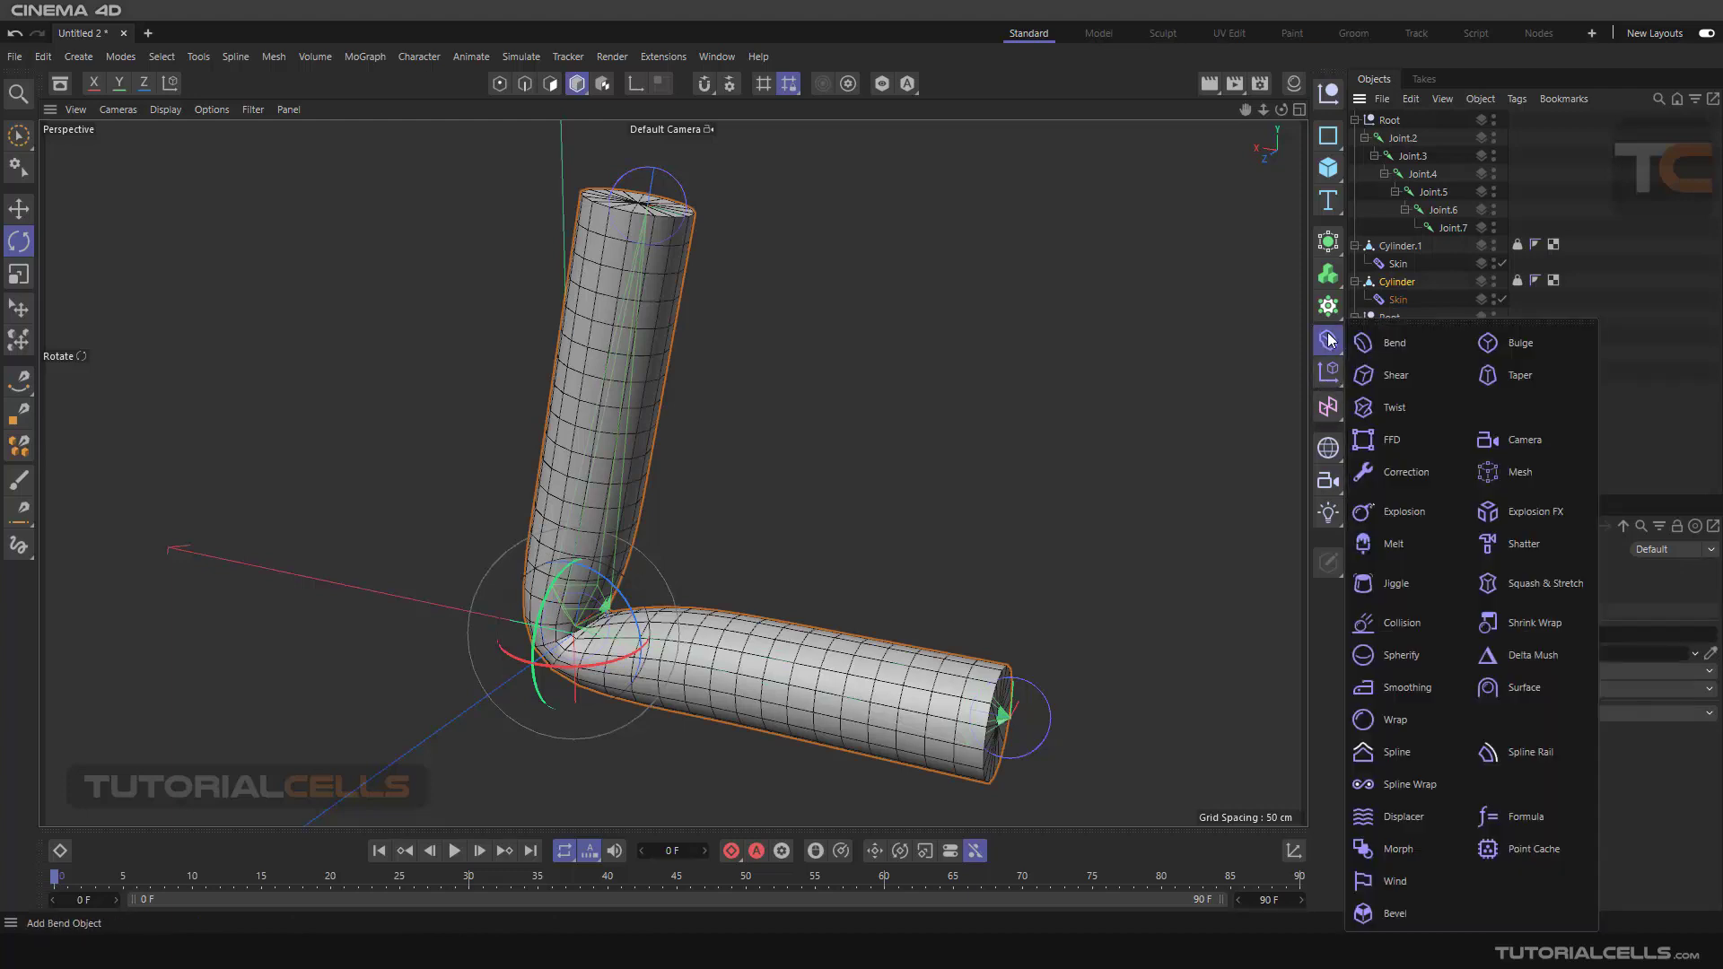
mouse_move(1531, 655)
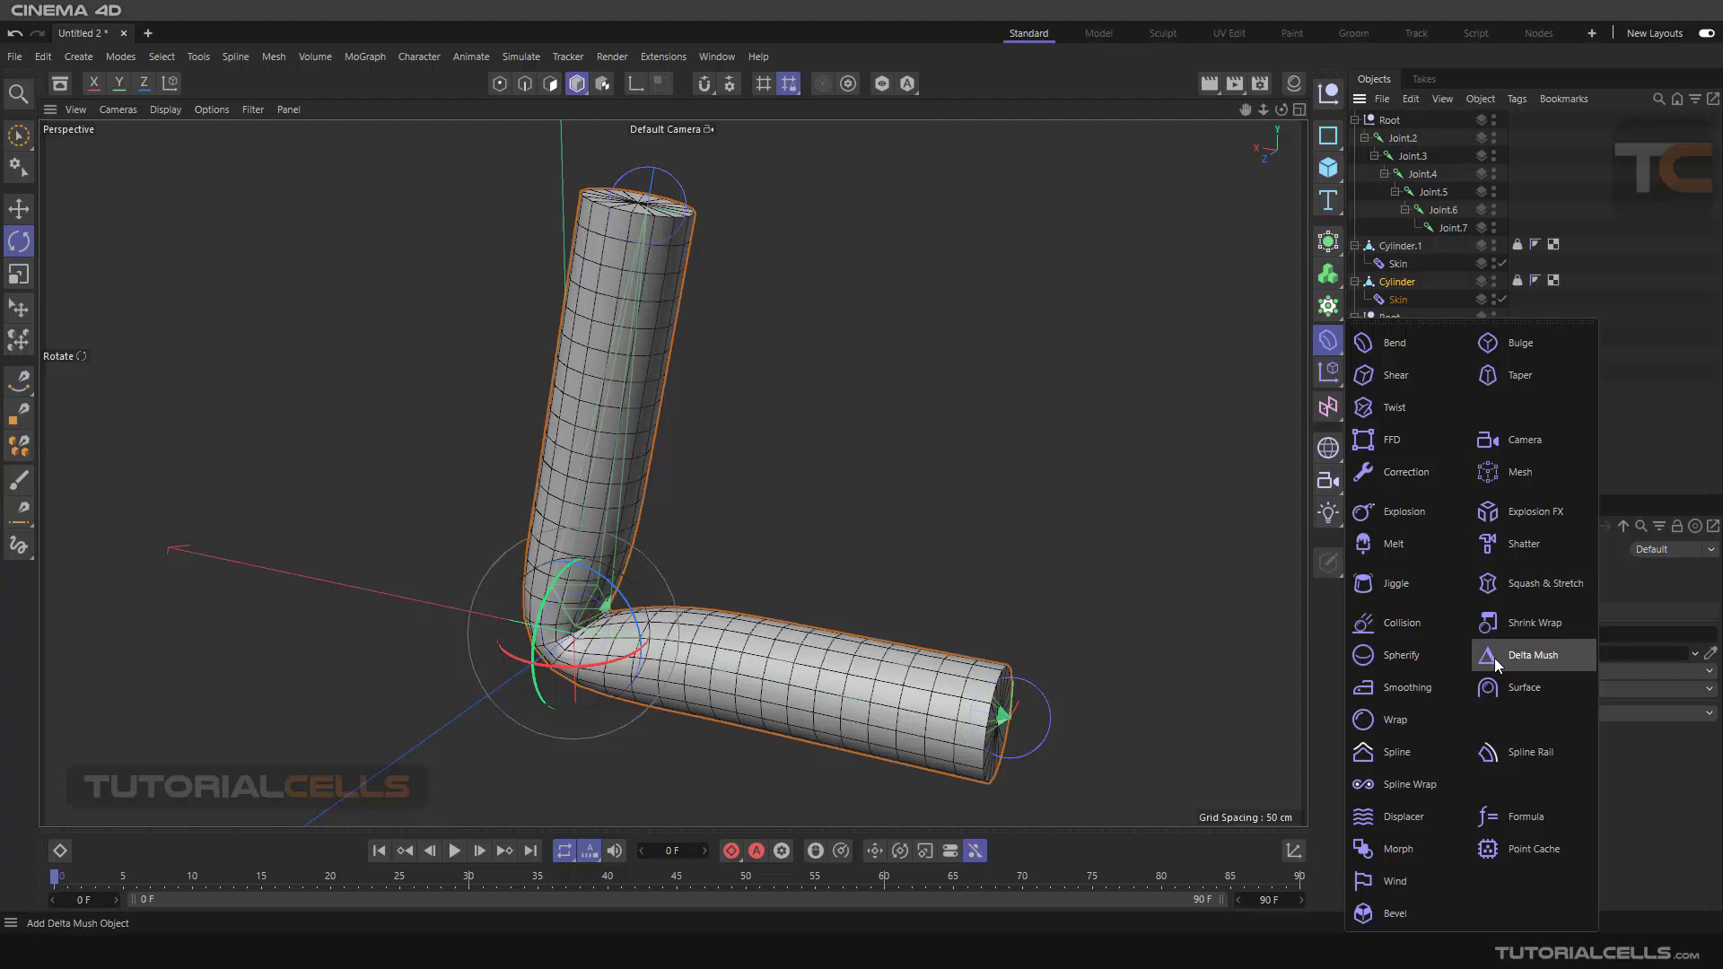
mouse_move(1497, 662)
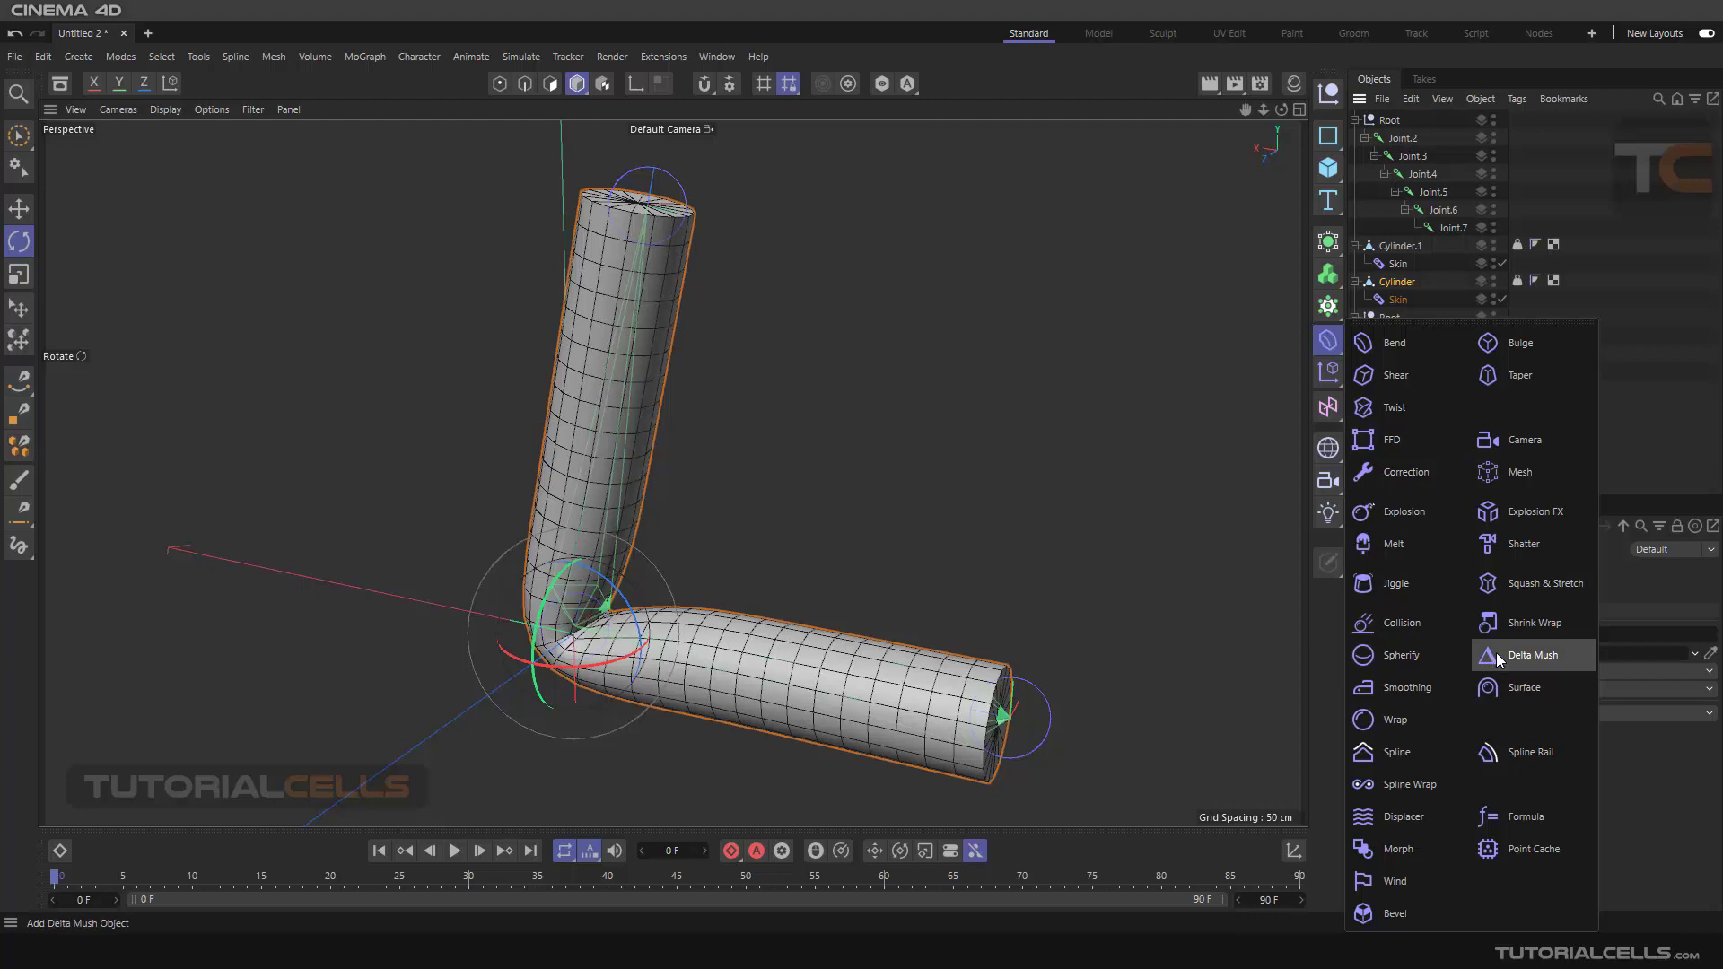
left_click(1531, 654)
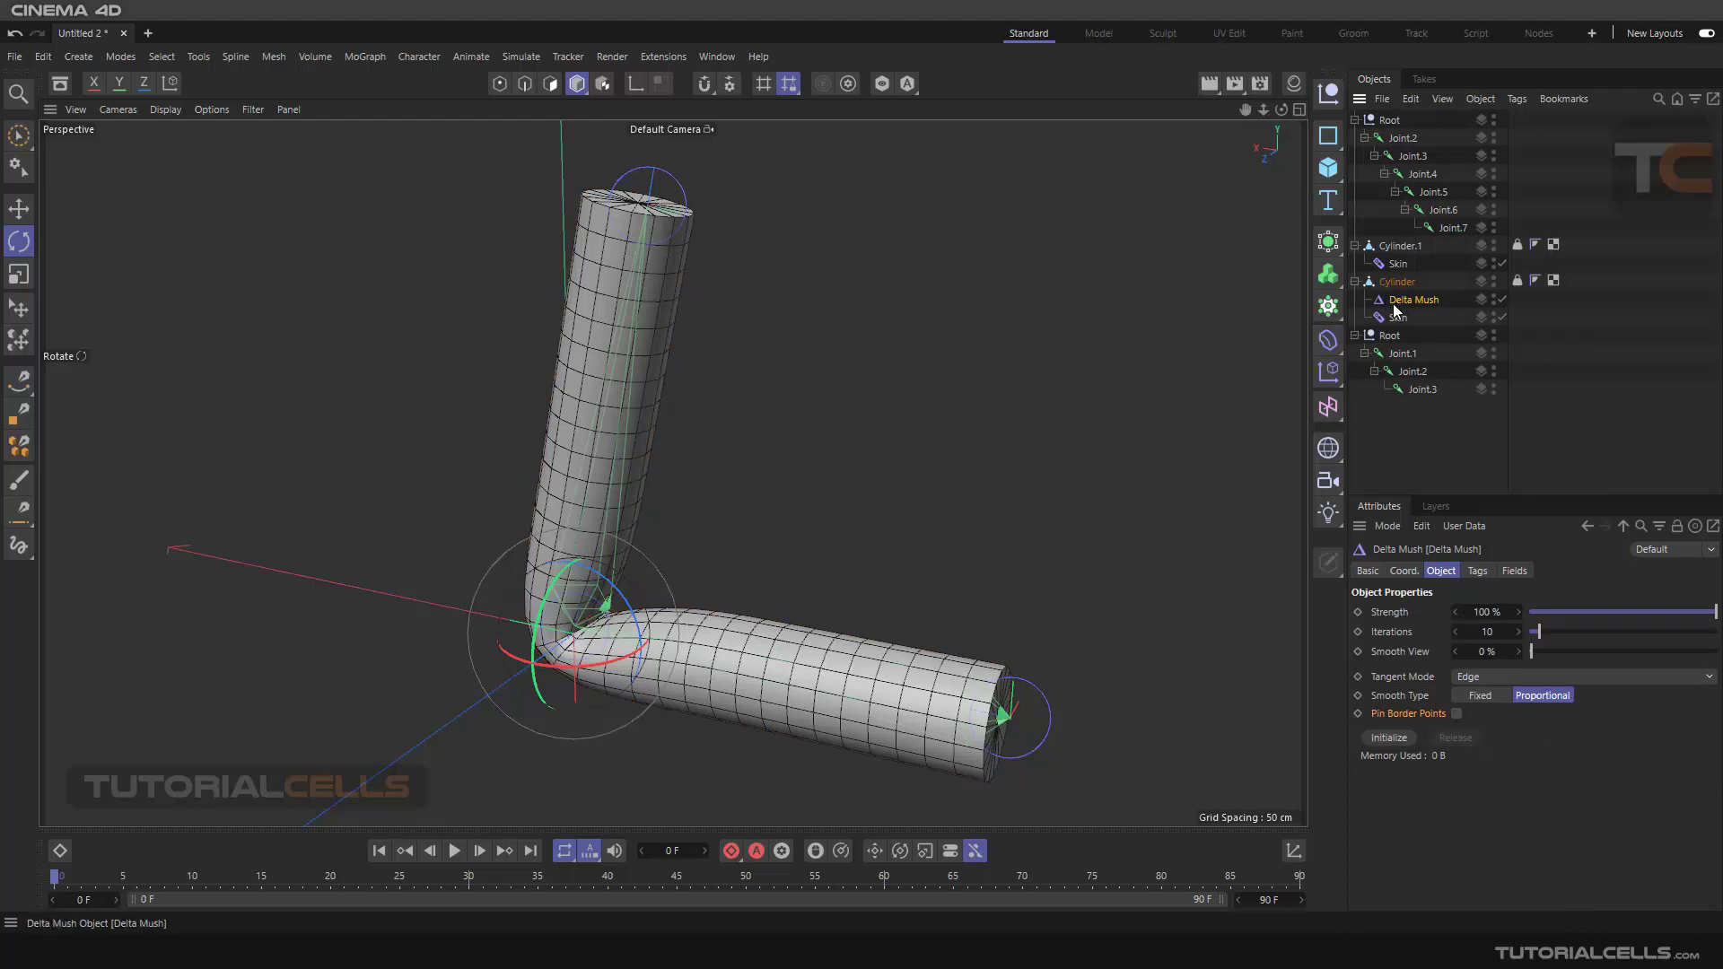
mouse_move(1403, 307)
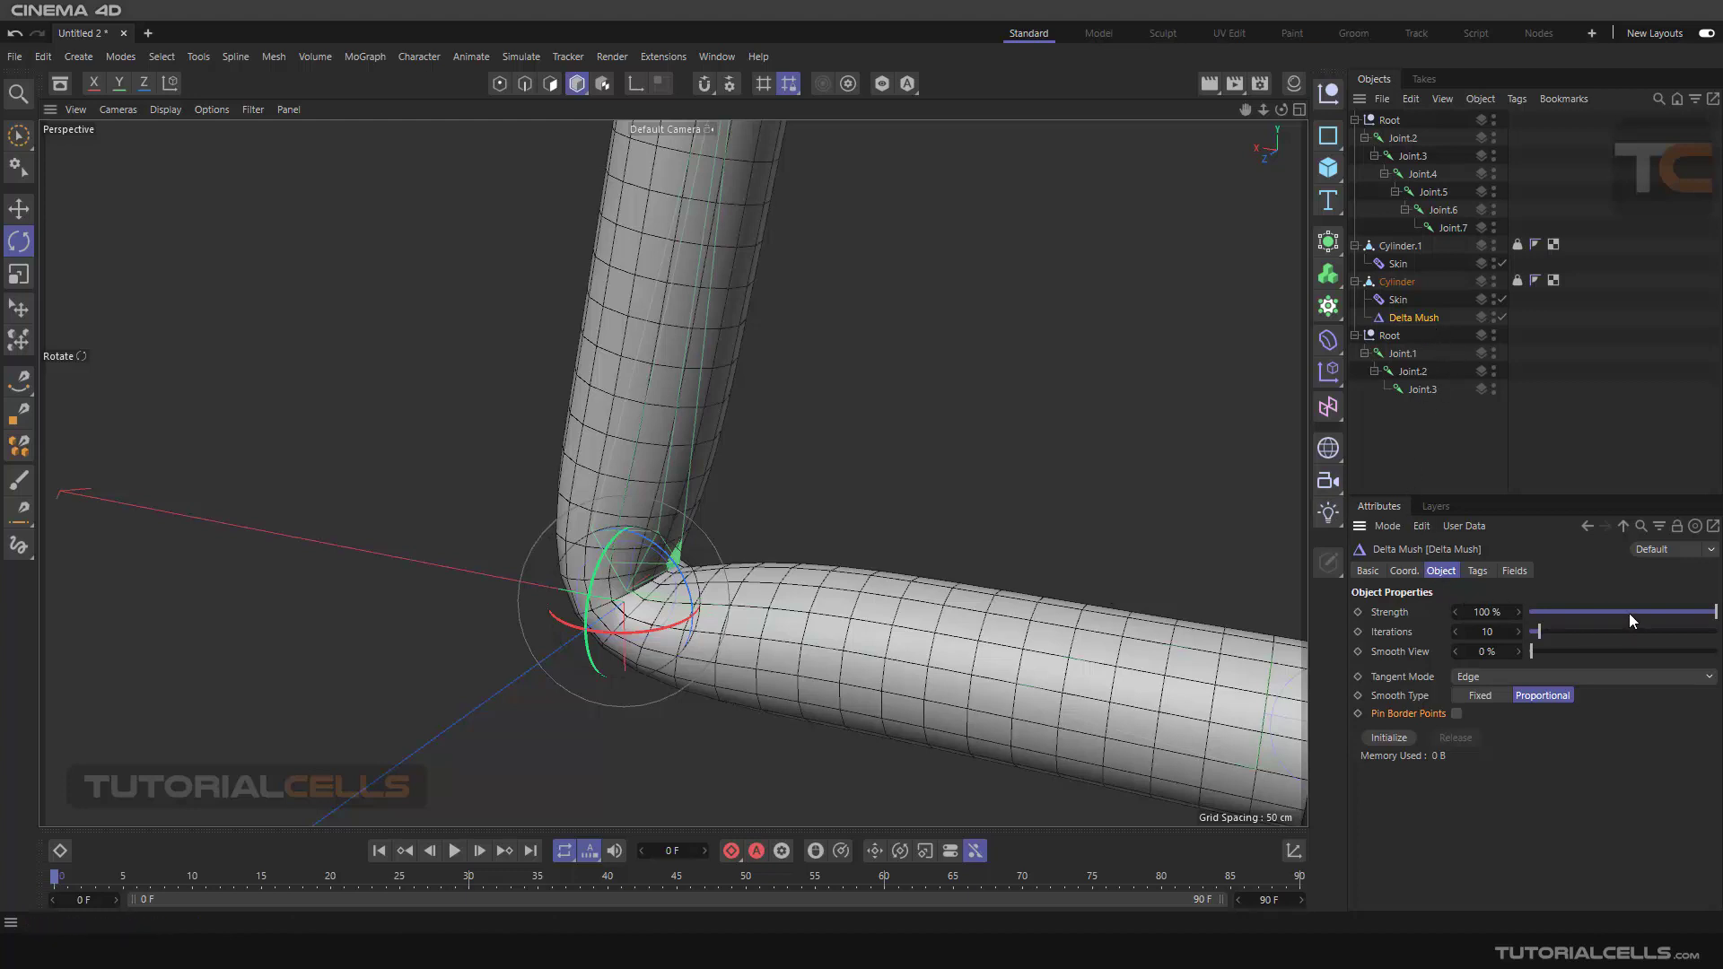
mouse_move(1667, 605)
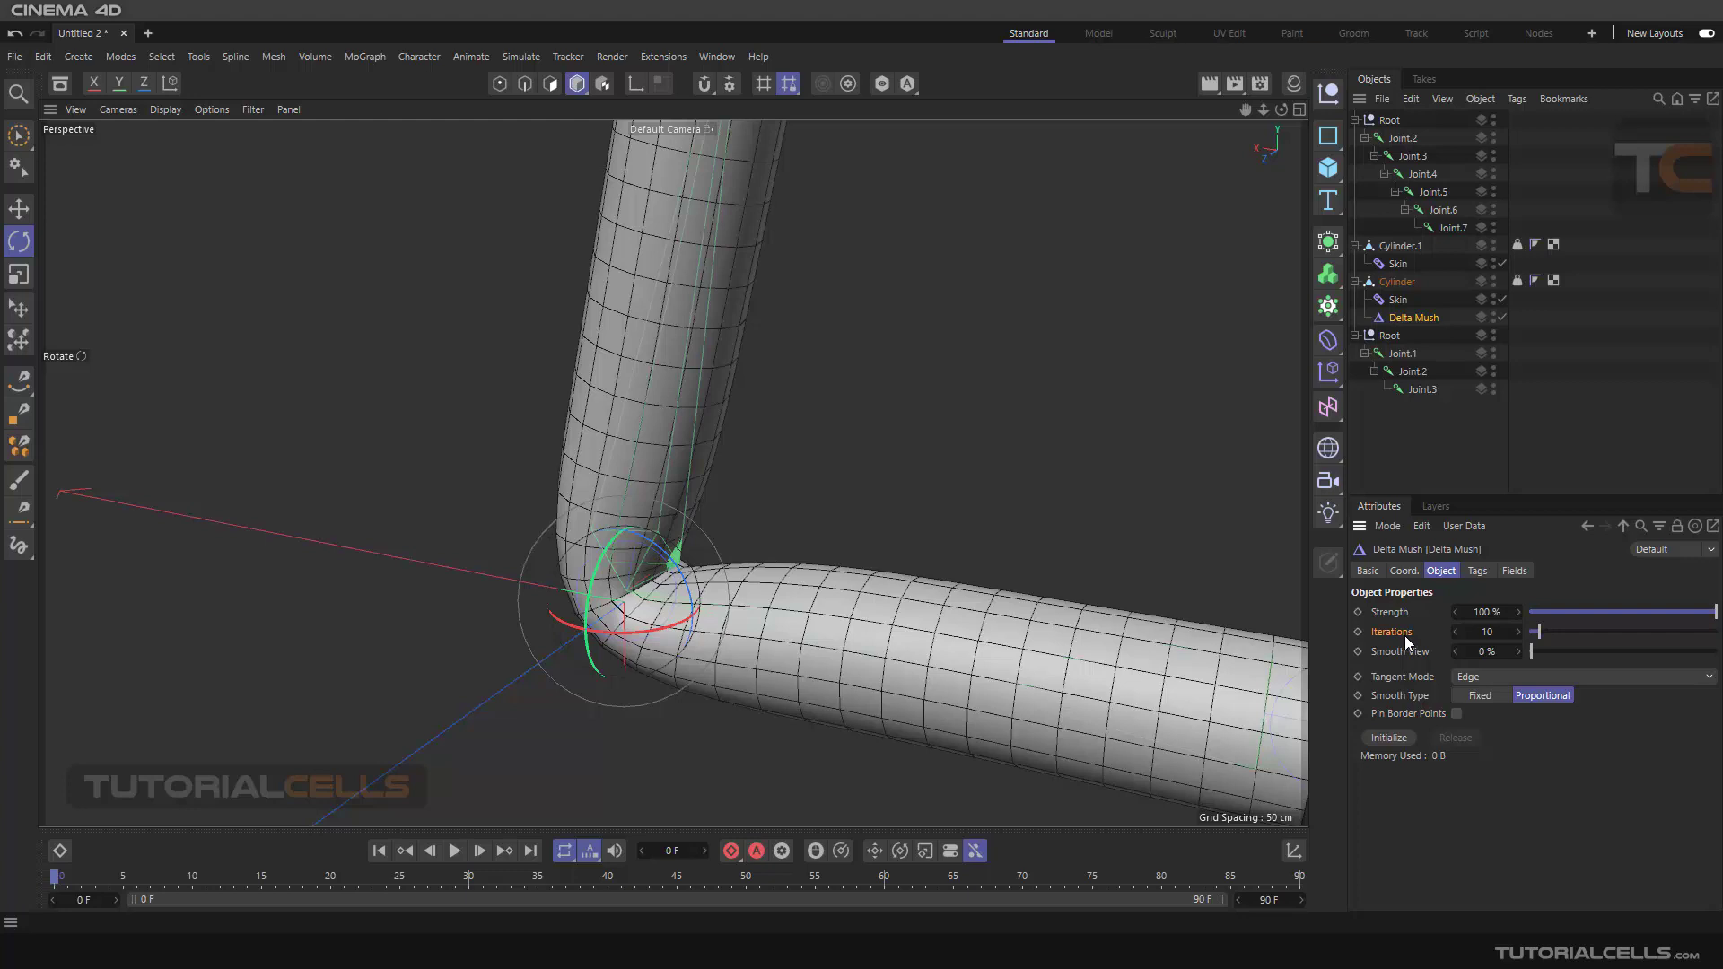
Step: Pull the view back so both cylinders are visible with Delta Mush below Skin
left_click_drag(1538, 629, 1585, 630)
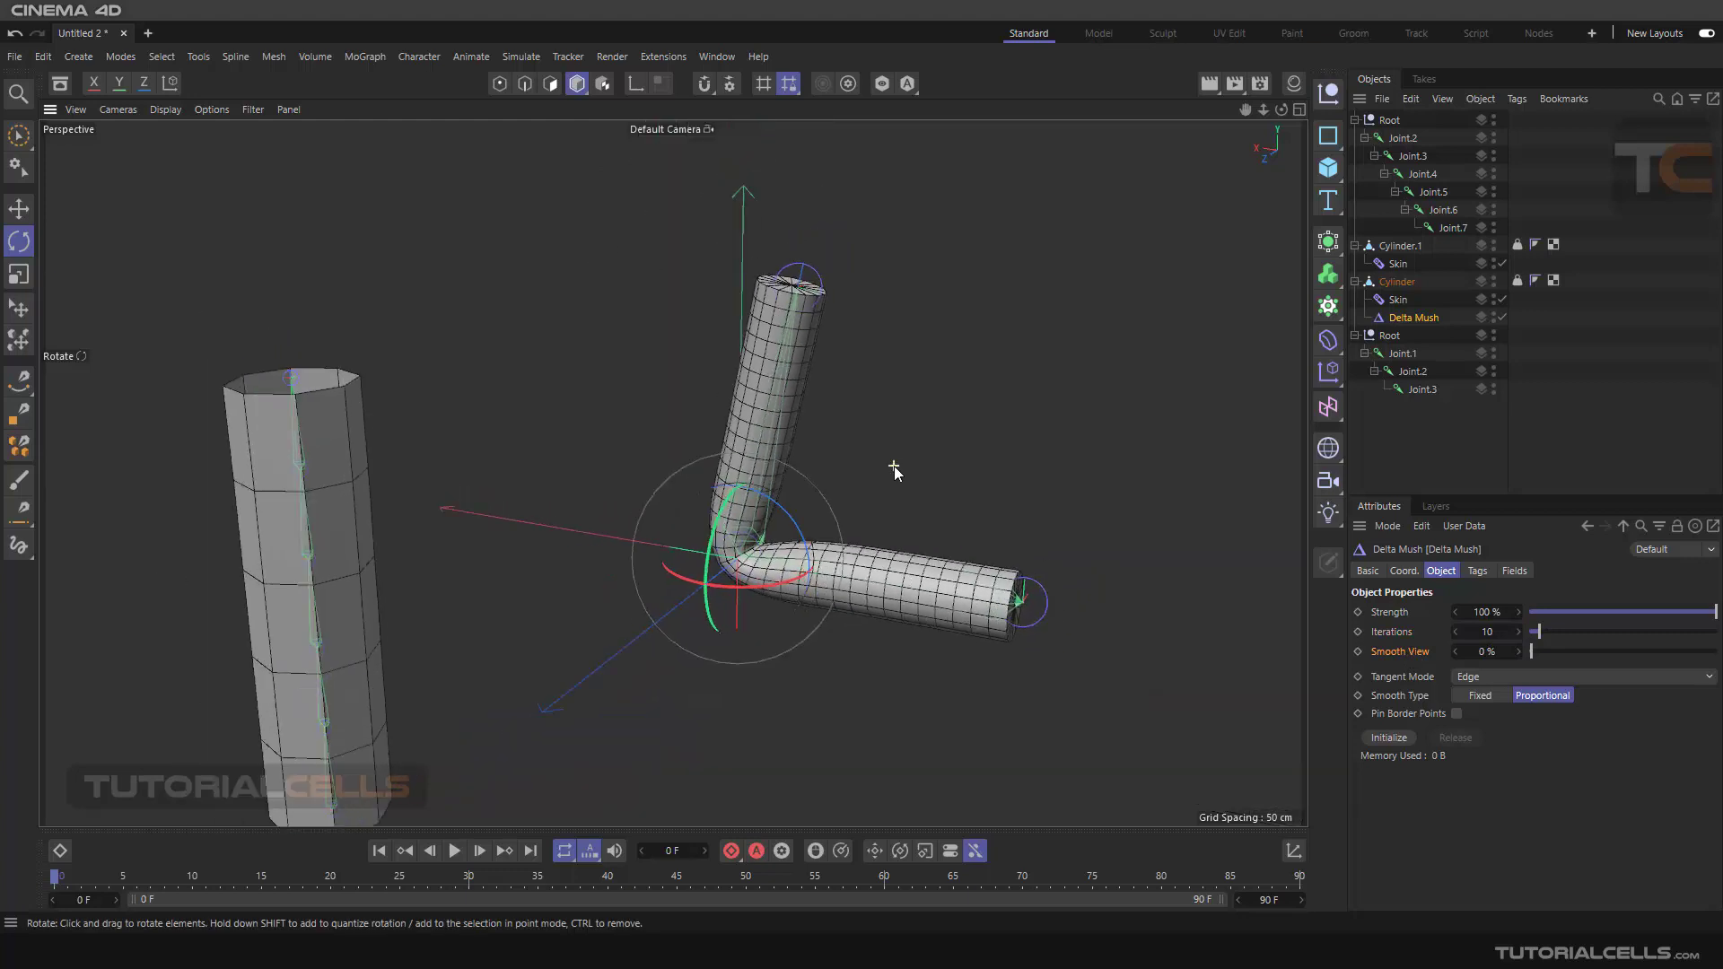
Step: Compare Fixed and Proportional Smooth Type on the bend, finishing on Fixed
left_click_drag(894, 470, 1206, 628)
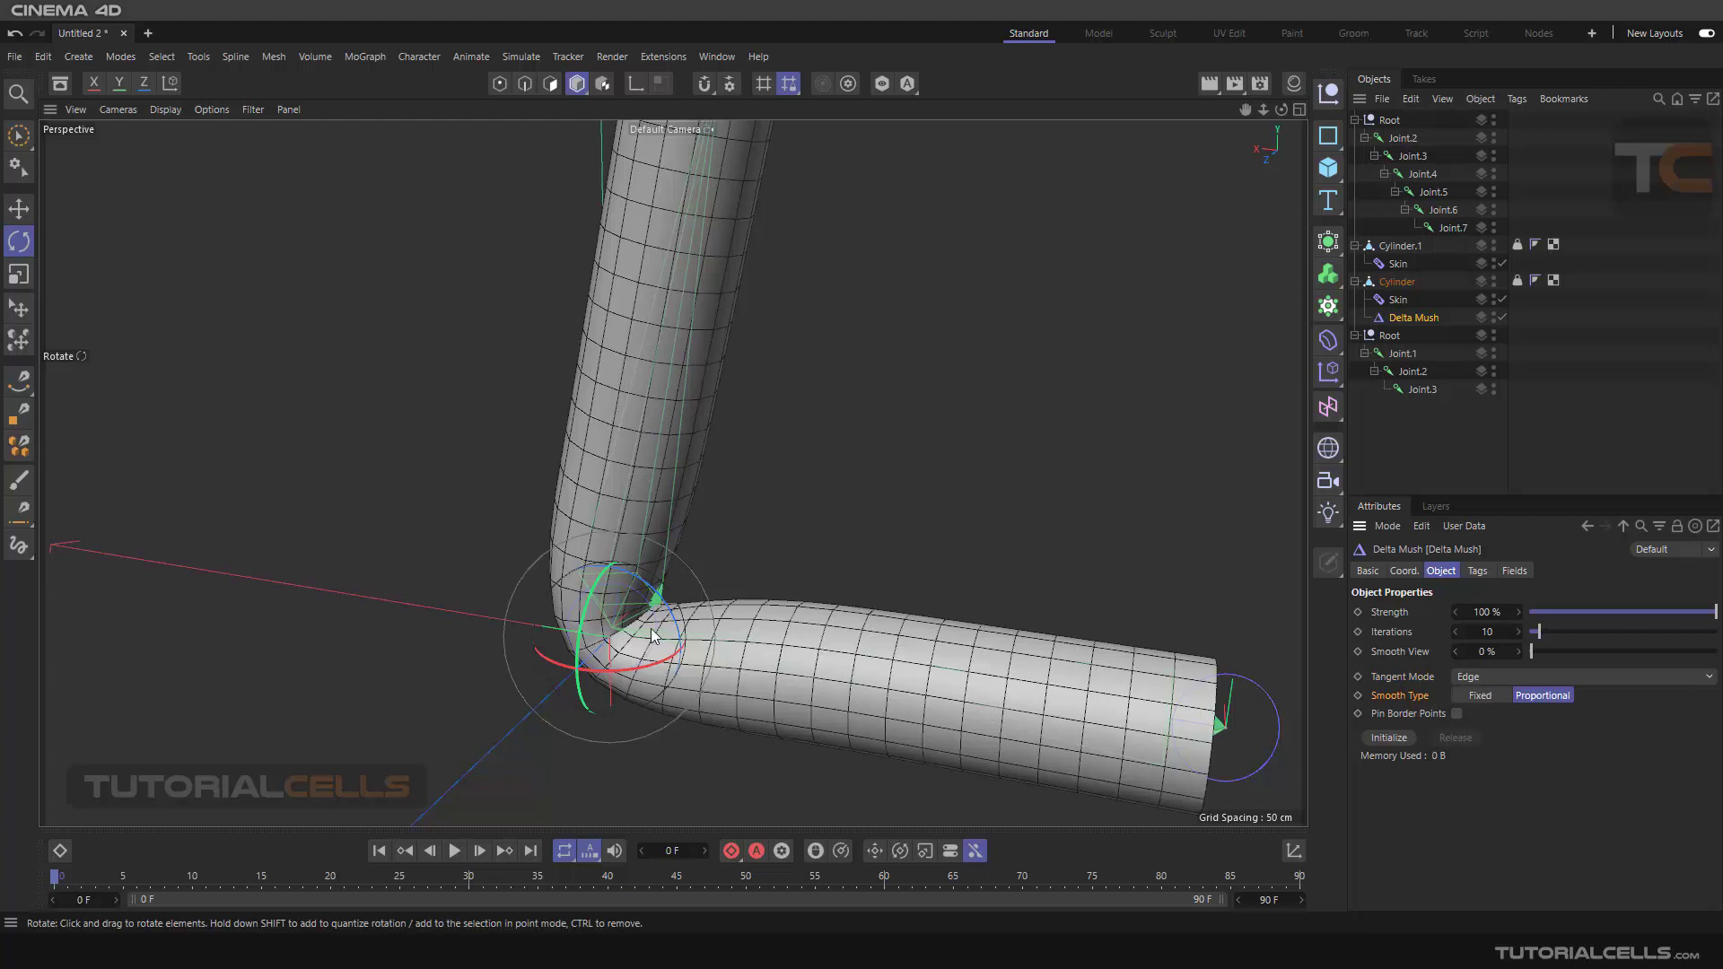
mouse_move(968, 673)
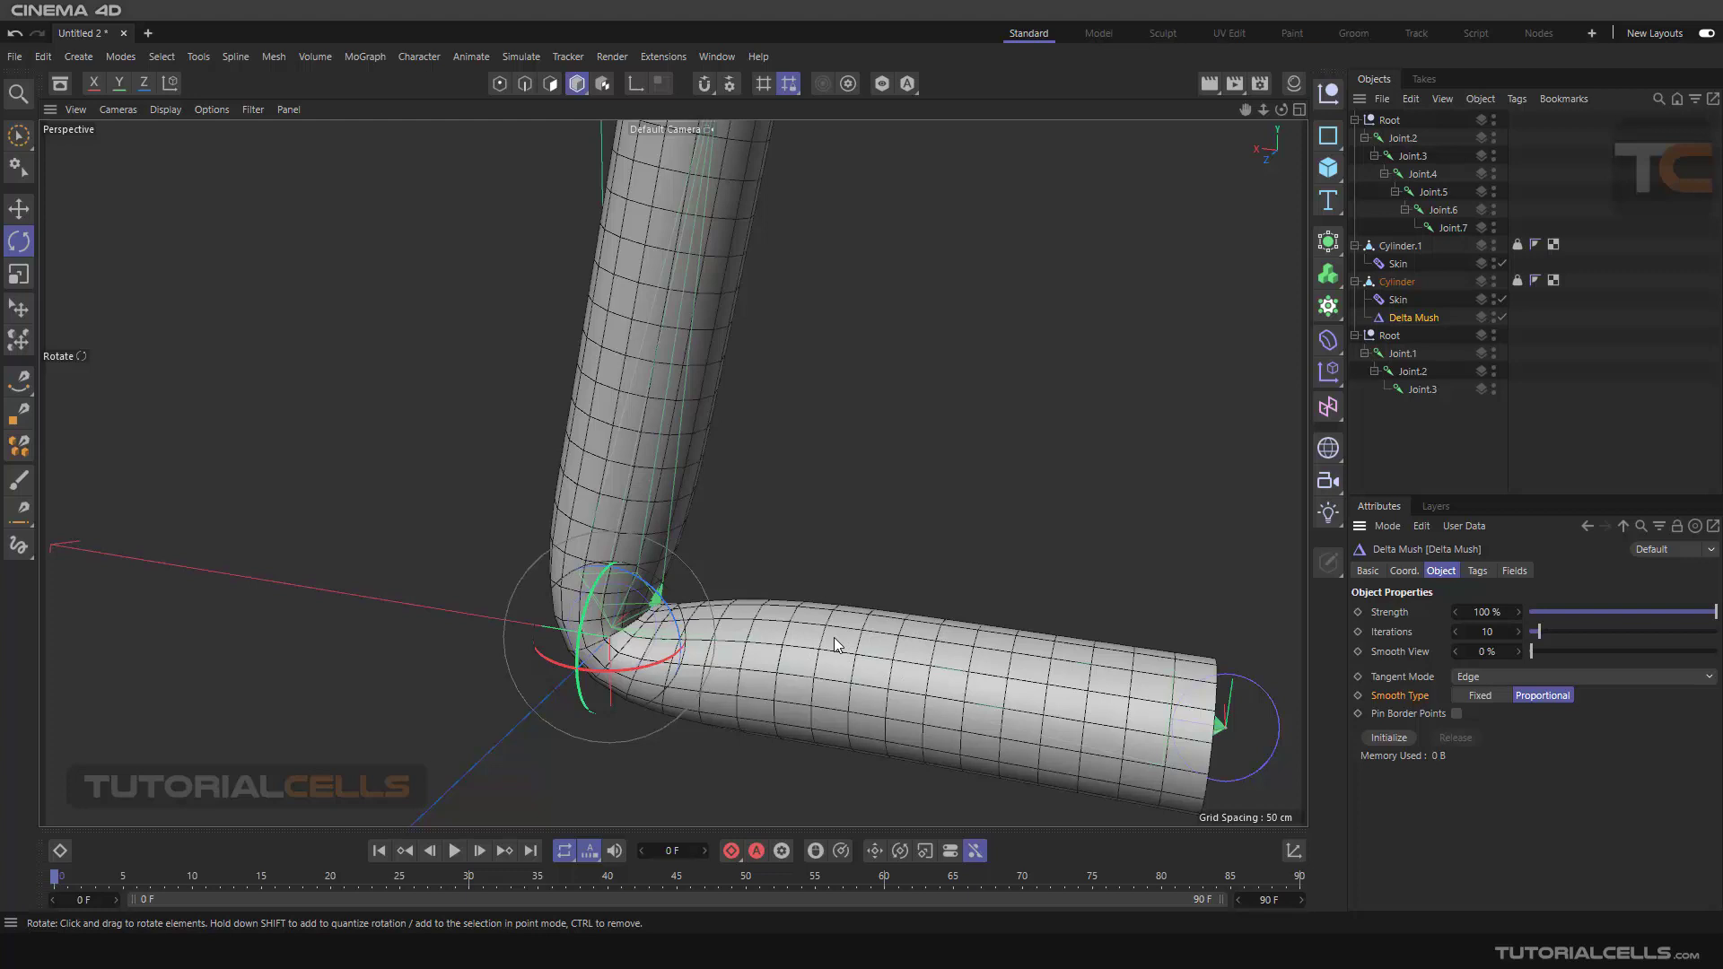
mouse_move(653, 311)
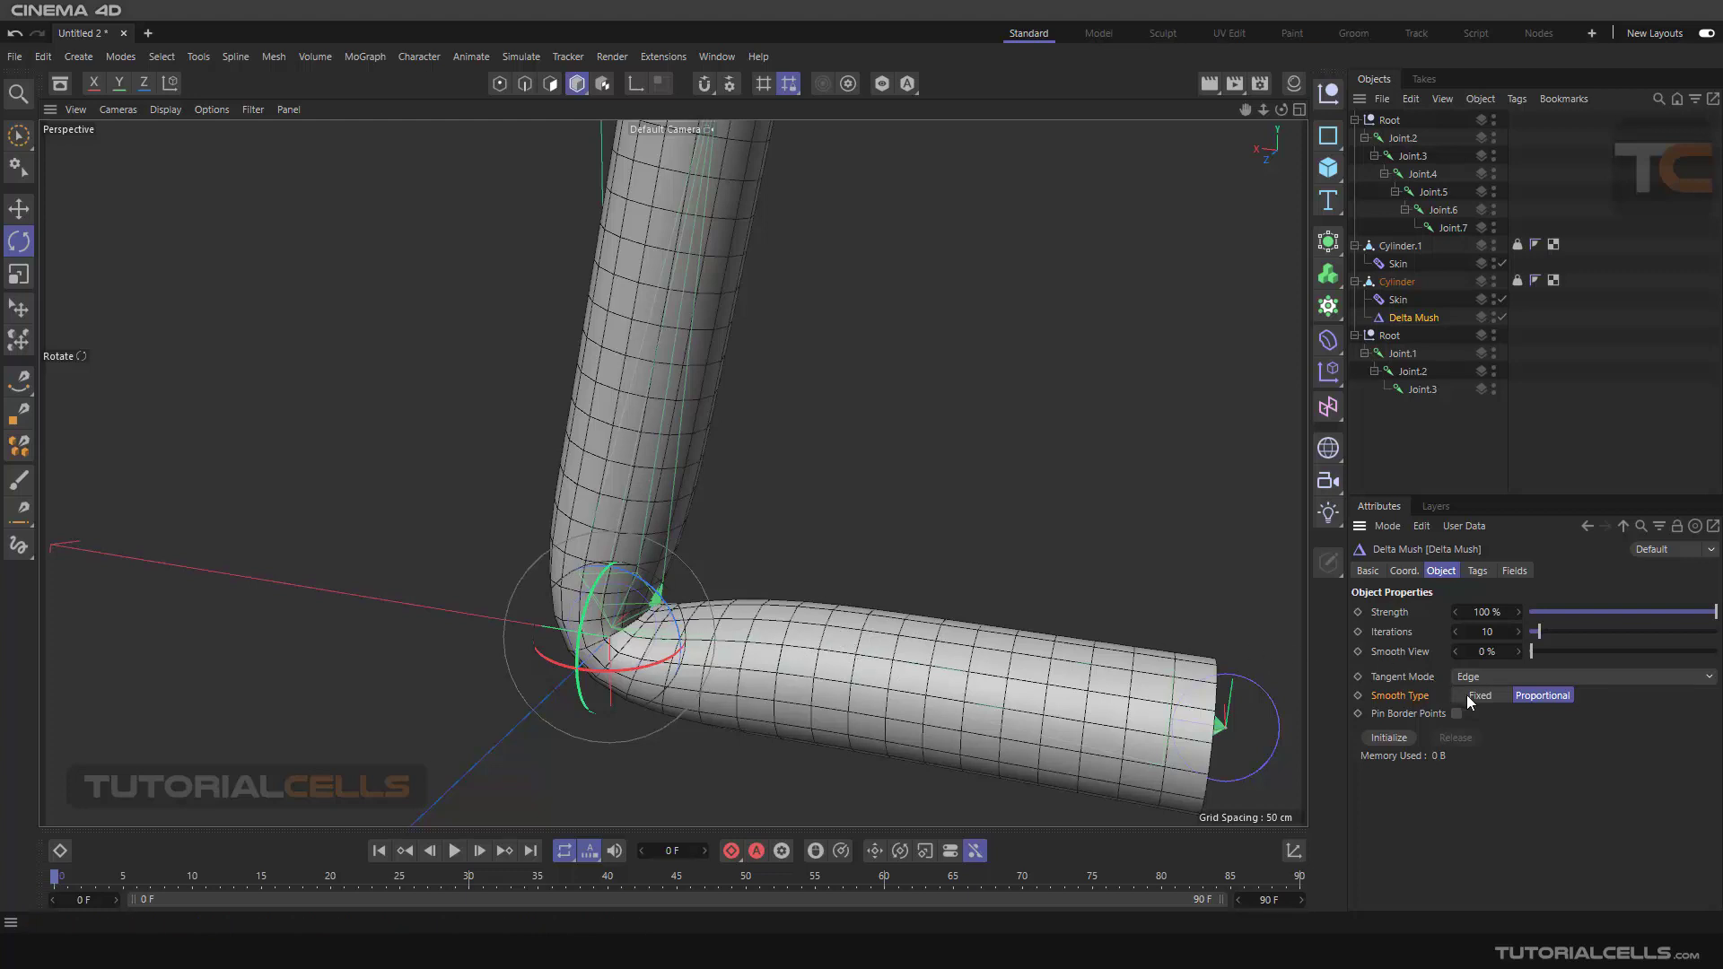
left_click(1481, 695)
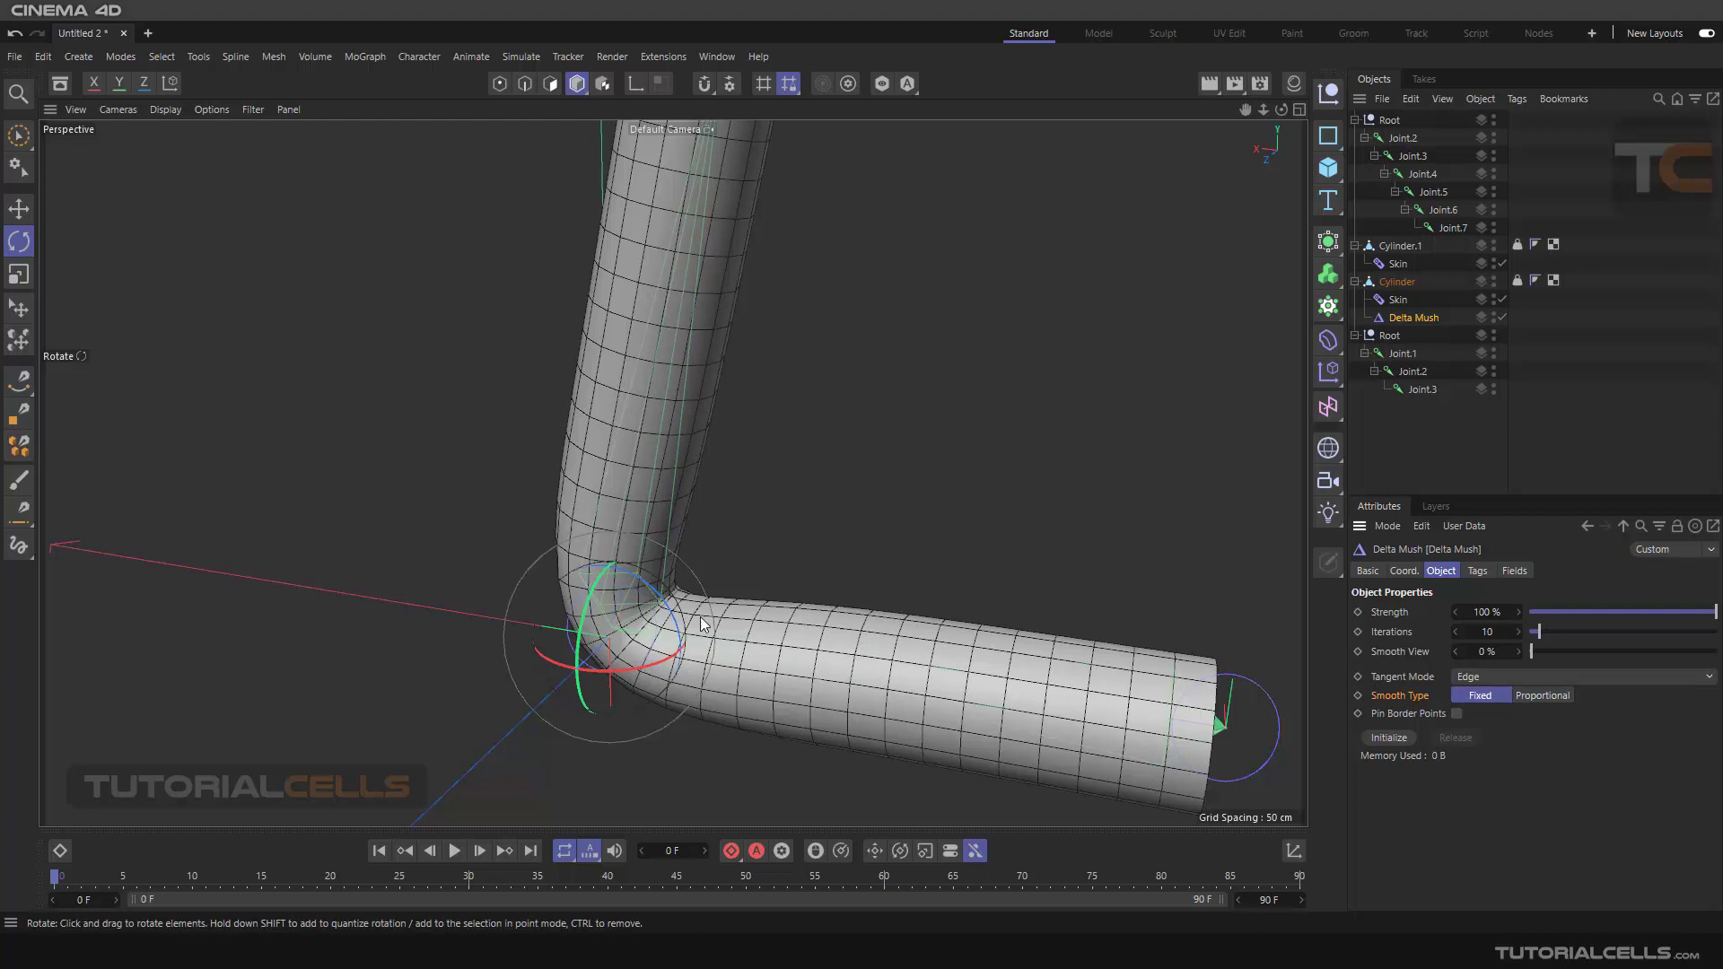
left_click_drag(704, 624, 802, 590)
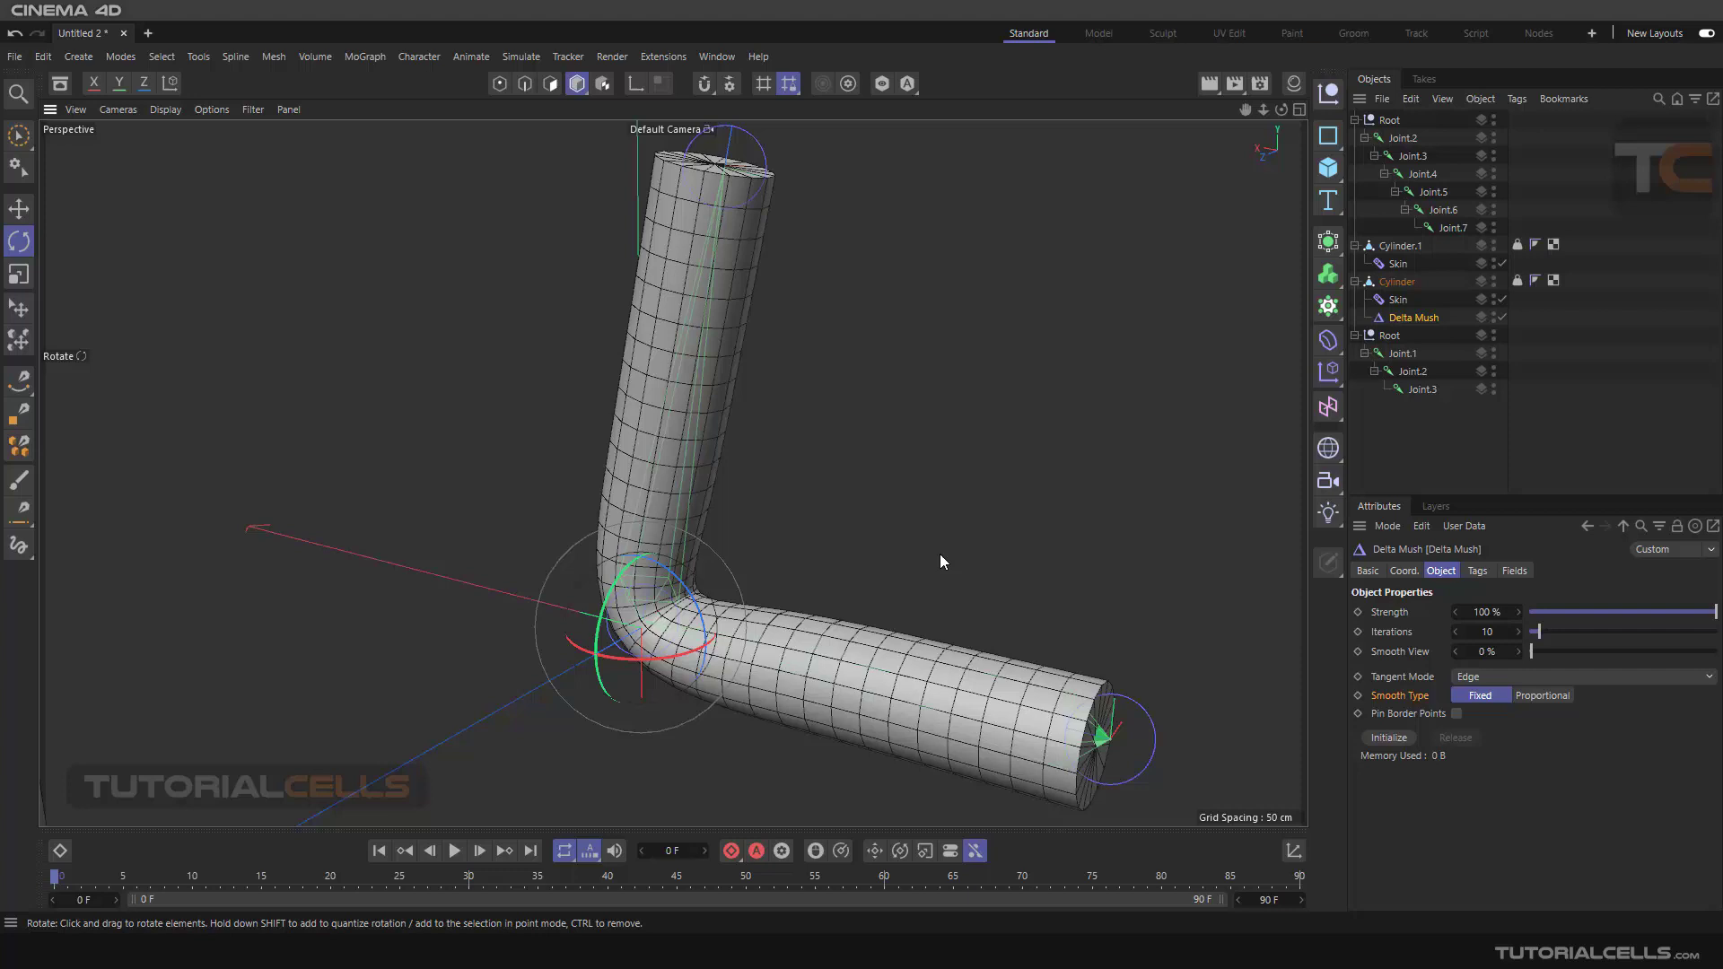
left_click(1542, 695)
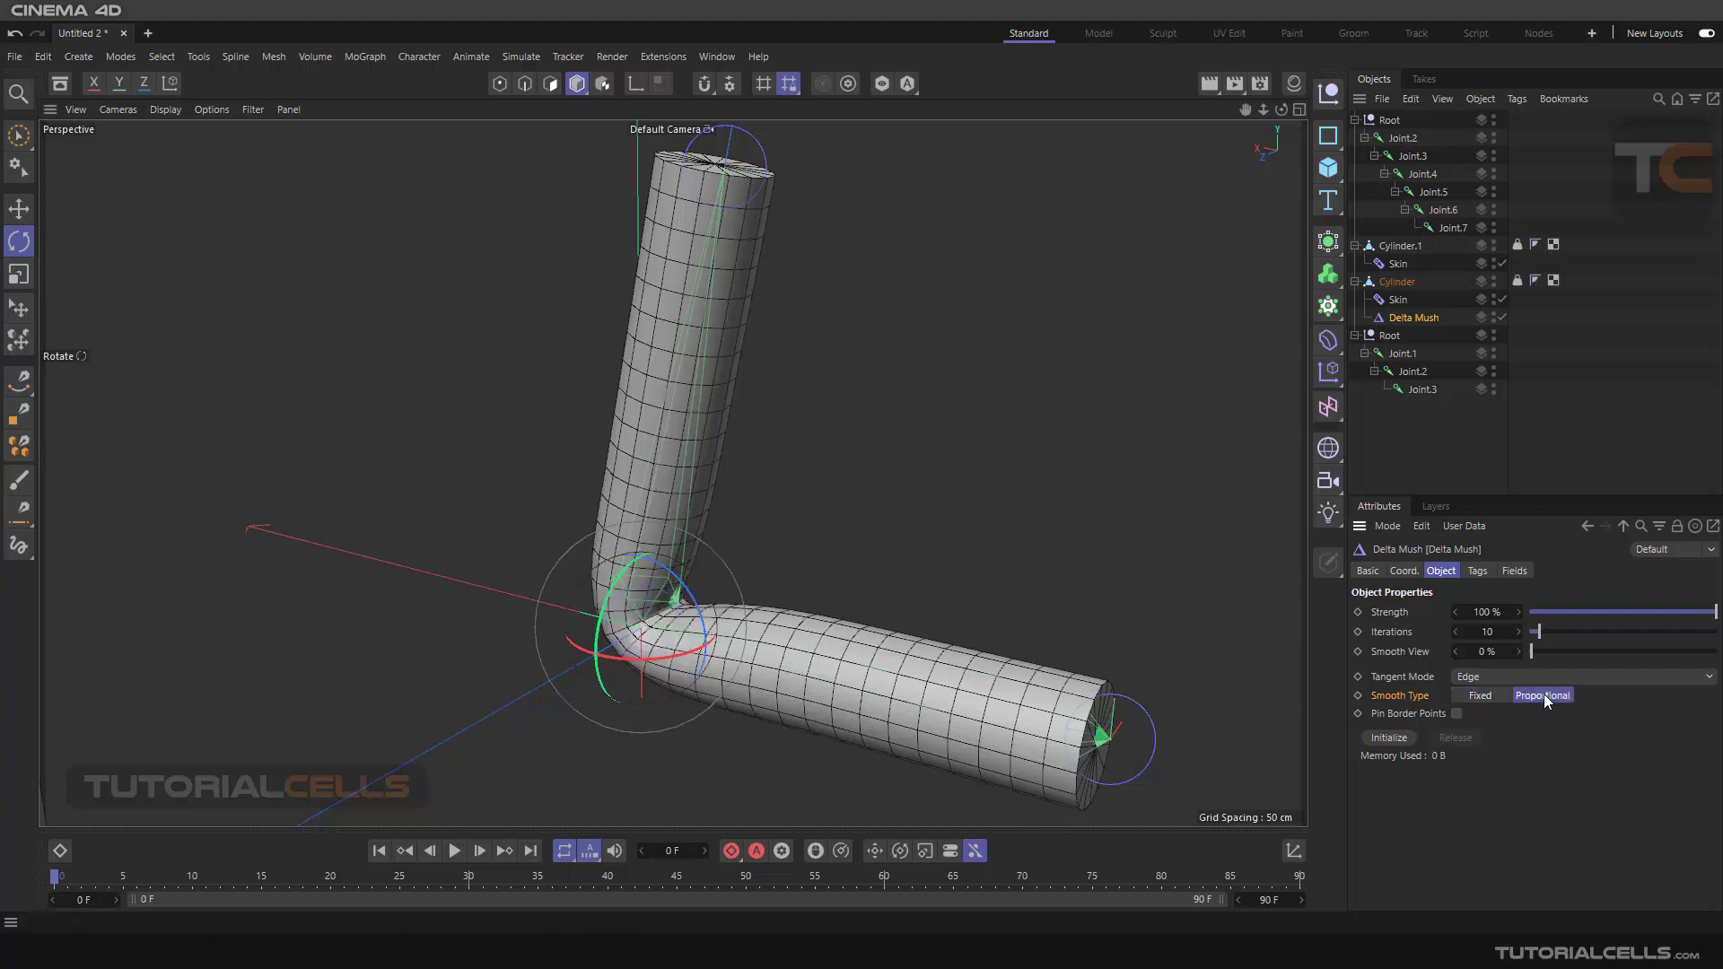
left_click(1479, 695)
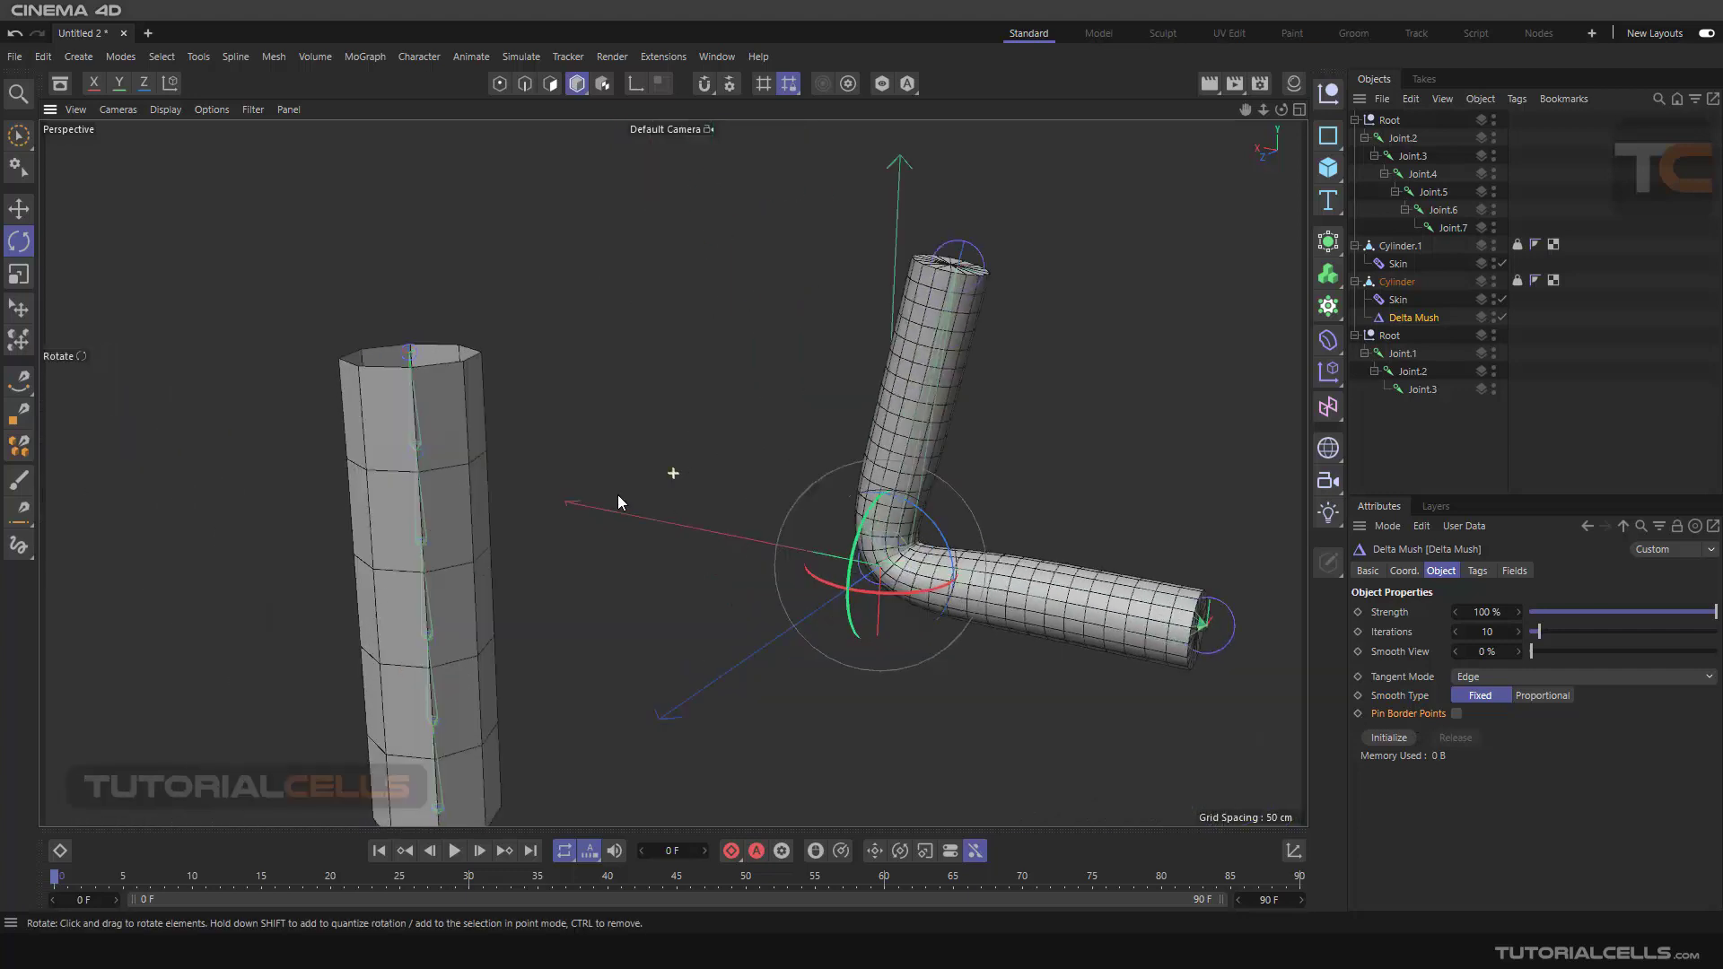
Step: Test-rotate Joint.6 of the straight cylinder's chain, then select Cylinder.1
left_click_drag(673, 472, 585, 454)
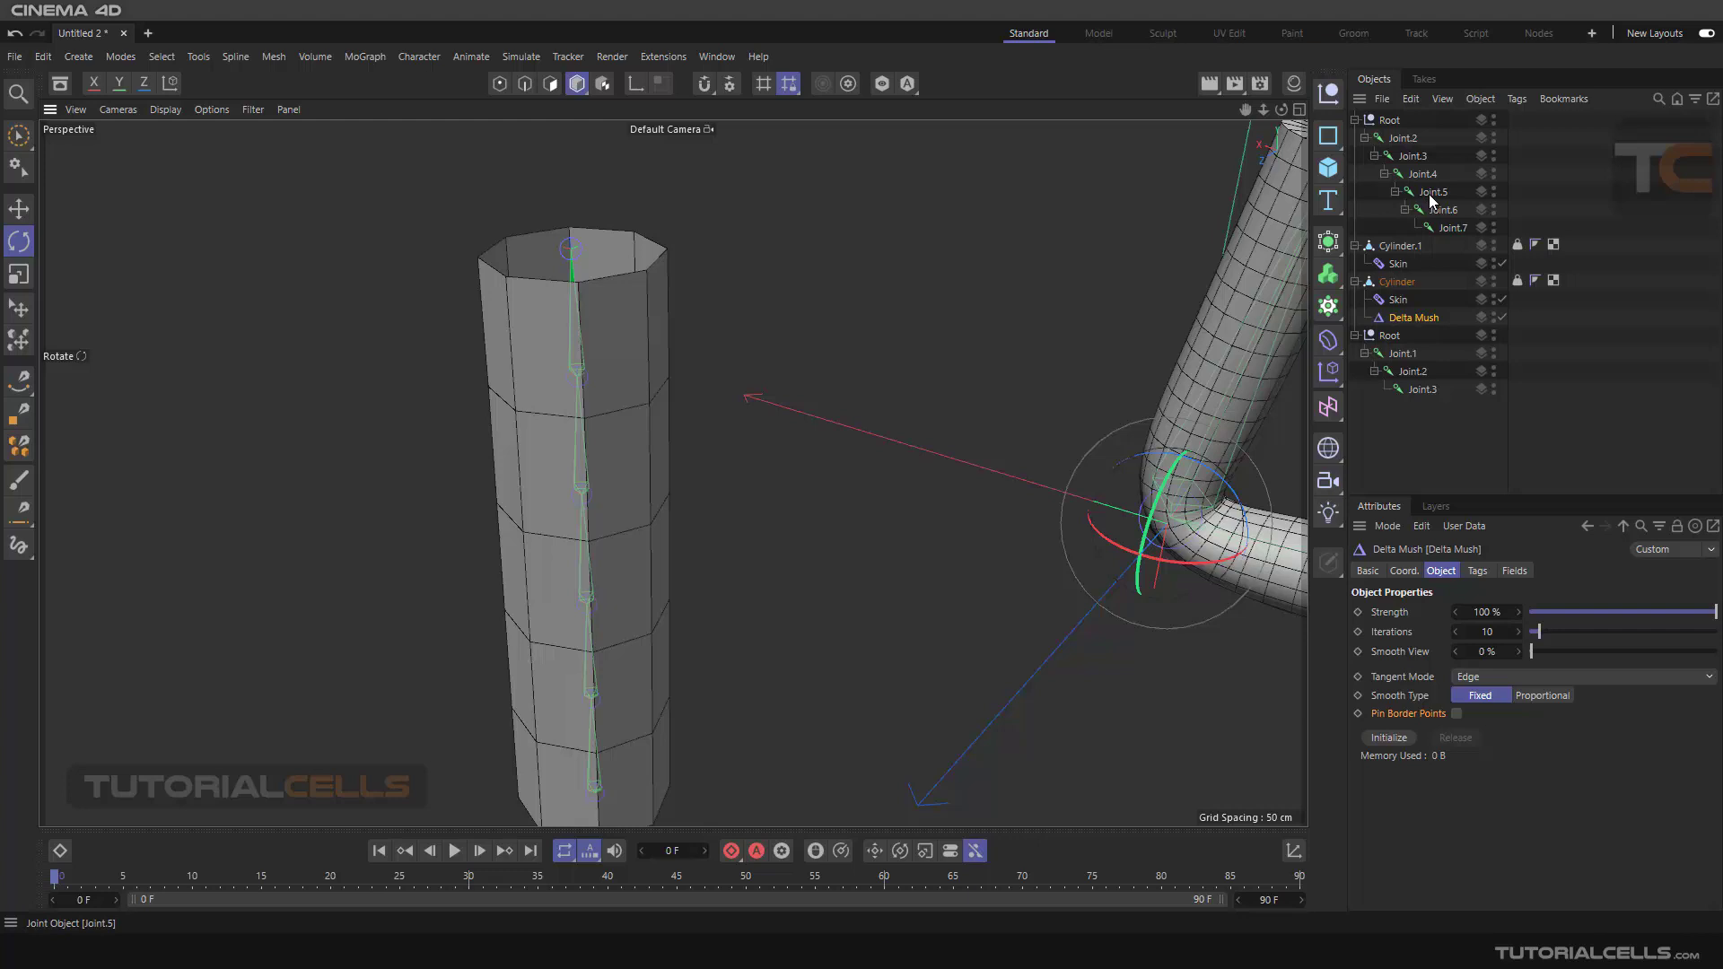
left_click(1432, 192)
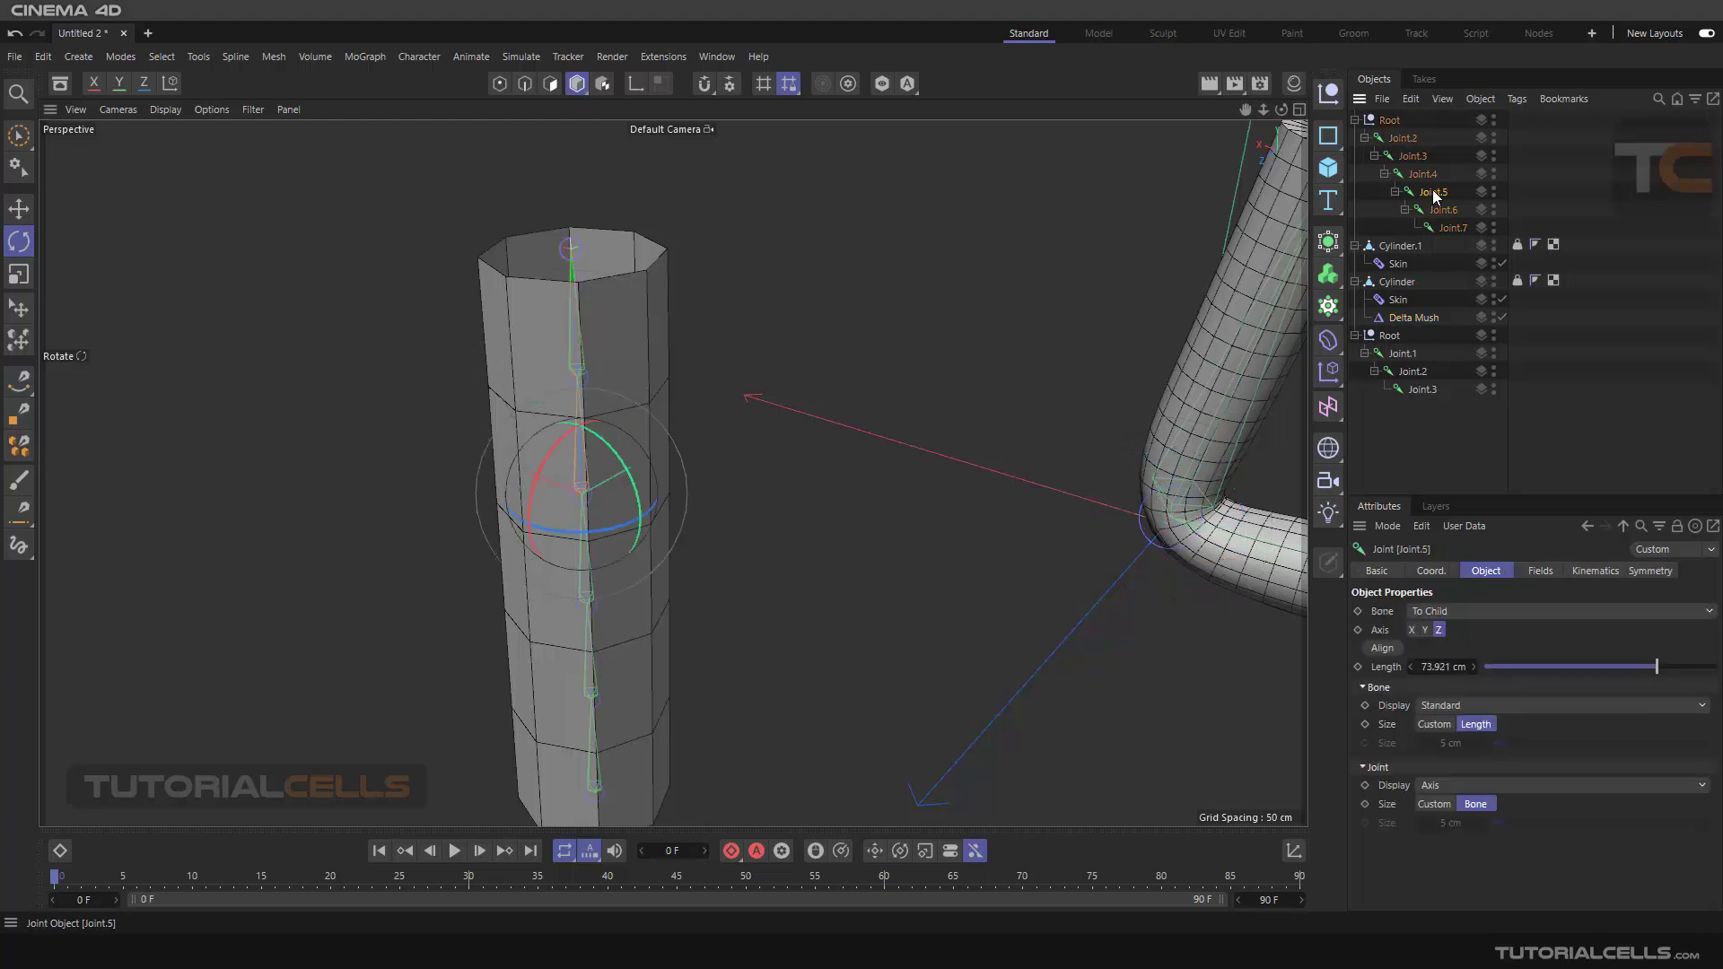
left_click(1442, 208)
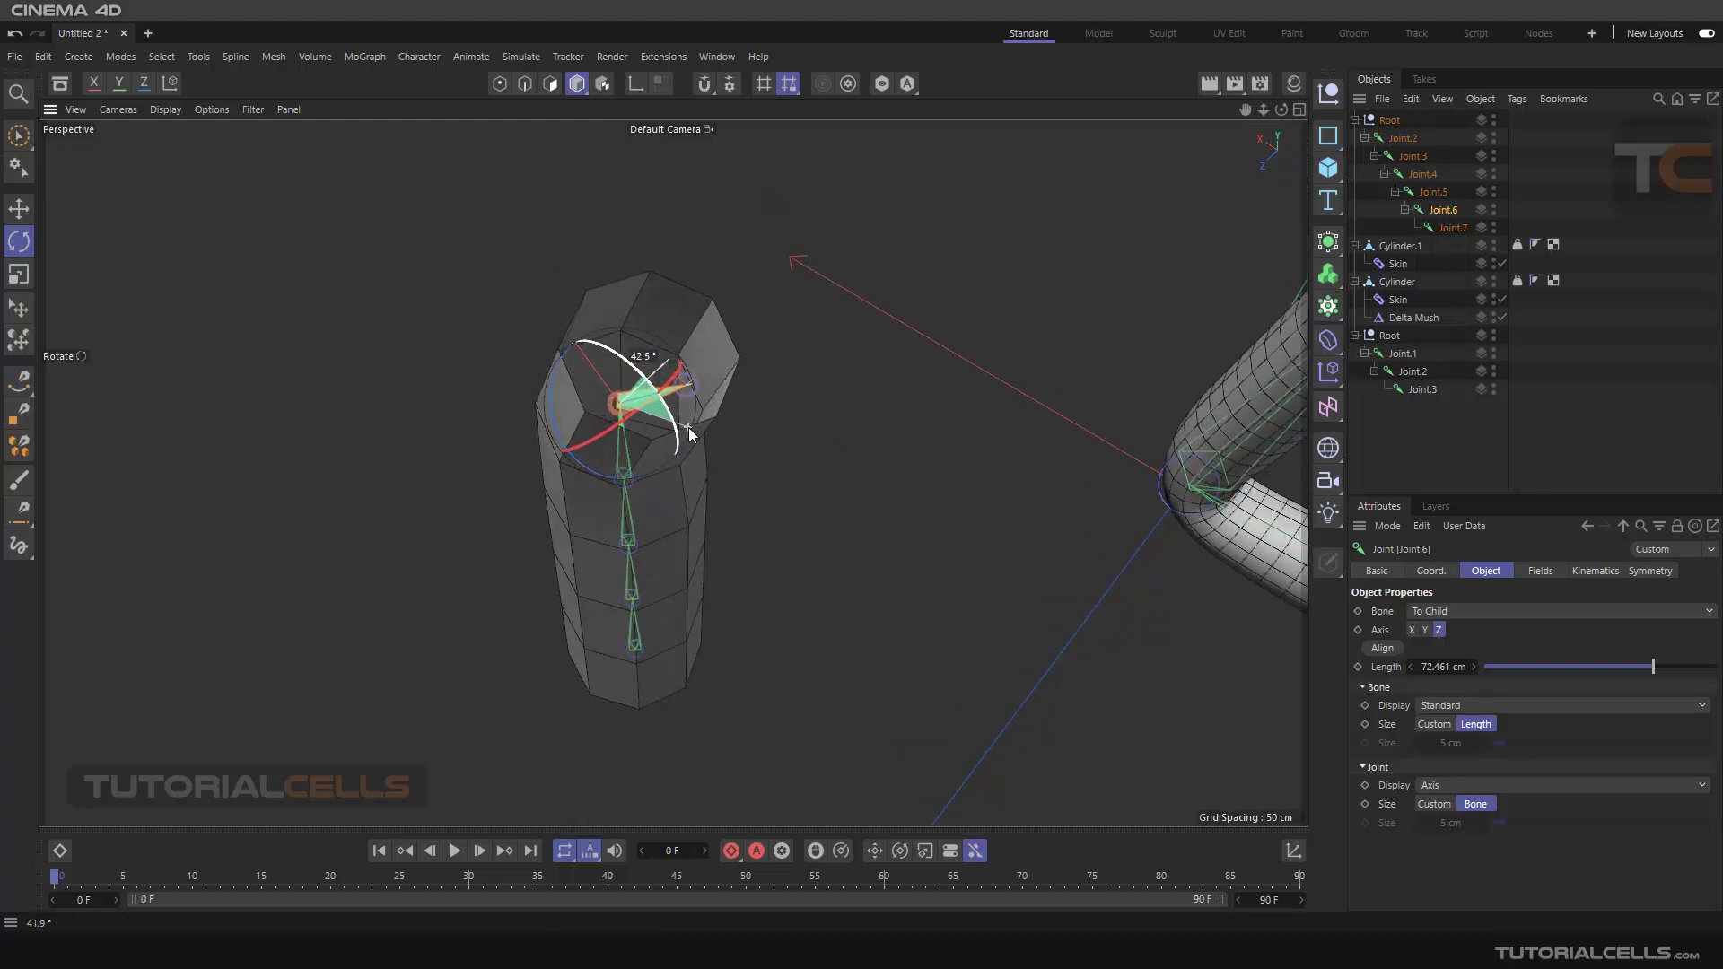
left_click_drag(689, 433, 695, 398)
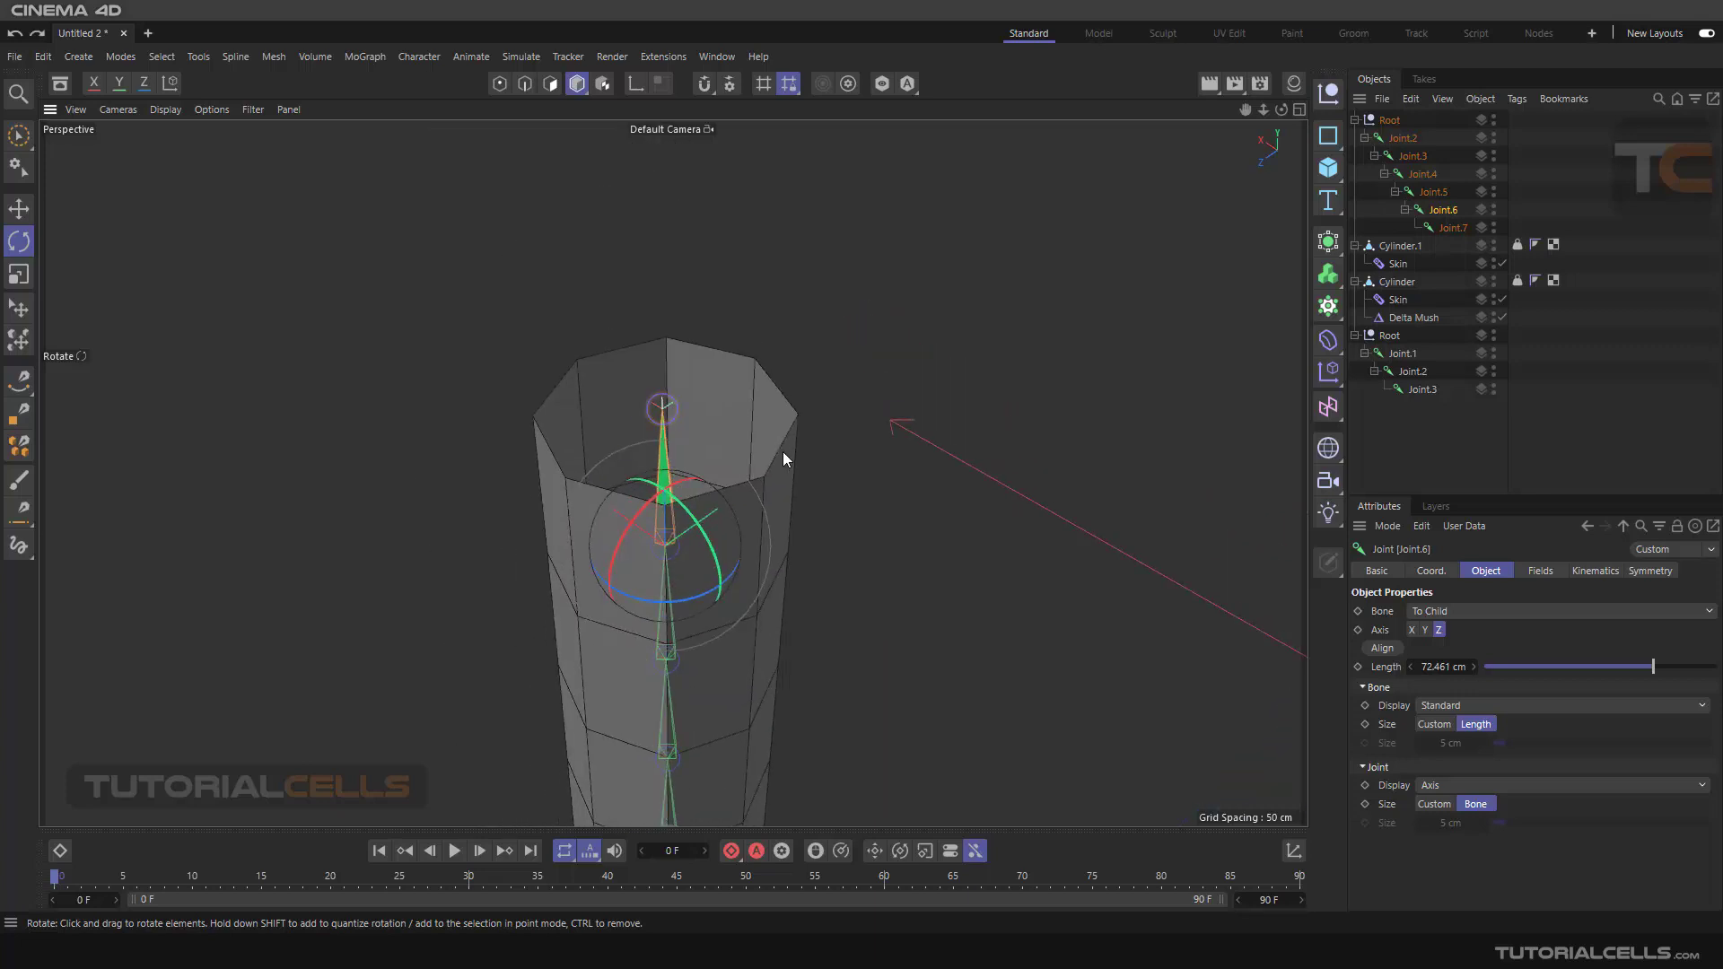
mouse_move(1274, 494)
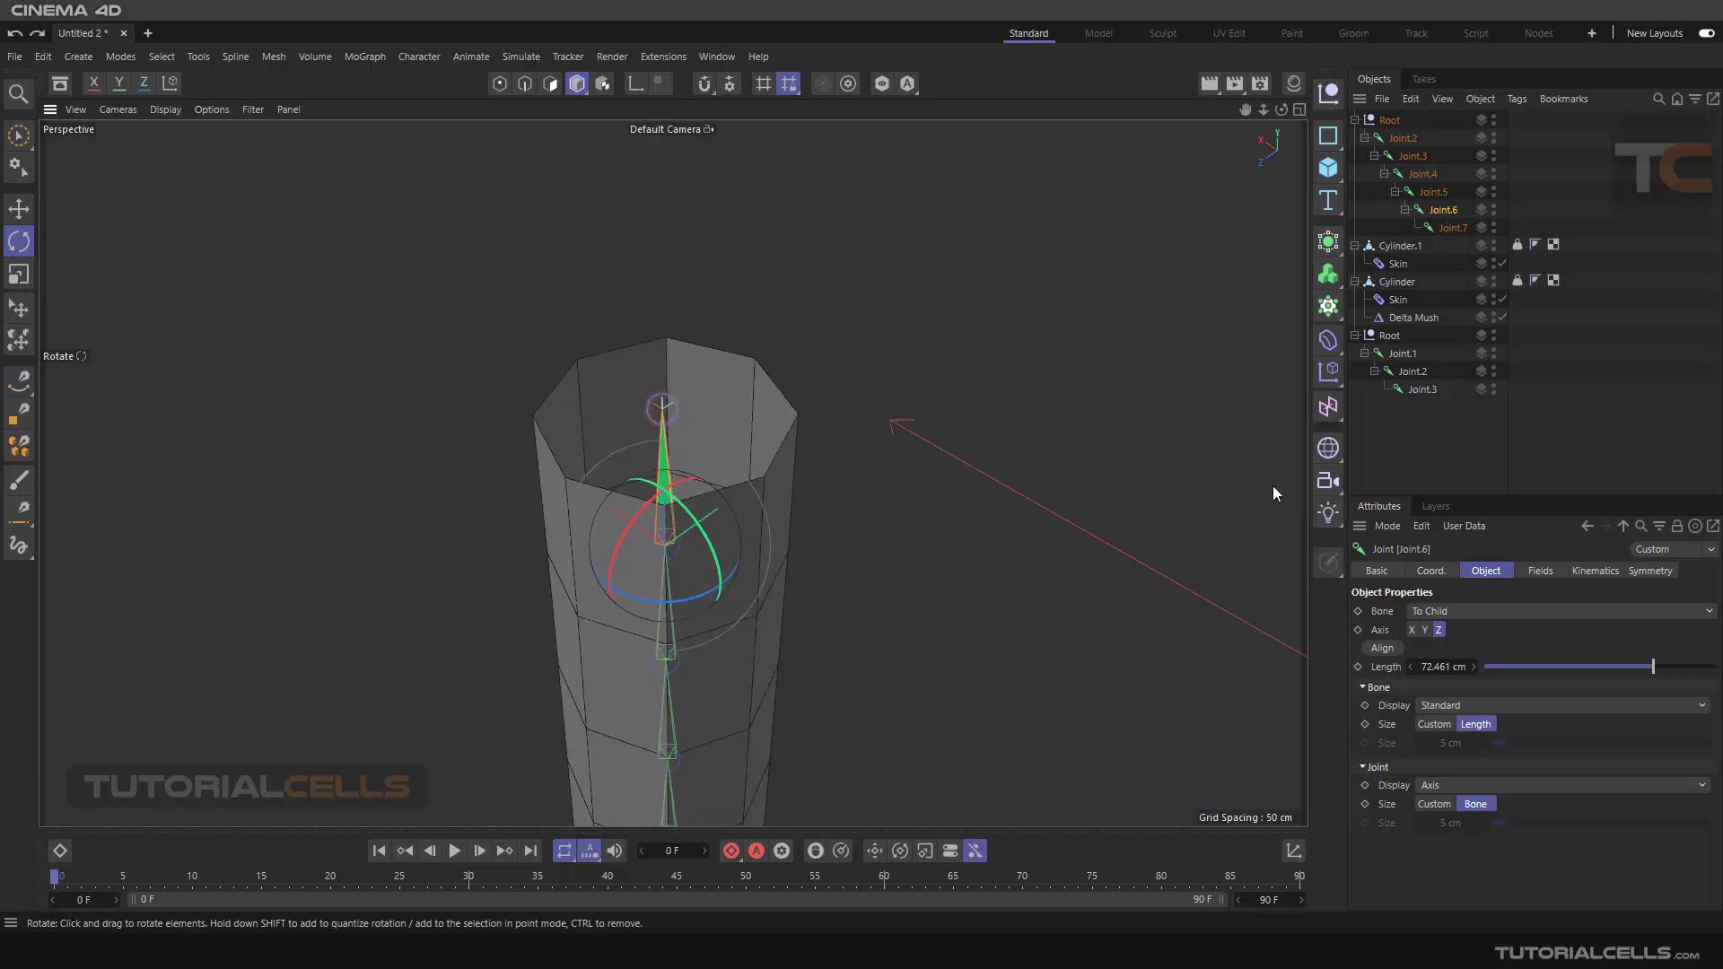
left_click(1398, 246)
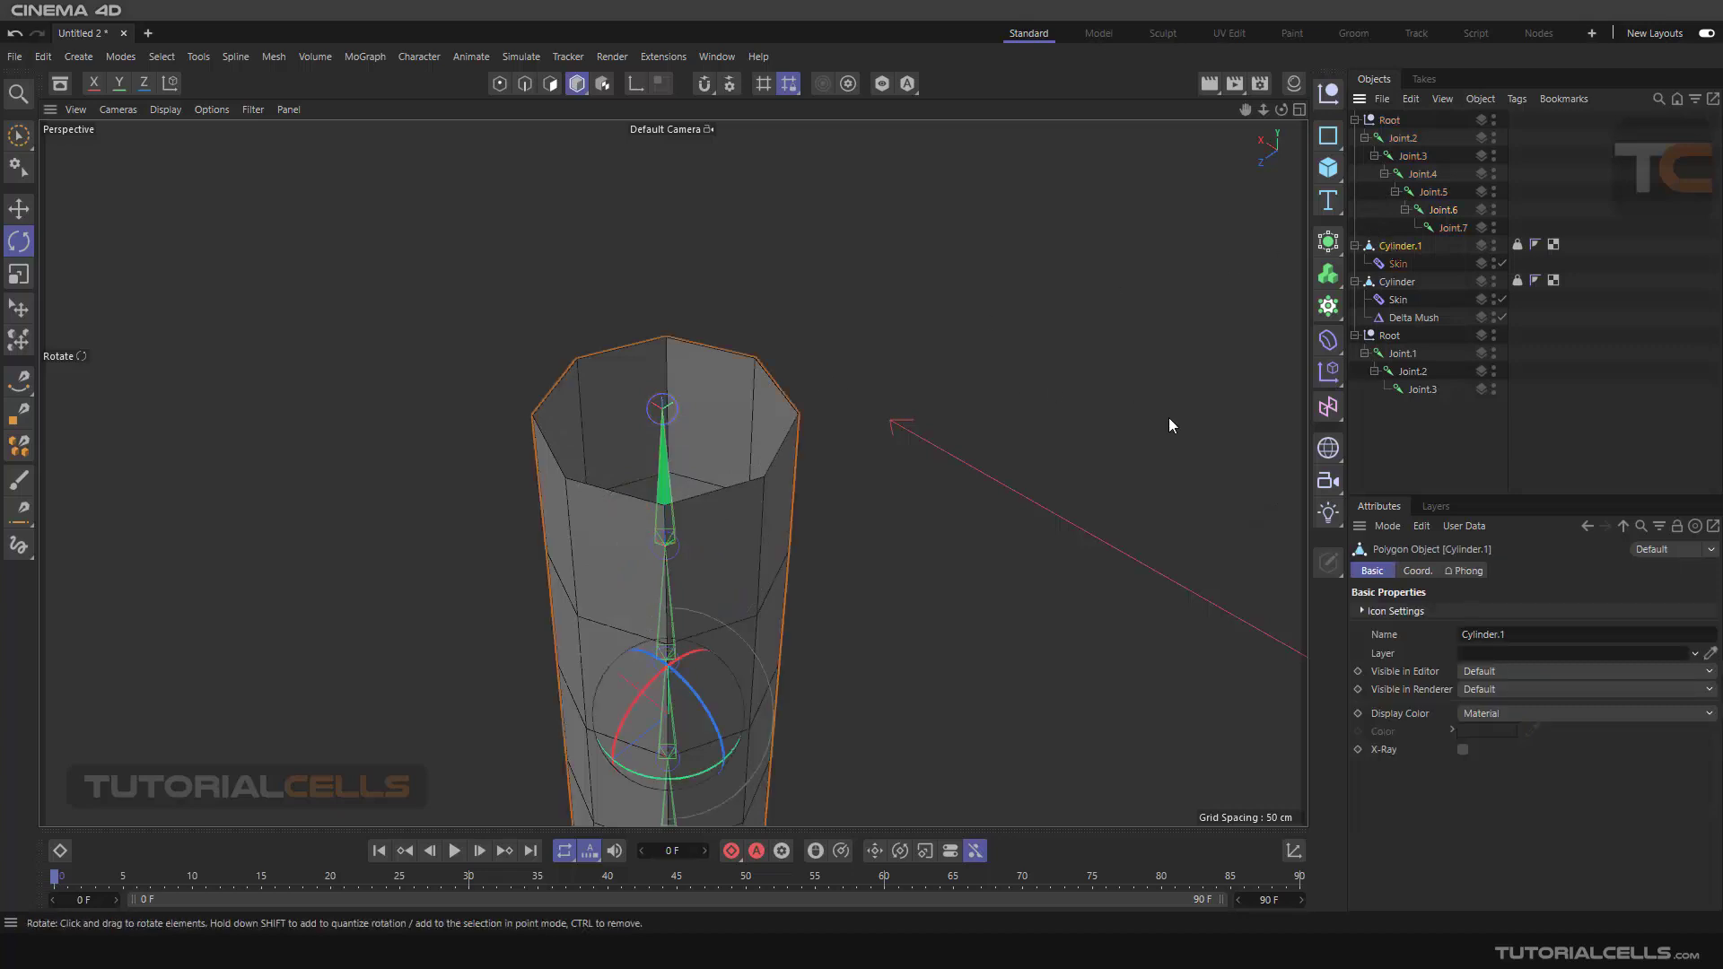
Step: Add a Delta Mush deformer to Cylinder.1, placed after its Skin deformer
left_click(1329, 340)
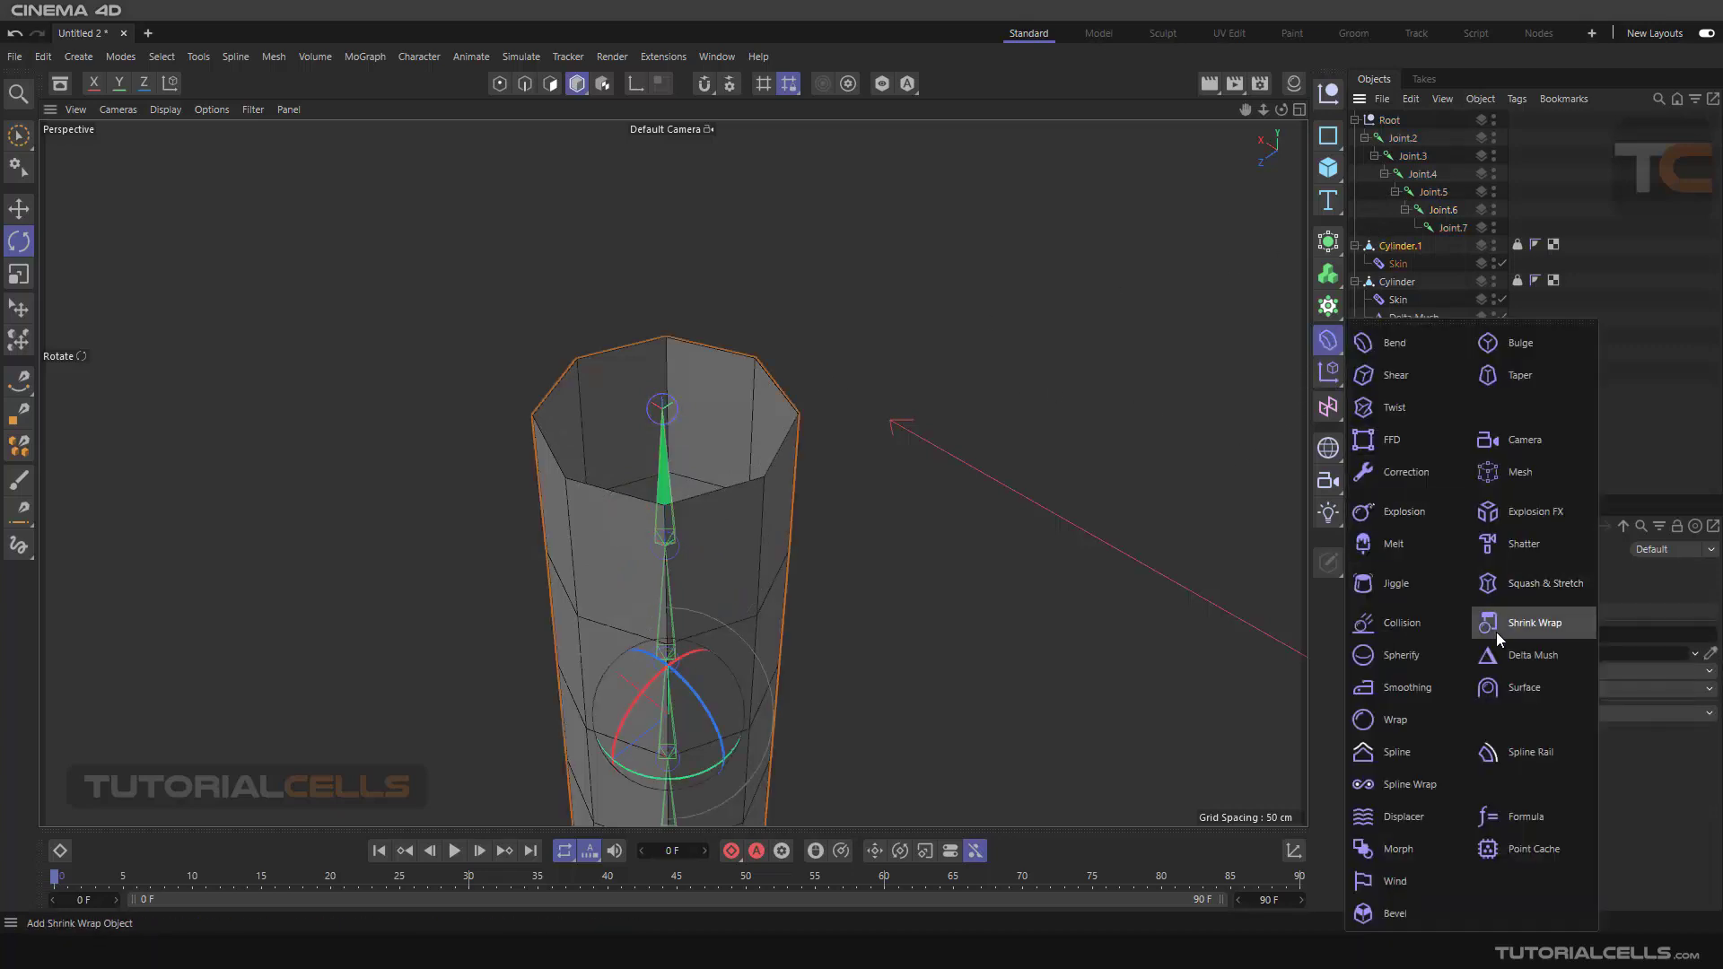
left_click(1531, 656)
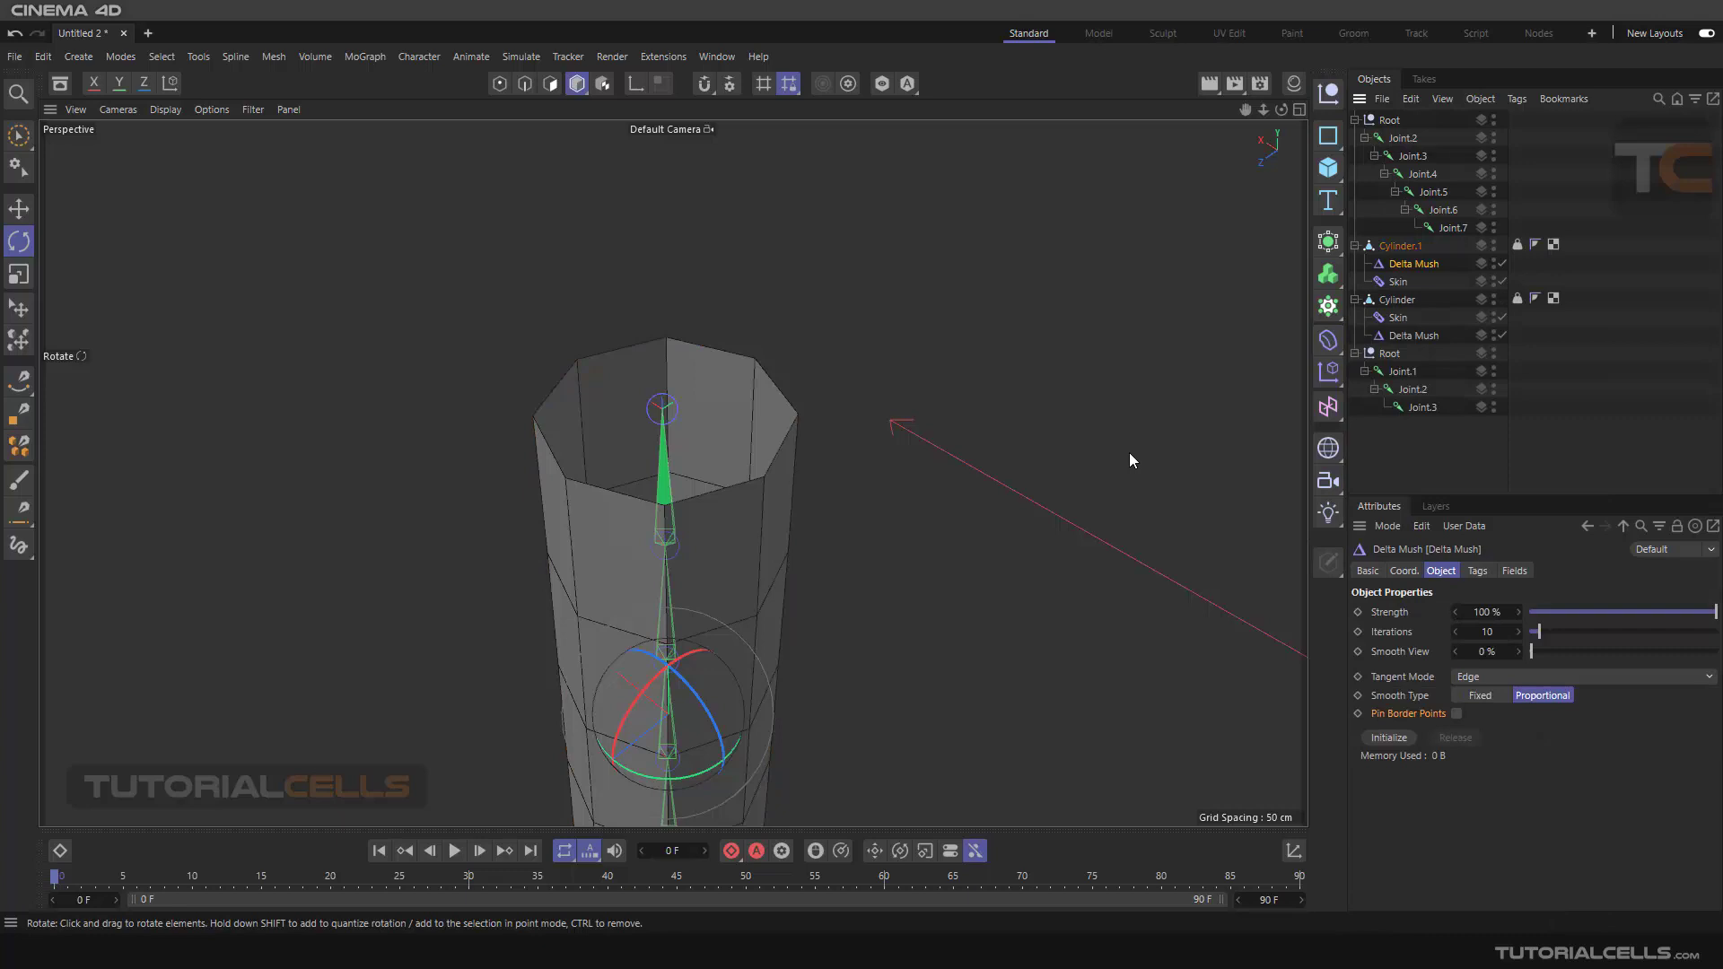
mouse_move(1411, 335)
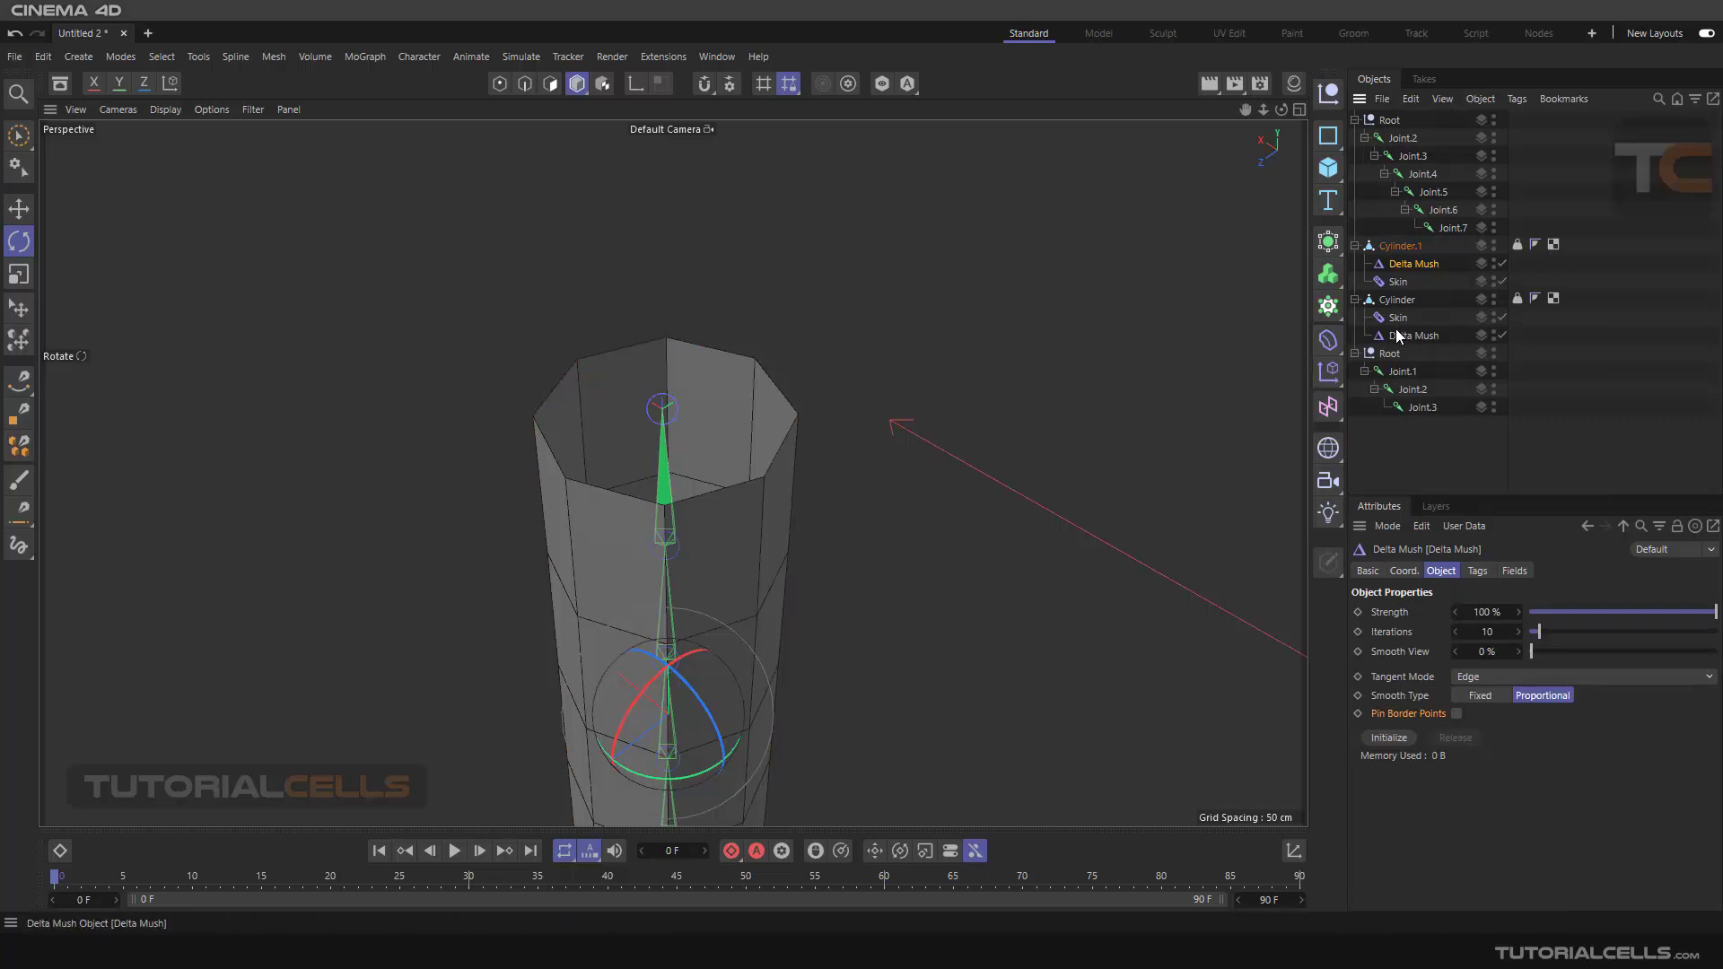
left_click(1398, 282)
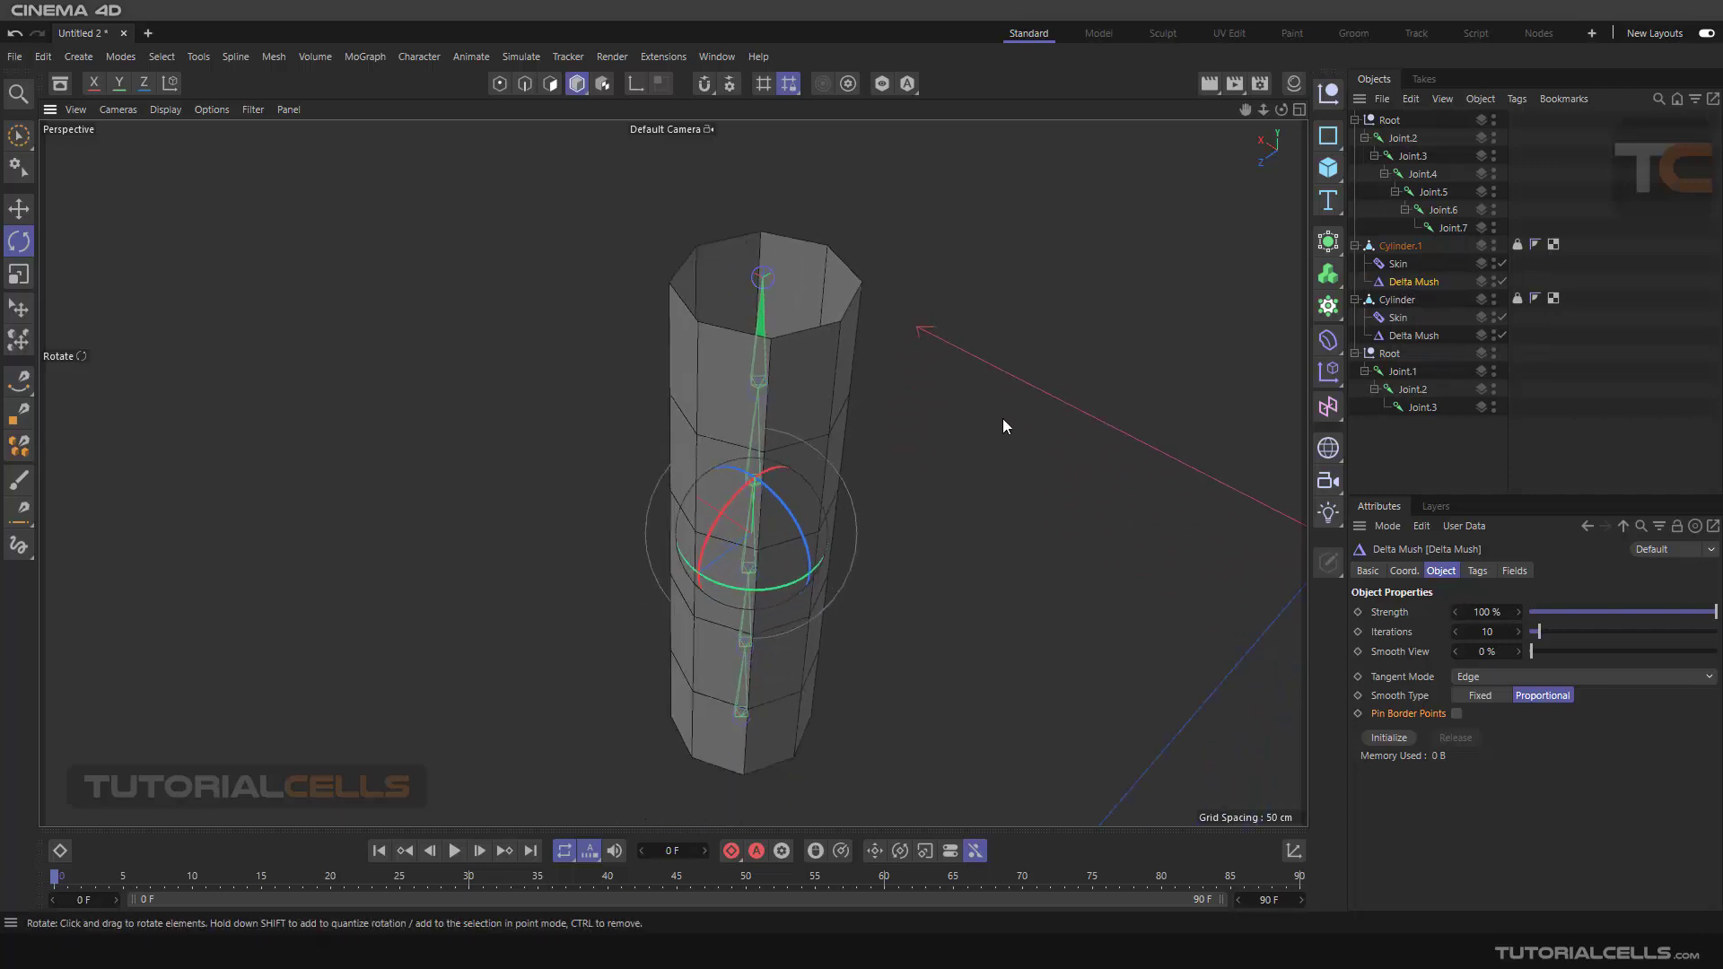
Step: Rotate Joint.6 so Cylinder.1's top bends over
left_click(1411, 388)
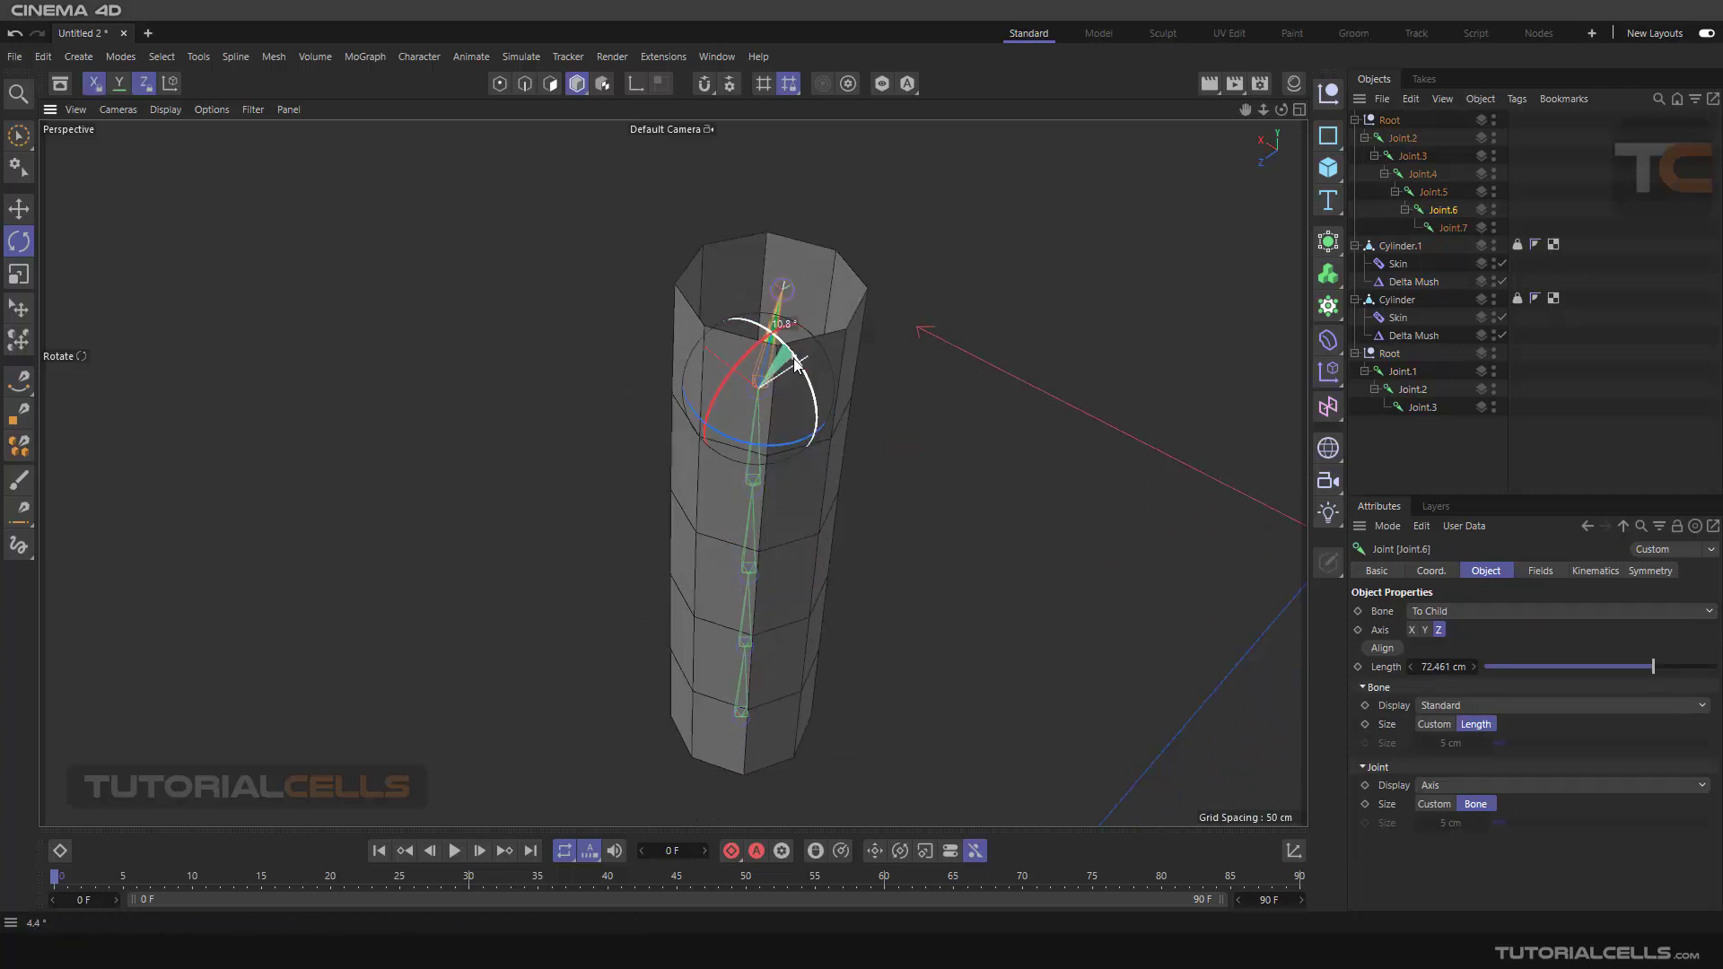
left_click_drag(797, 362, 858, 439)
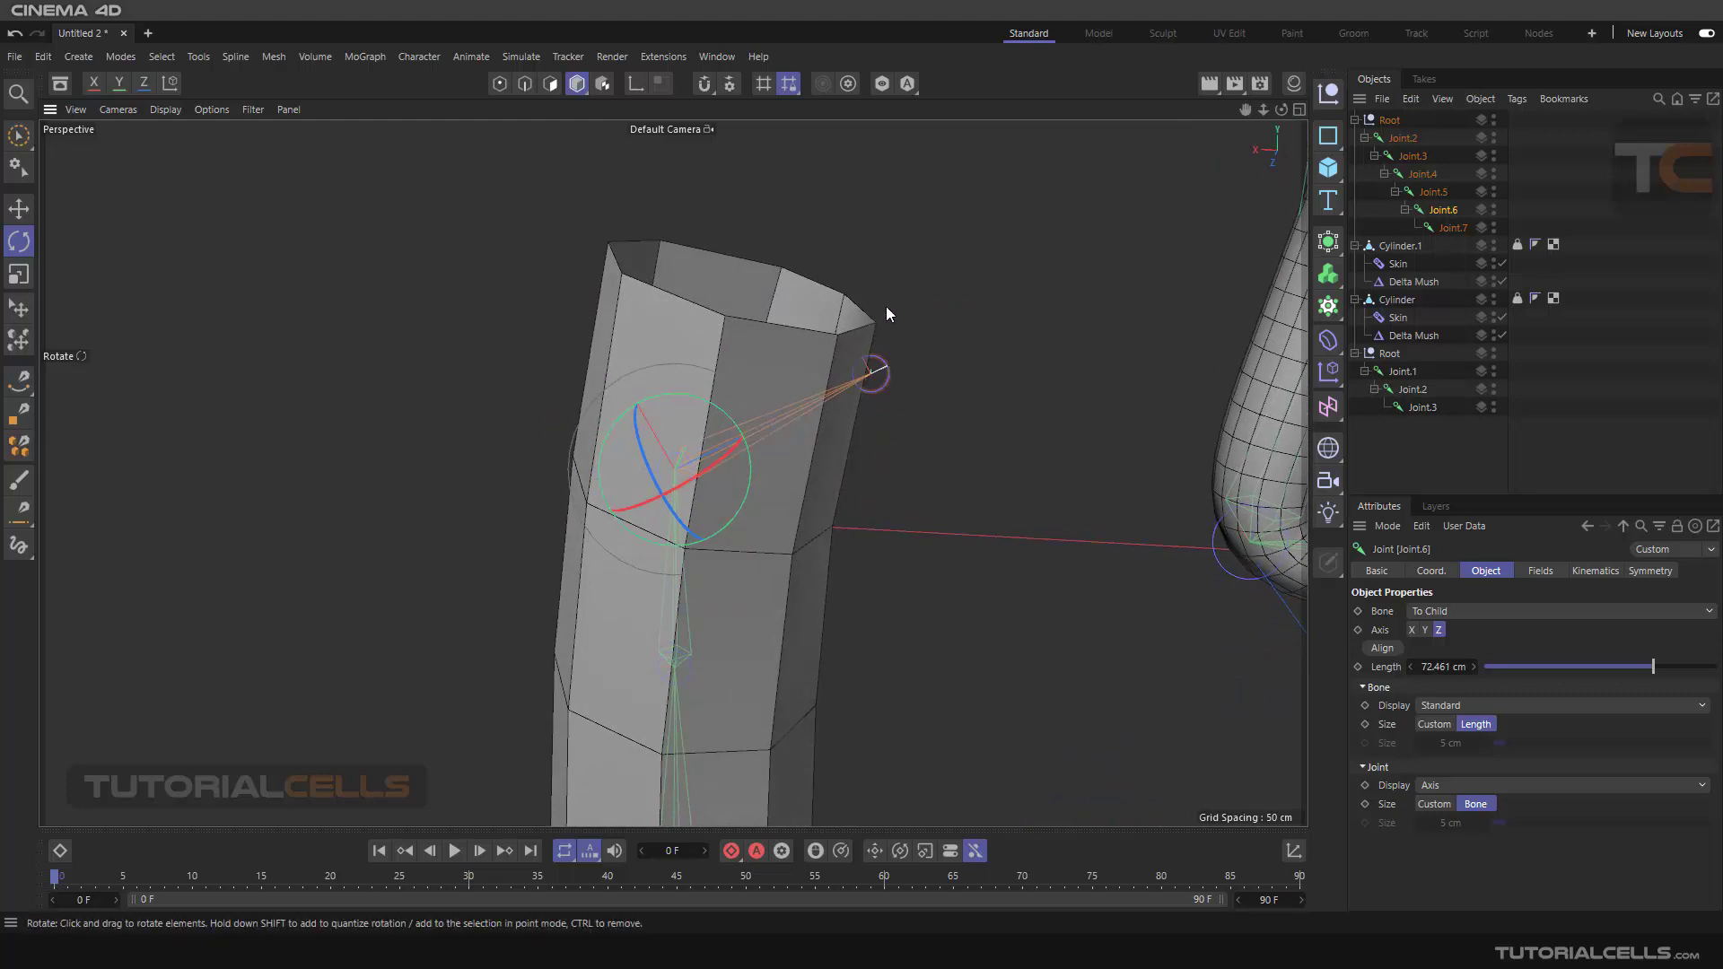
mouse_move(738, 248)
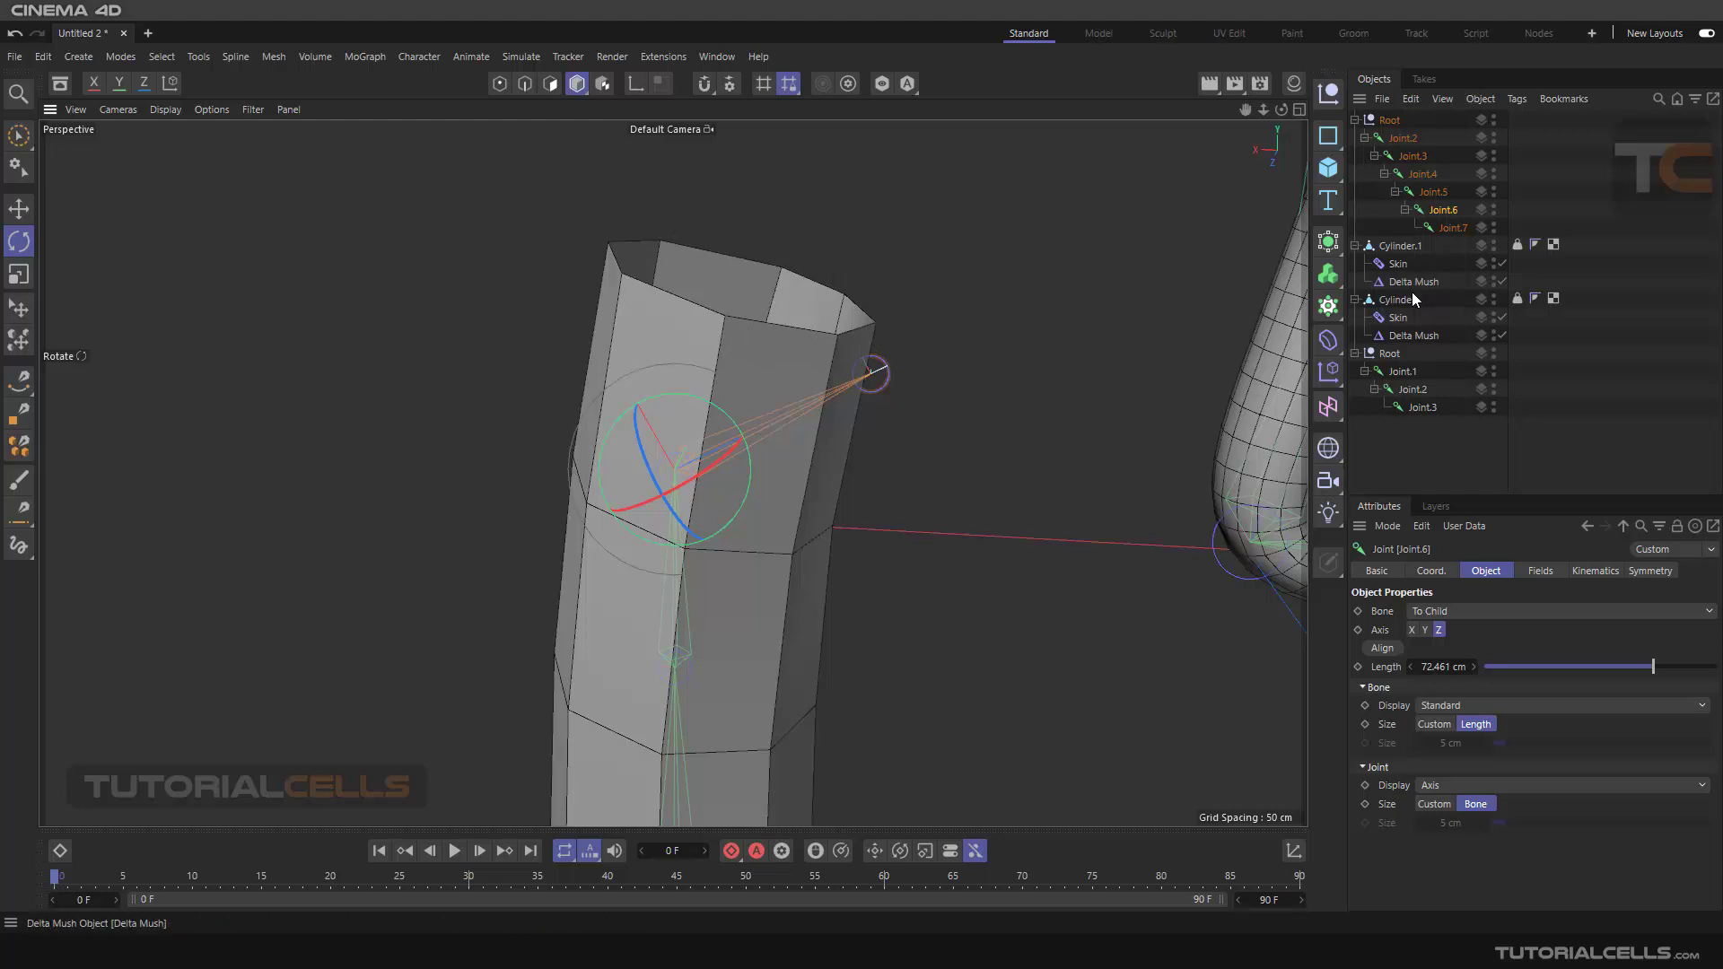
Step: Enable Pin Border Points on Cylinder.1's Delta Mush and inspect the bent rim
left_click(1416, 282)
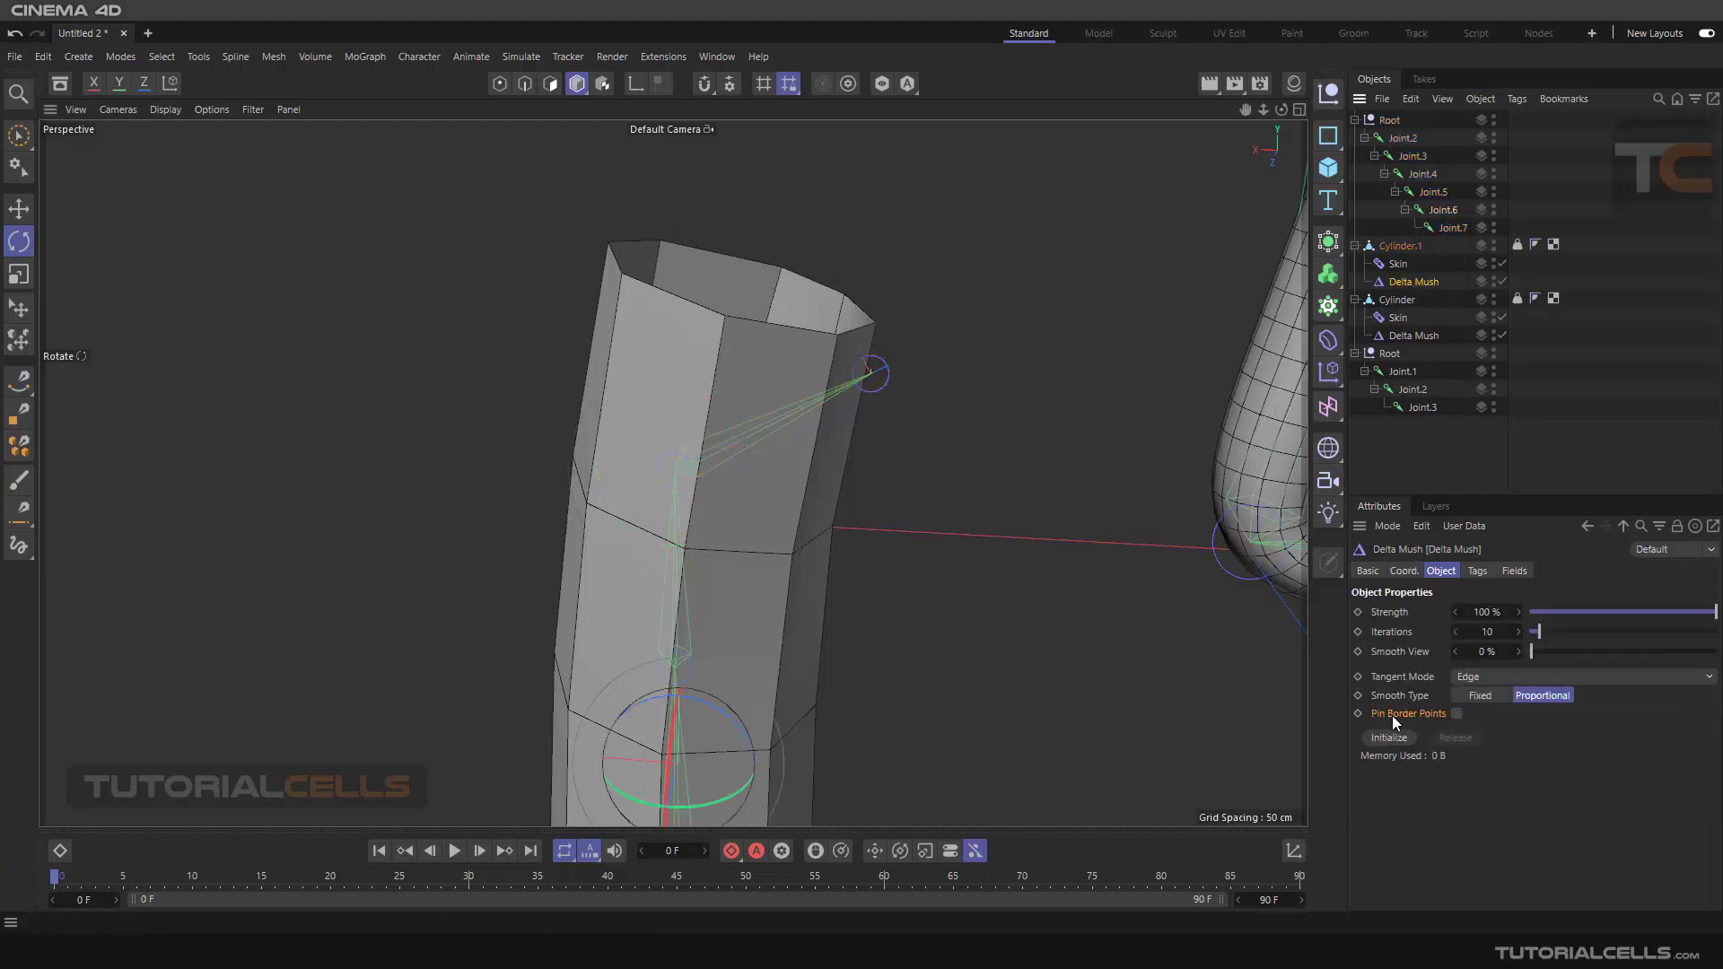
left_click(1456, 712)
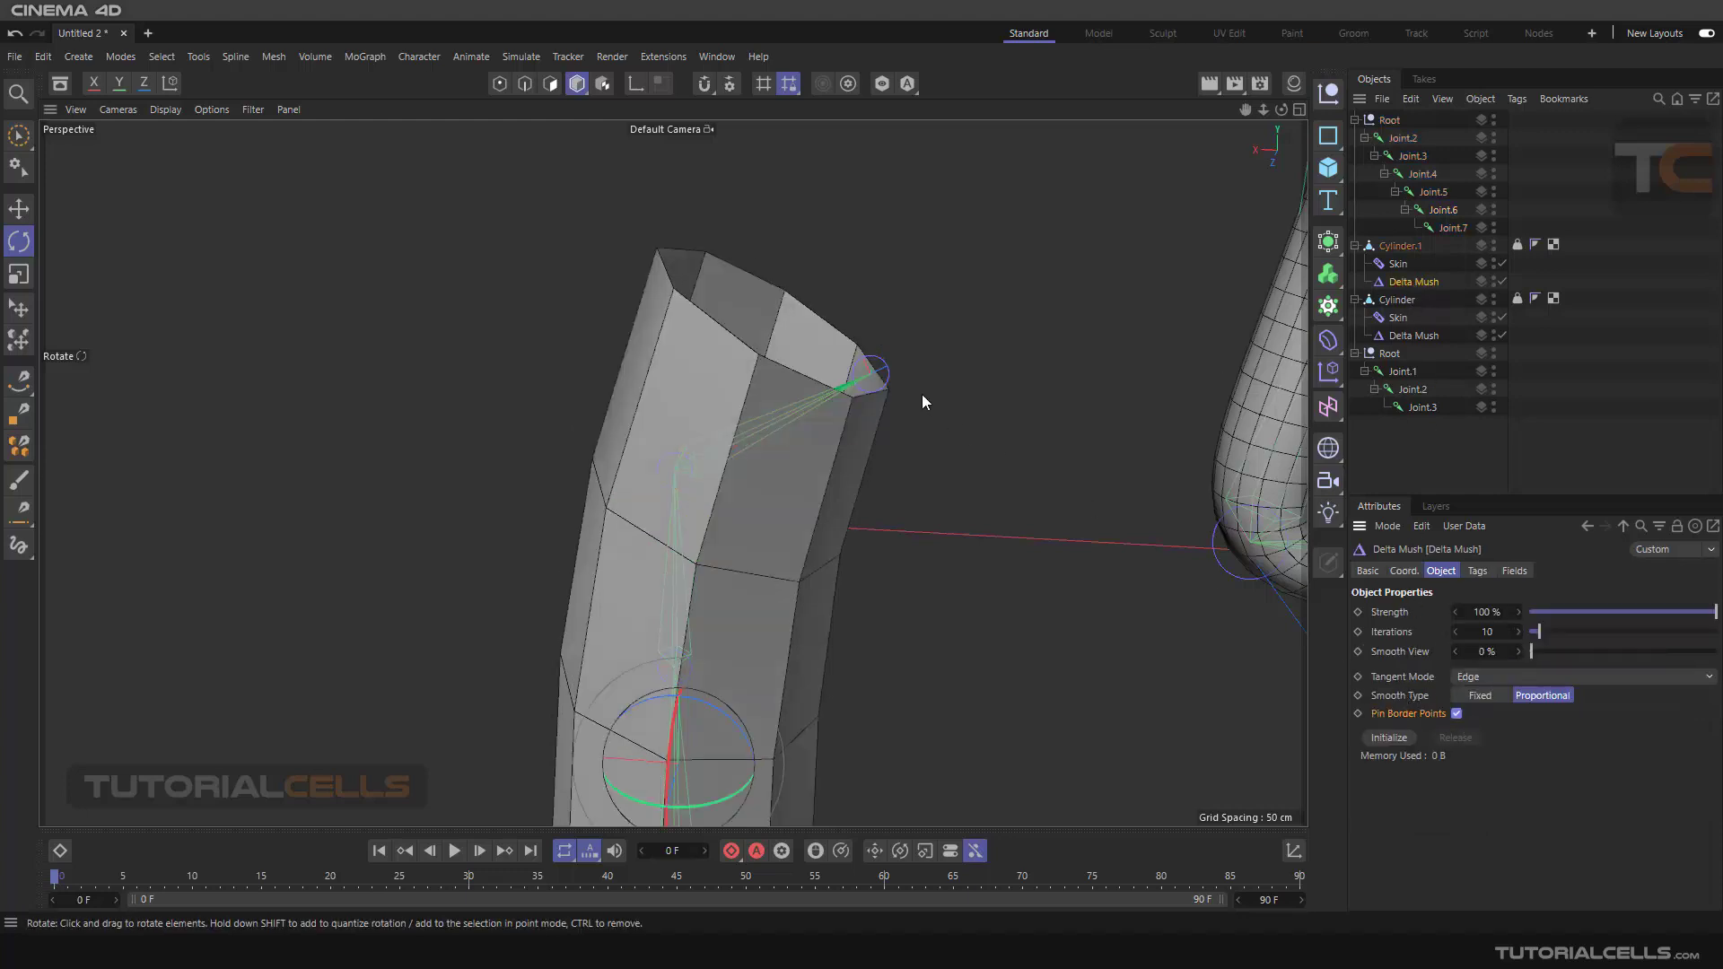
left_click_drag(874, 374, 880, 428)
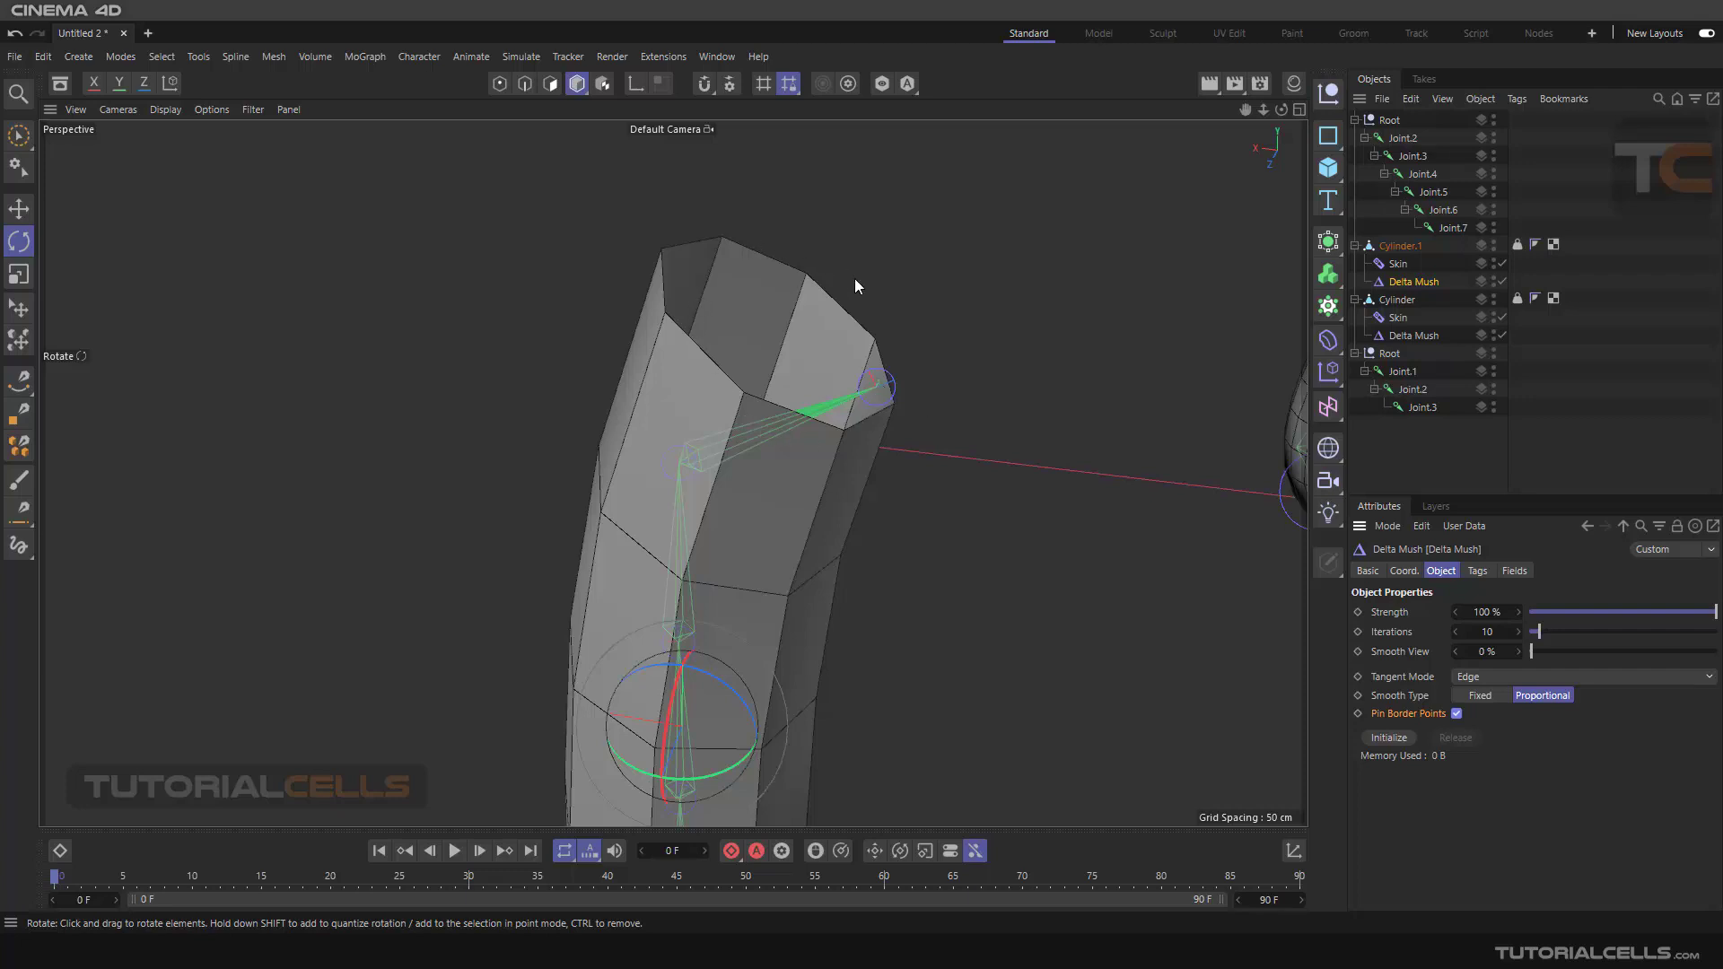
mouse_move(781, 253)
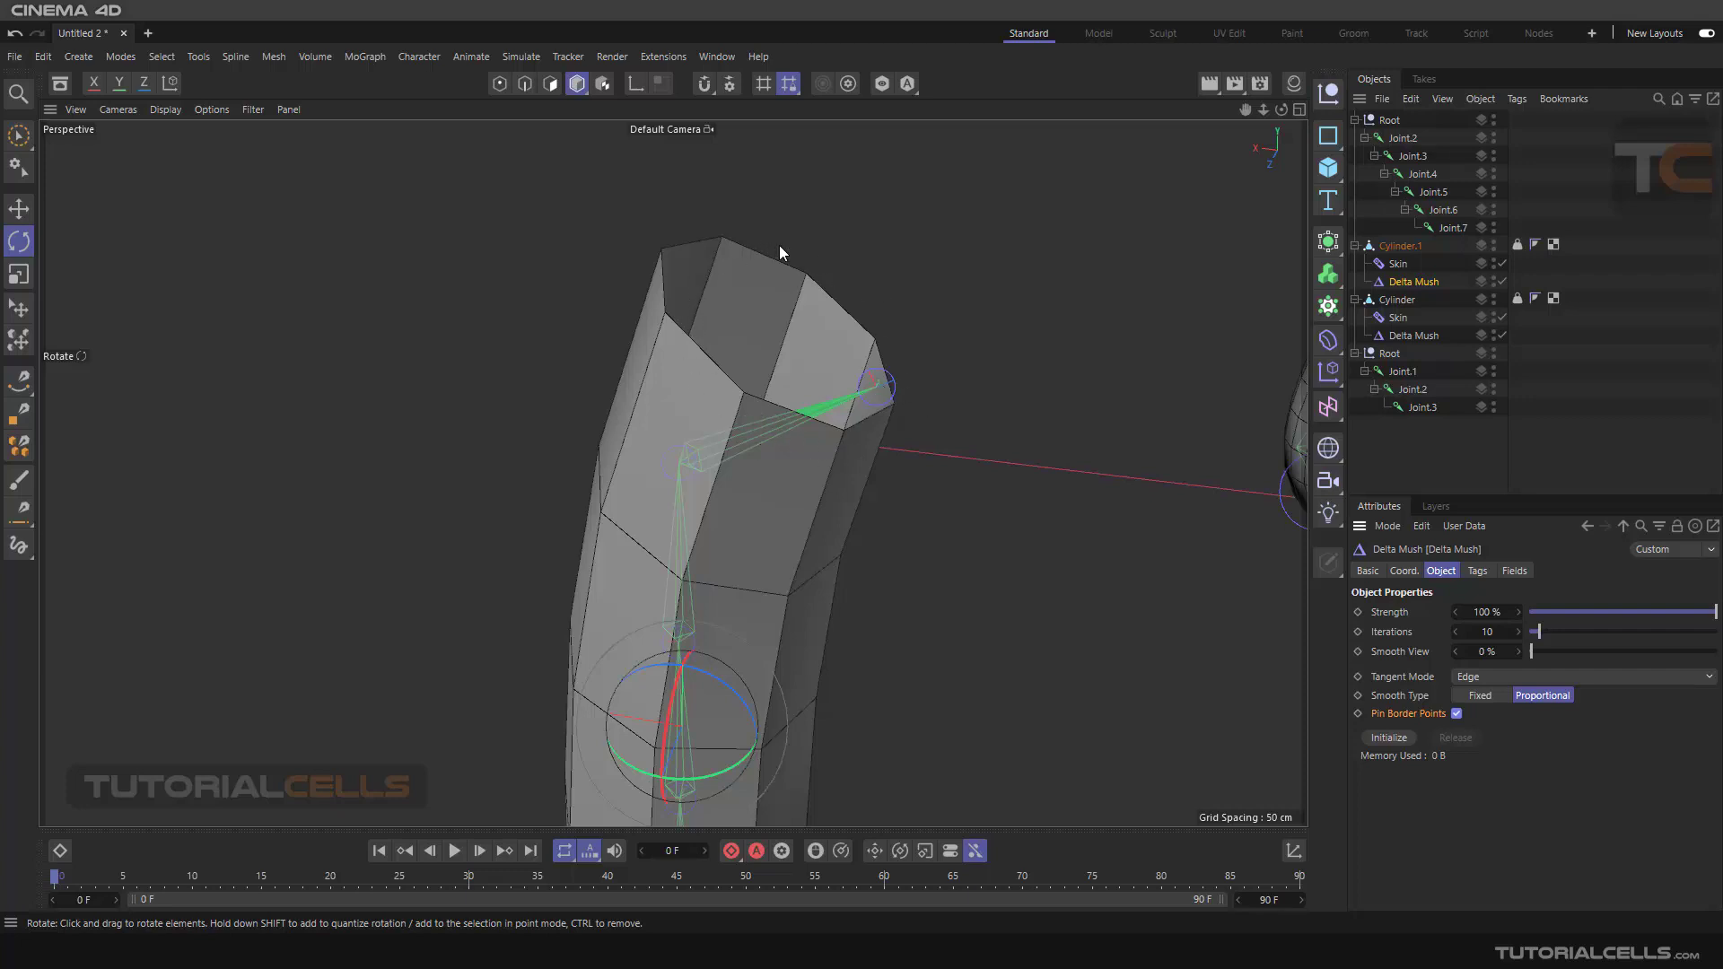
mouse_move(913, 388)
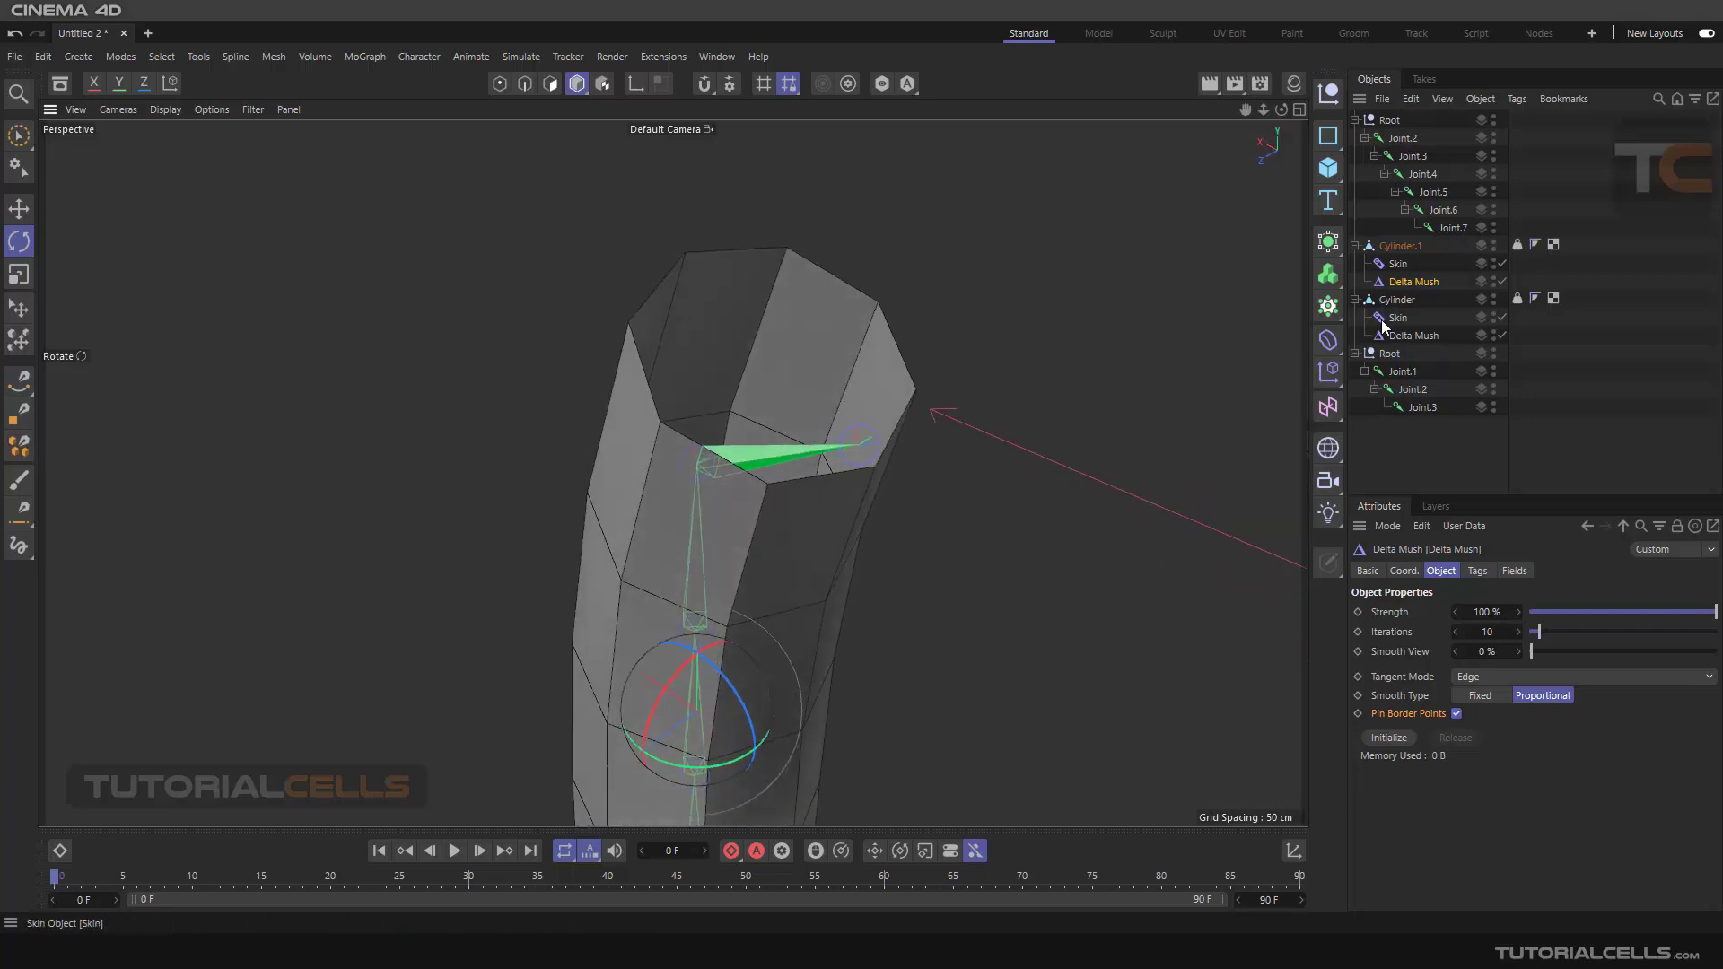
mouse_move(1417, 632)
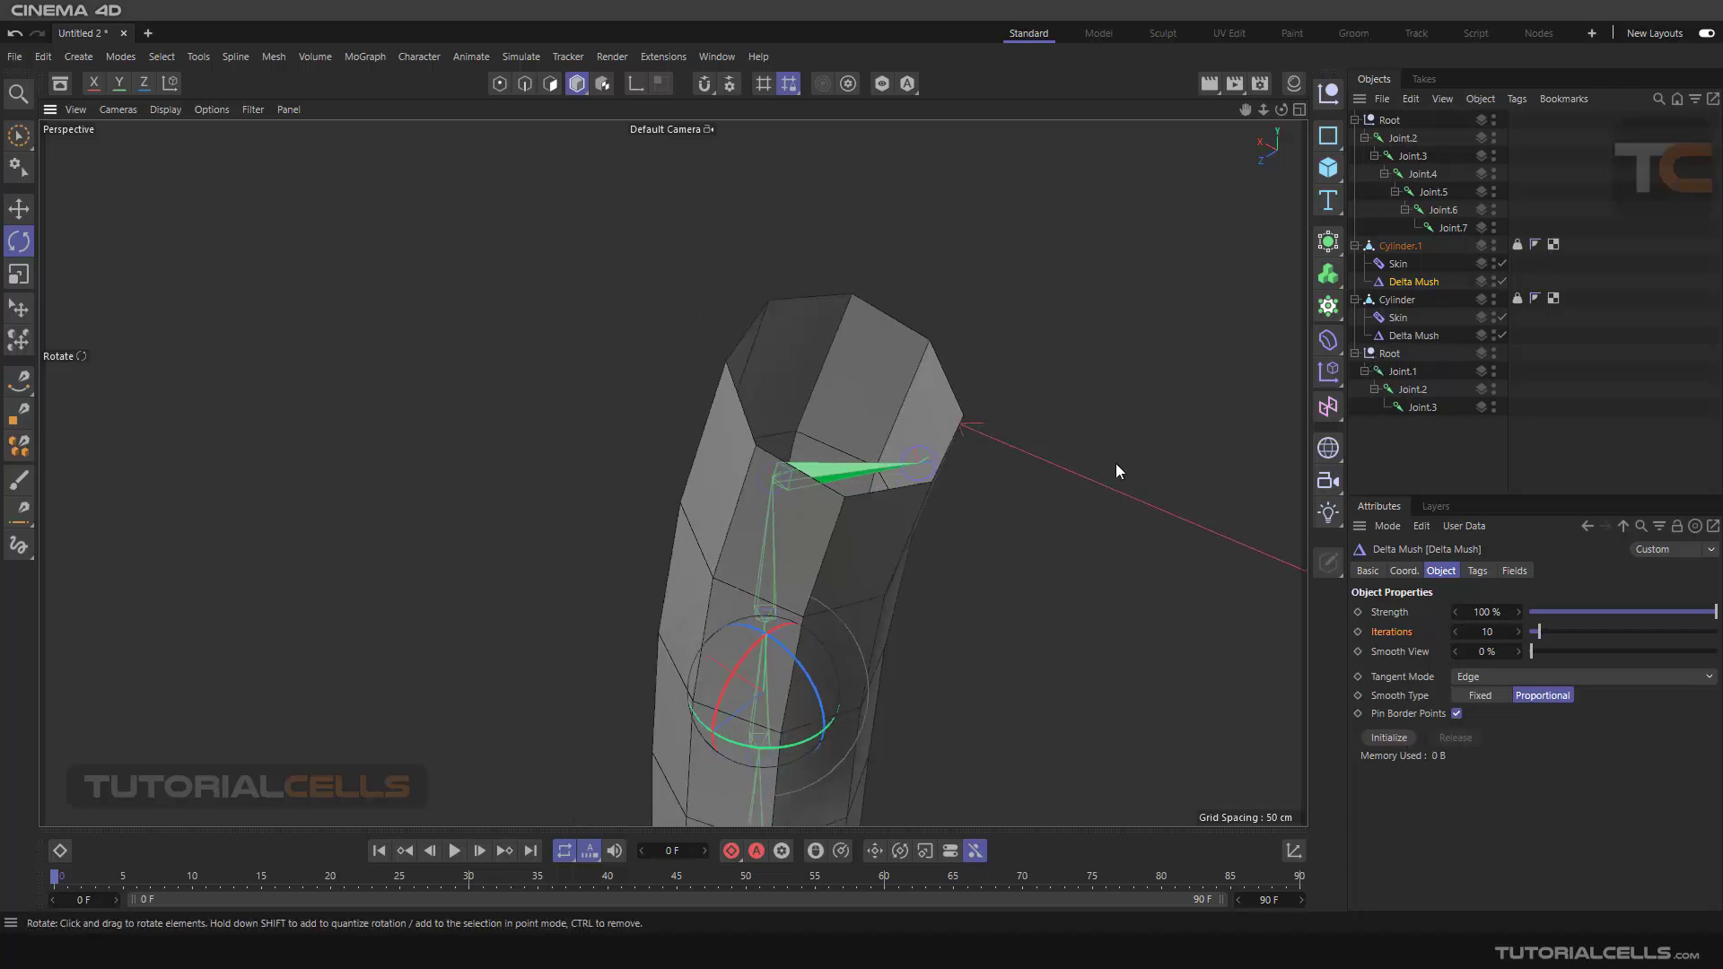
Step: Initialize Cylinder.1's Delta Mush so it caches 1.13 KB of rest-state data
left_click(1387, 738)
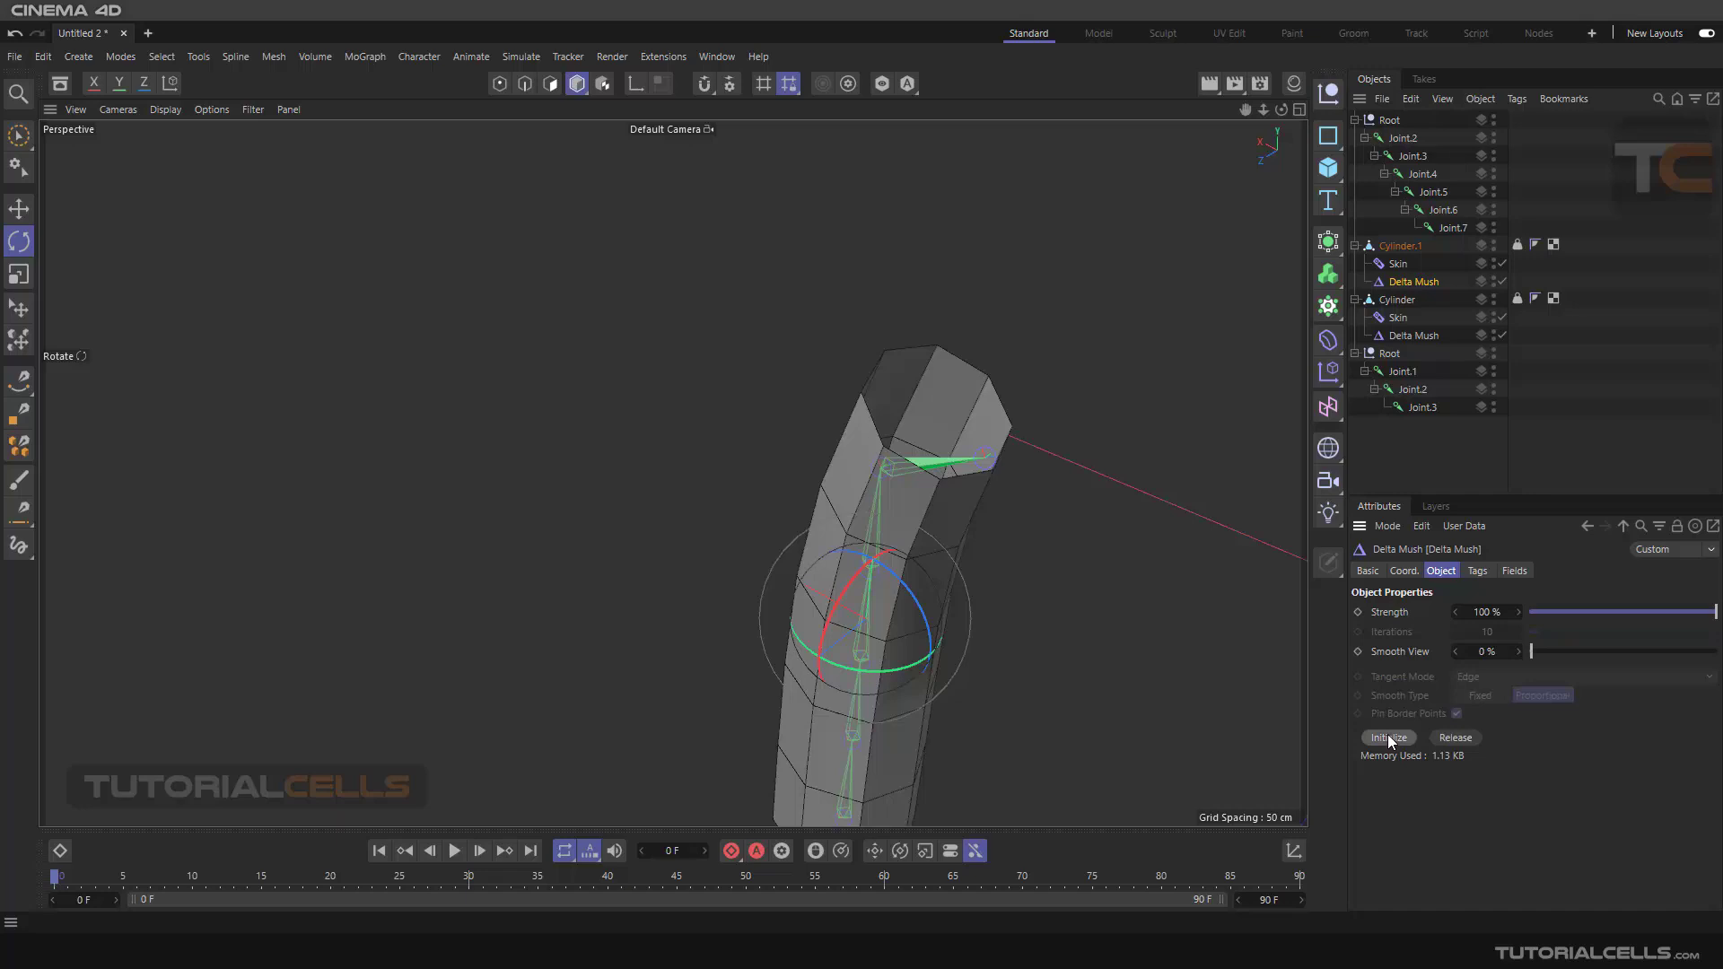
mouse_move(1435, 667)
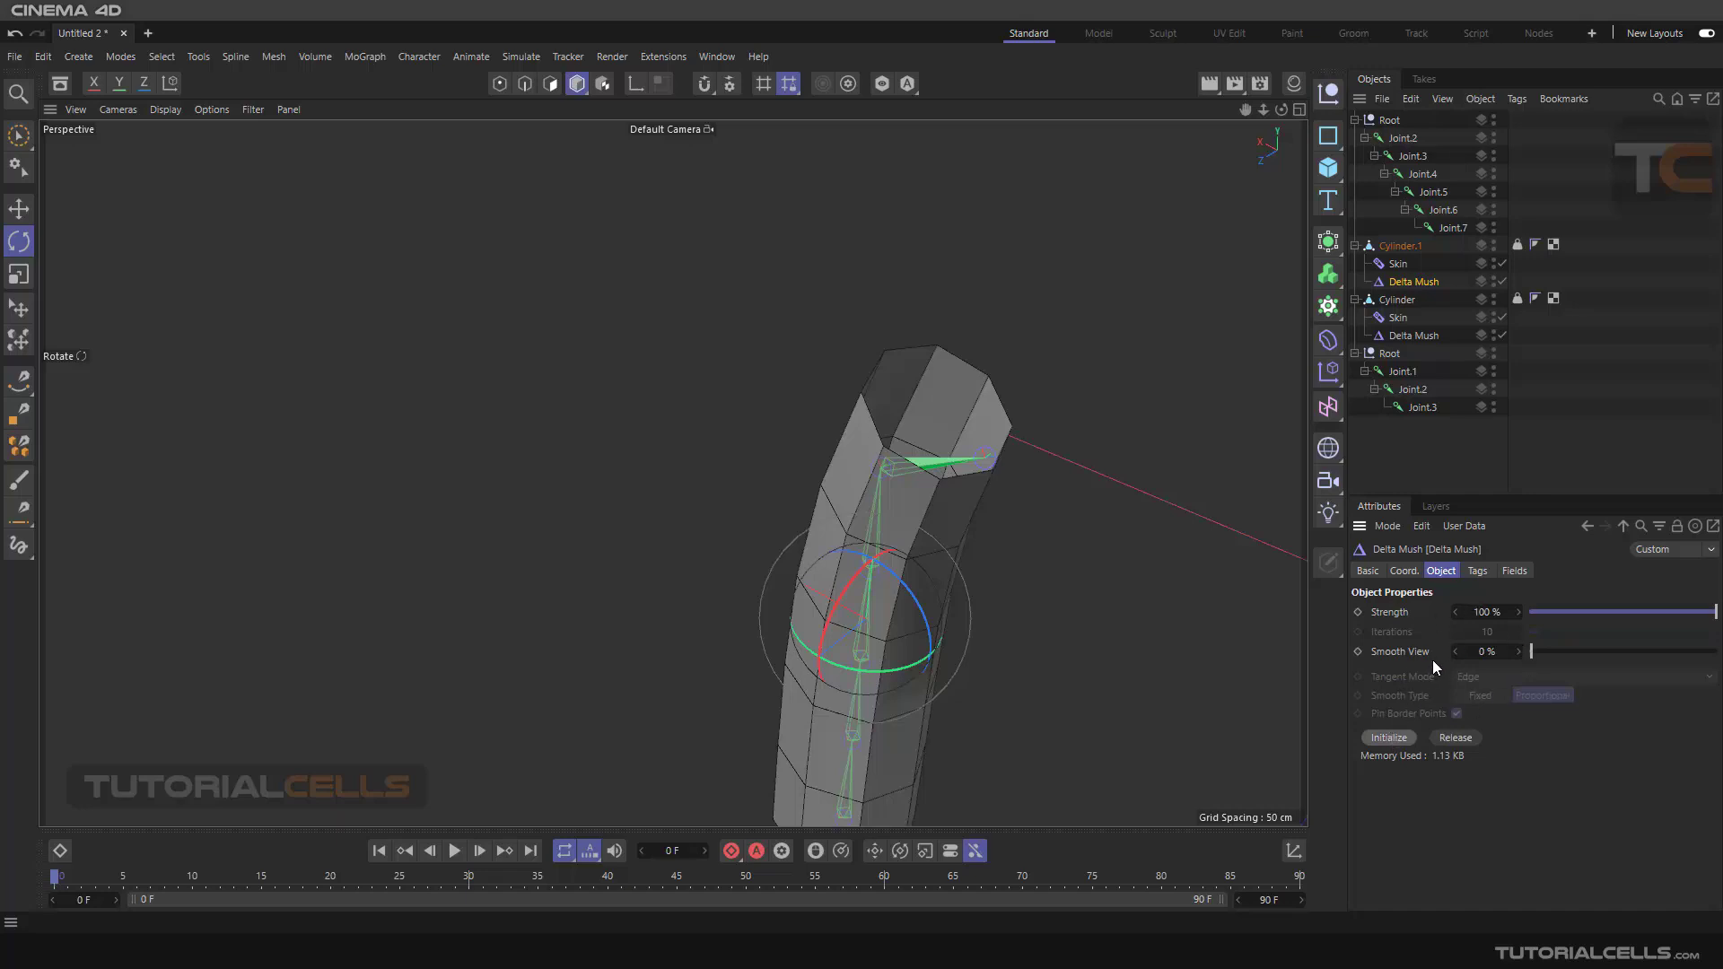
mouse_move(1026, 574)
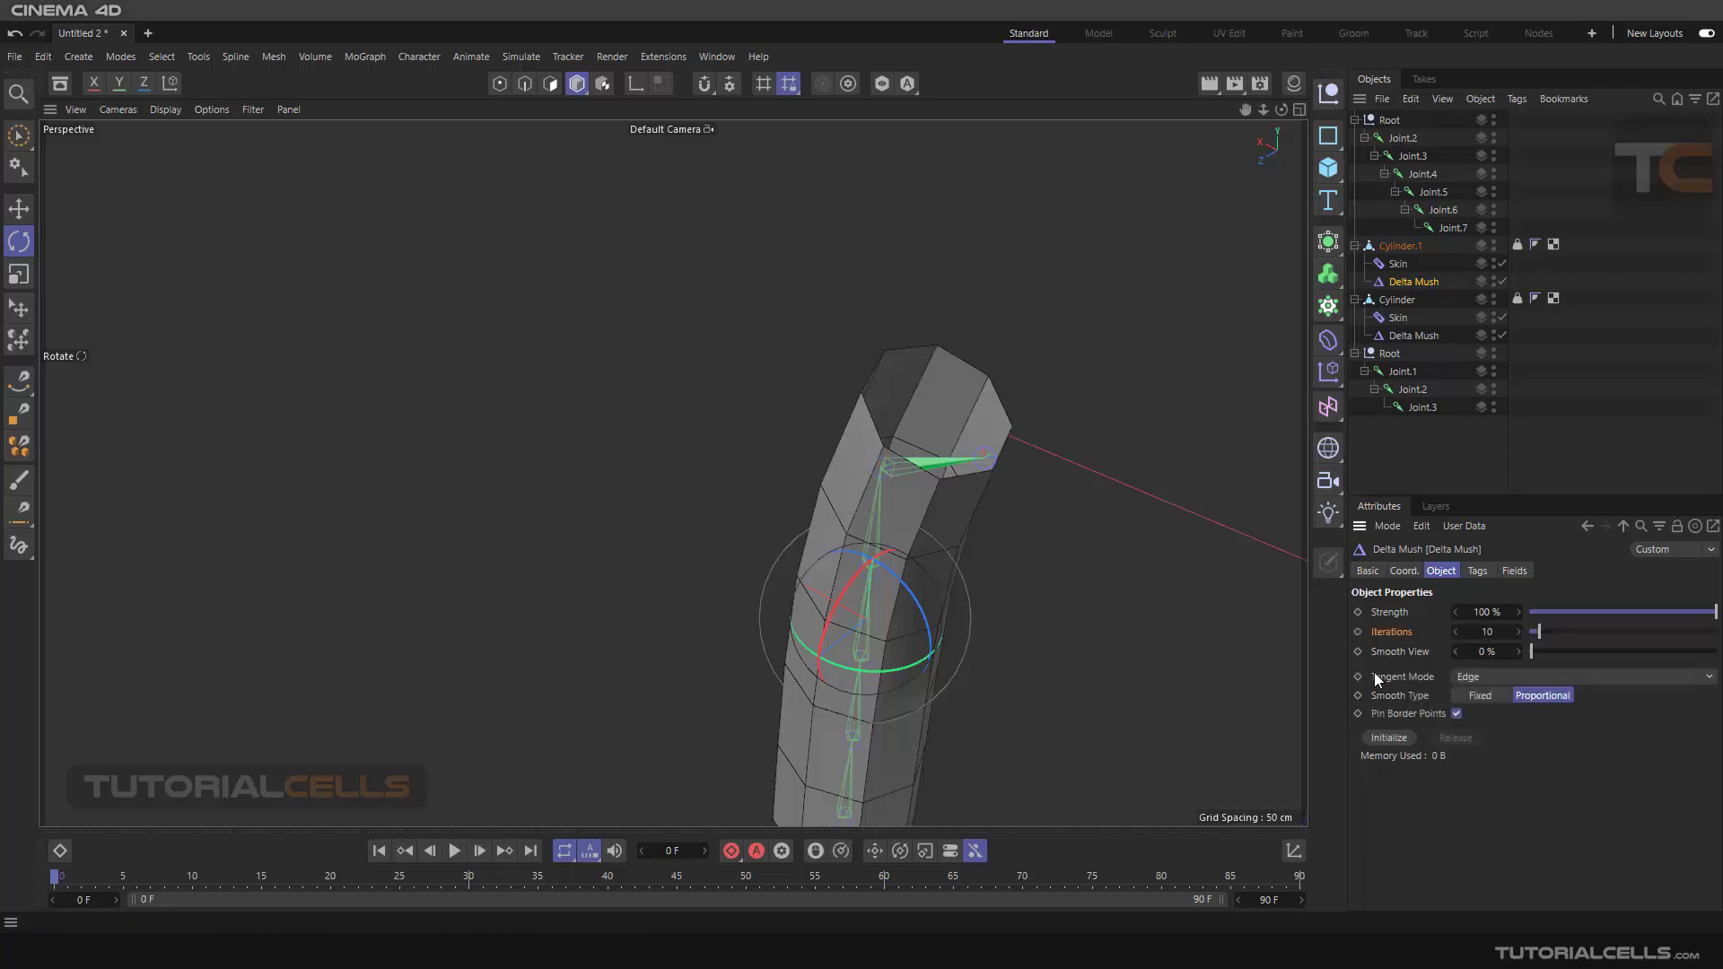
mouse_move(1238, 641)
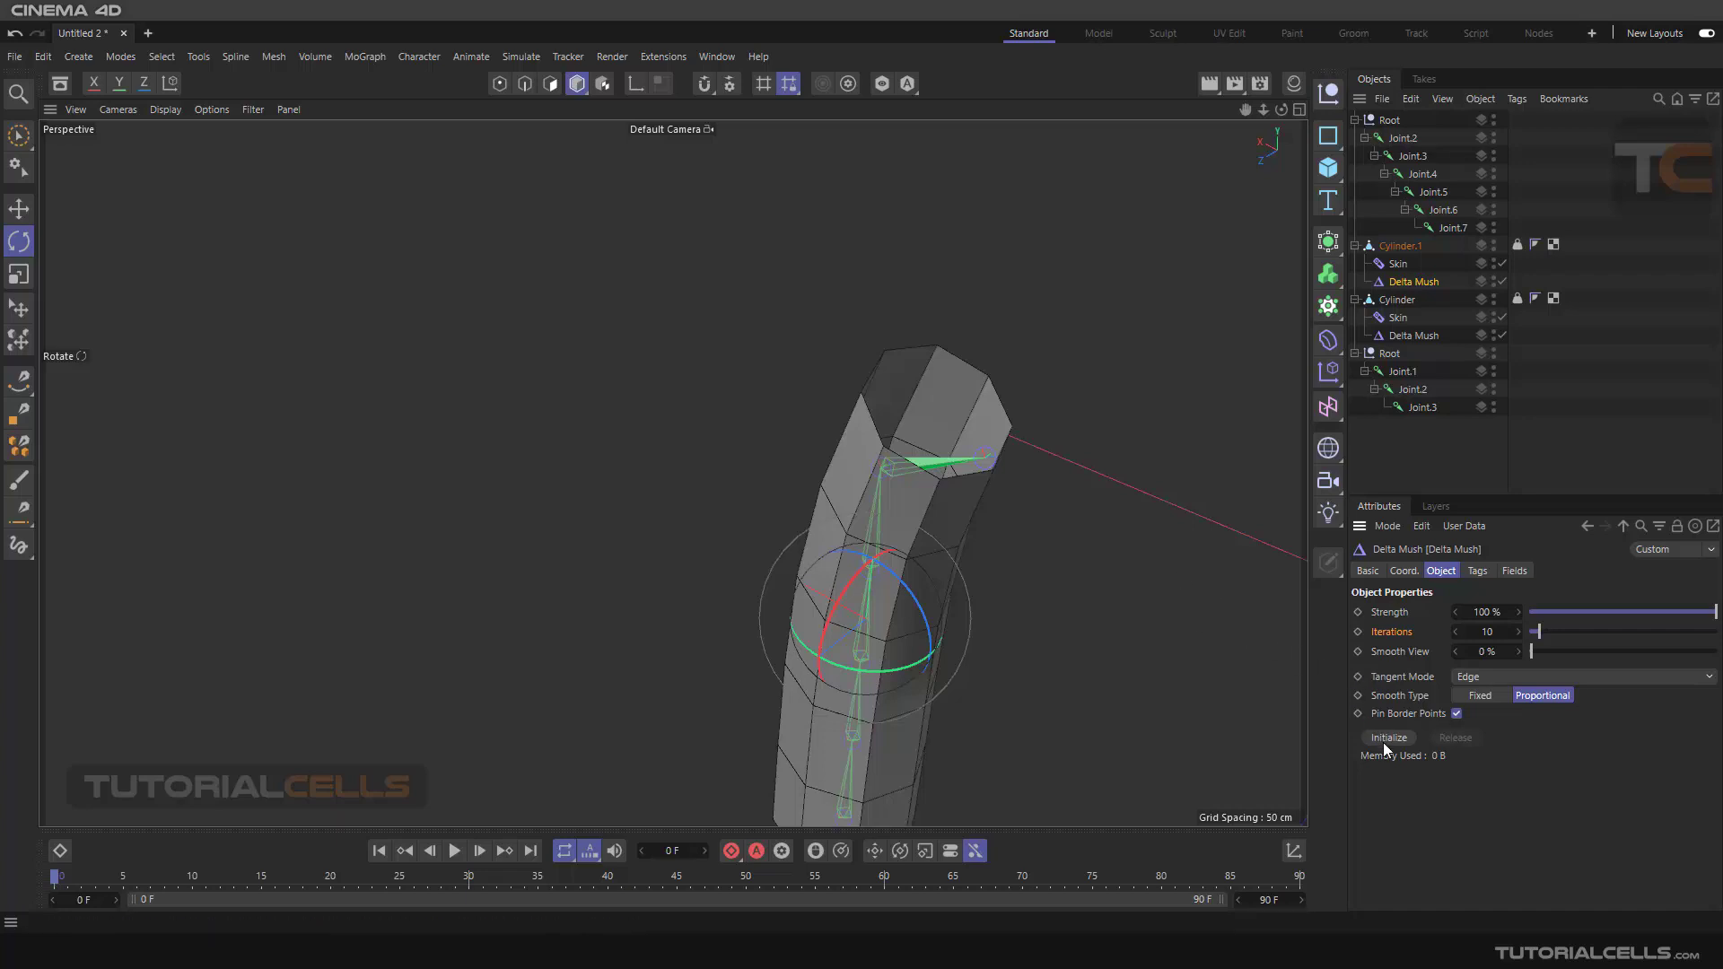
left_click(1388, 738)
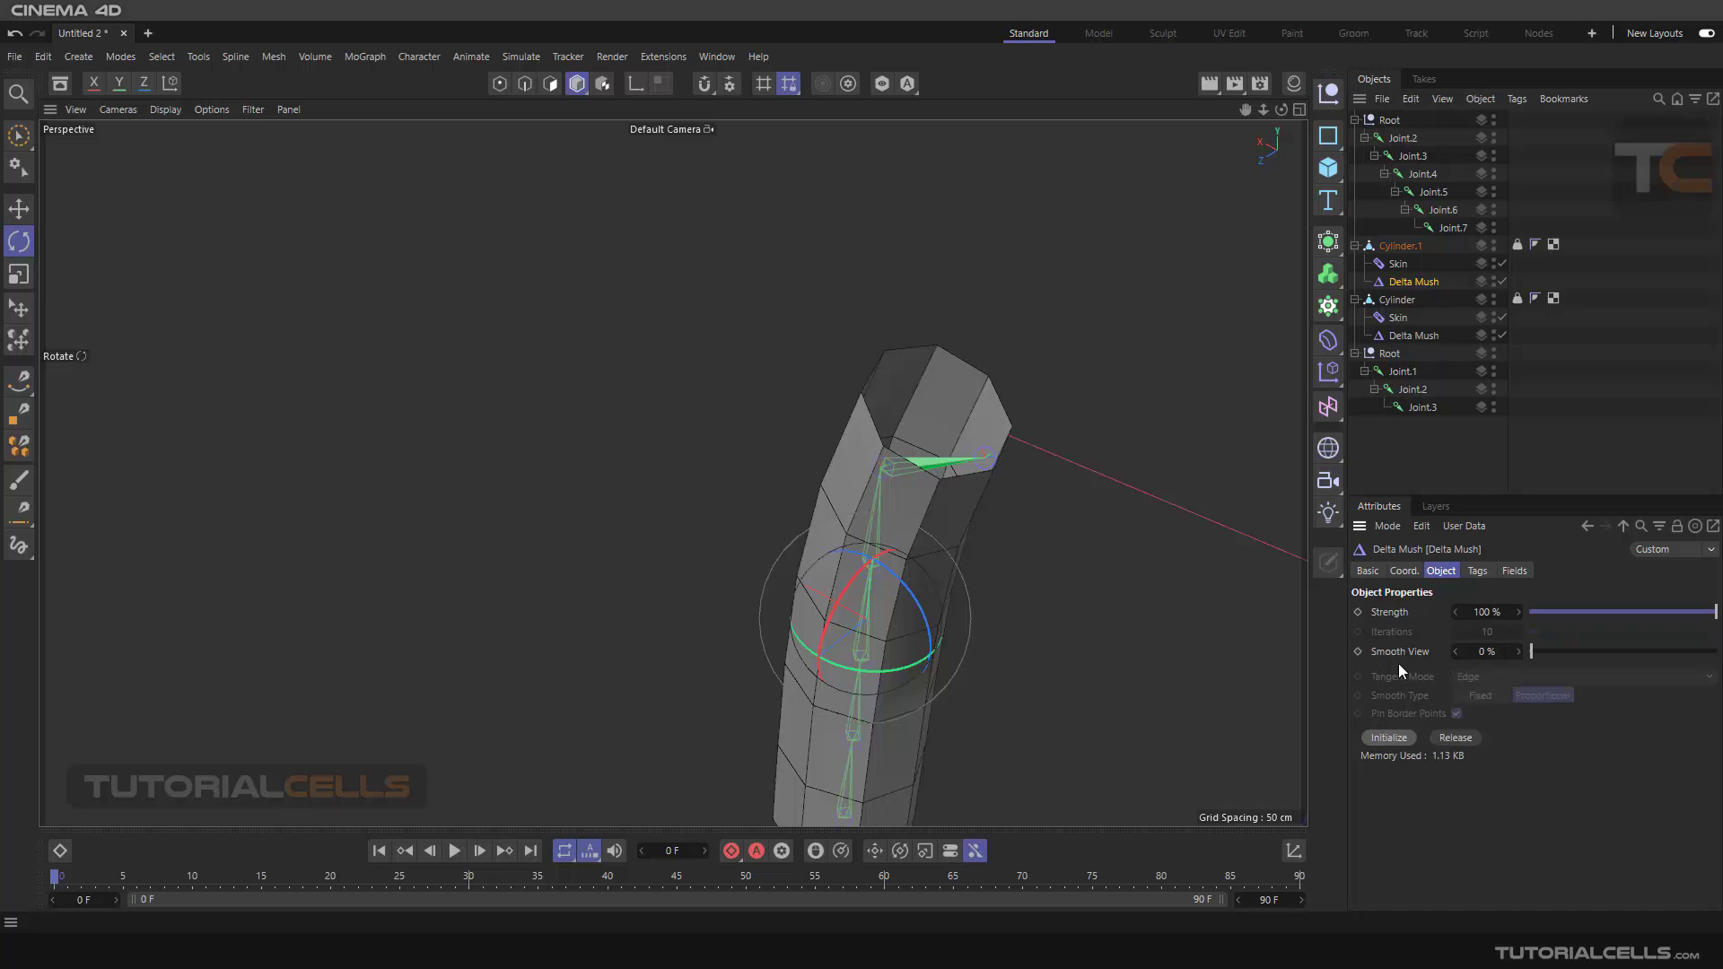
mouse_move(1278, 599)
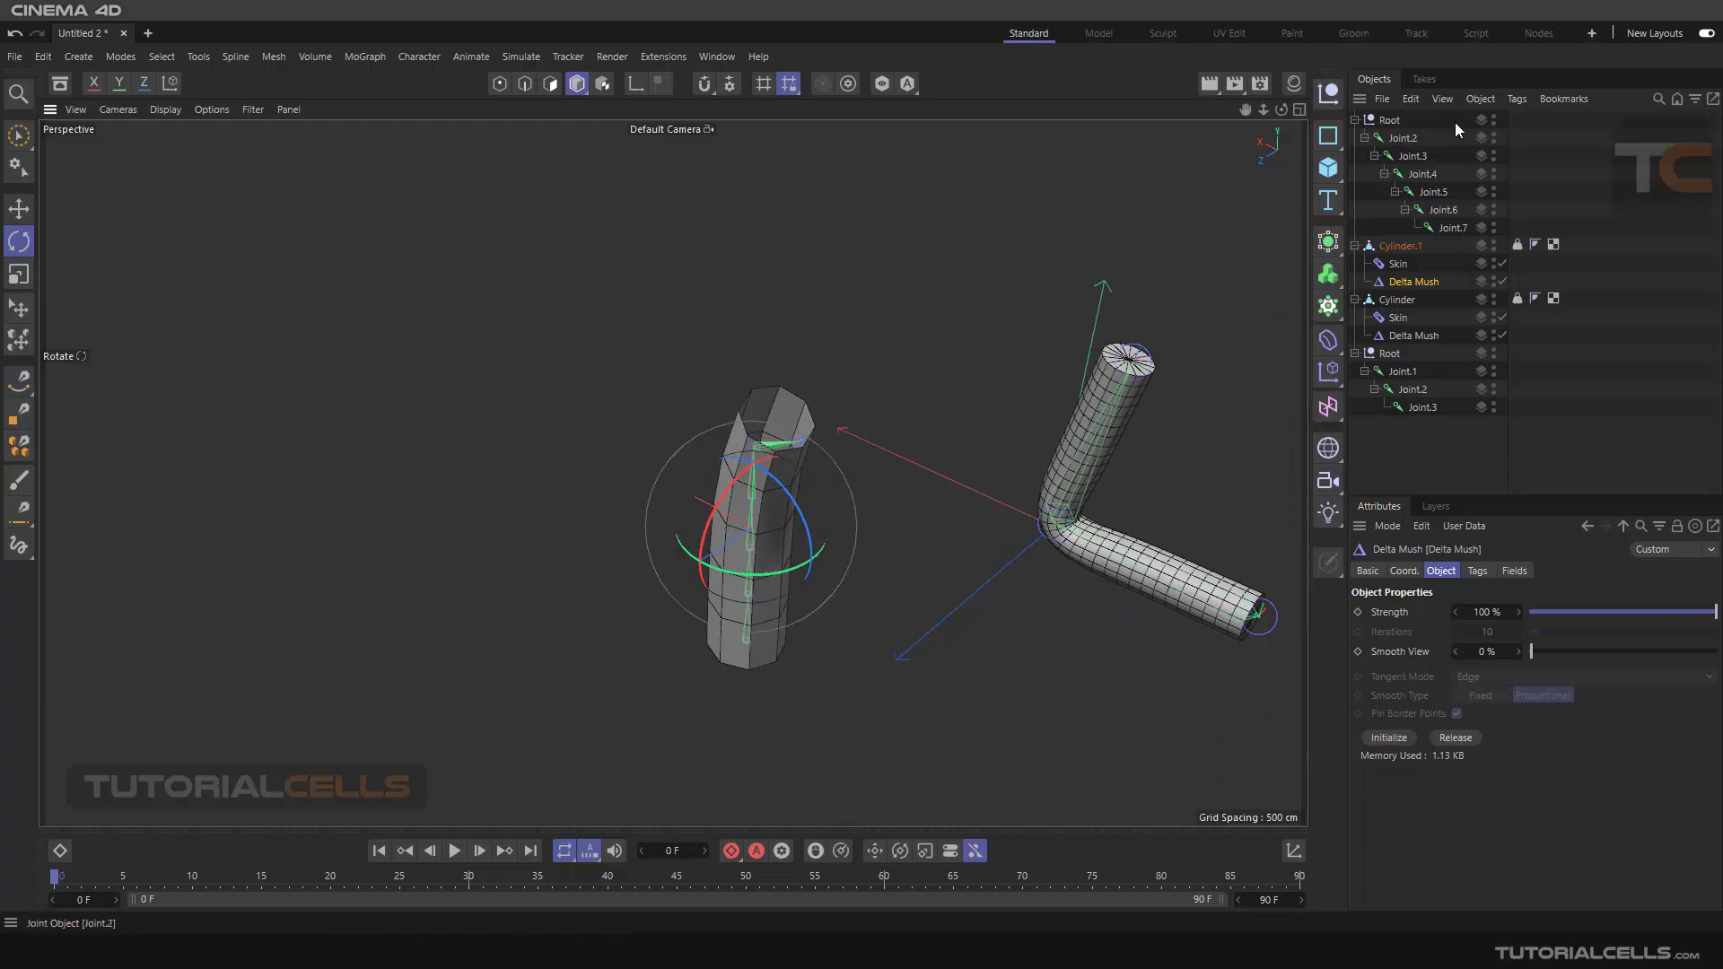
Step: Attach a Delta Mush rigging tag with default settings in Cylinder.1's hierarchy
left_click(1517, 97)
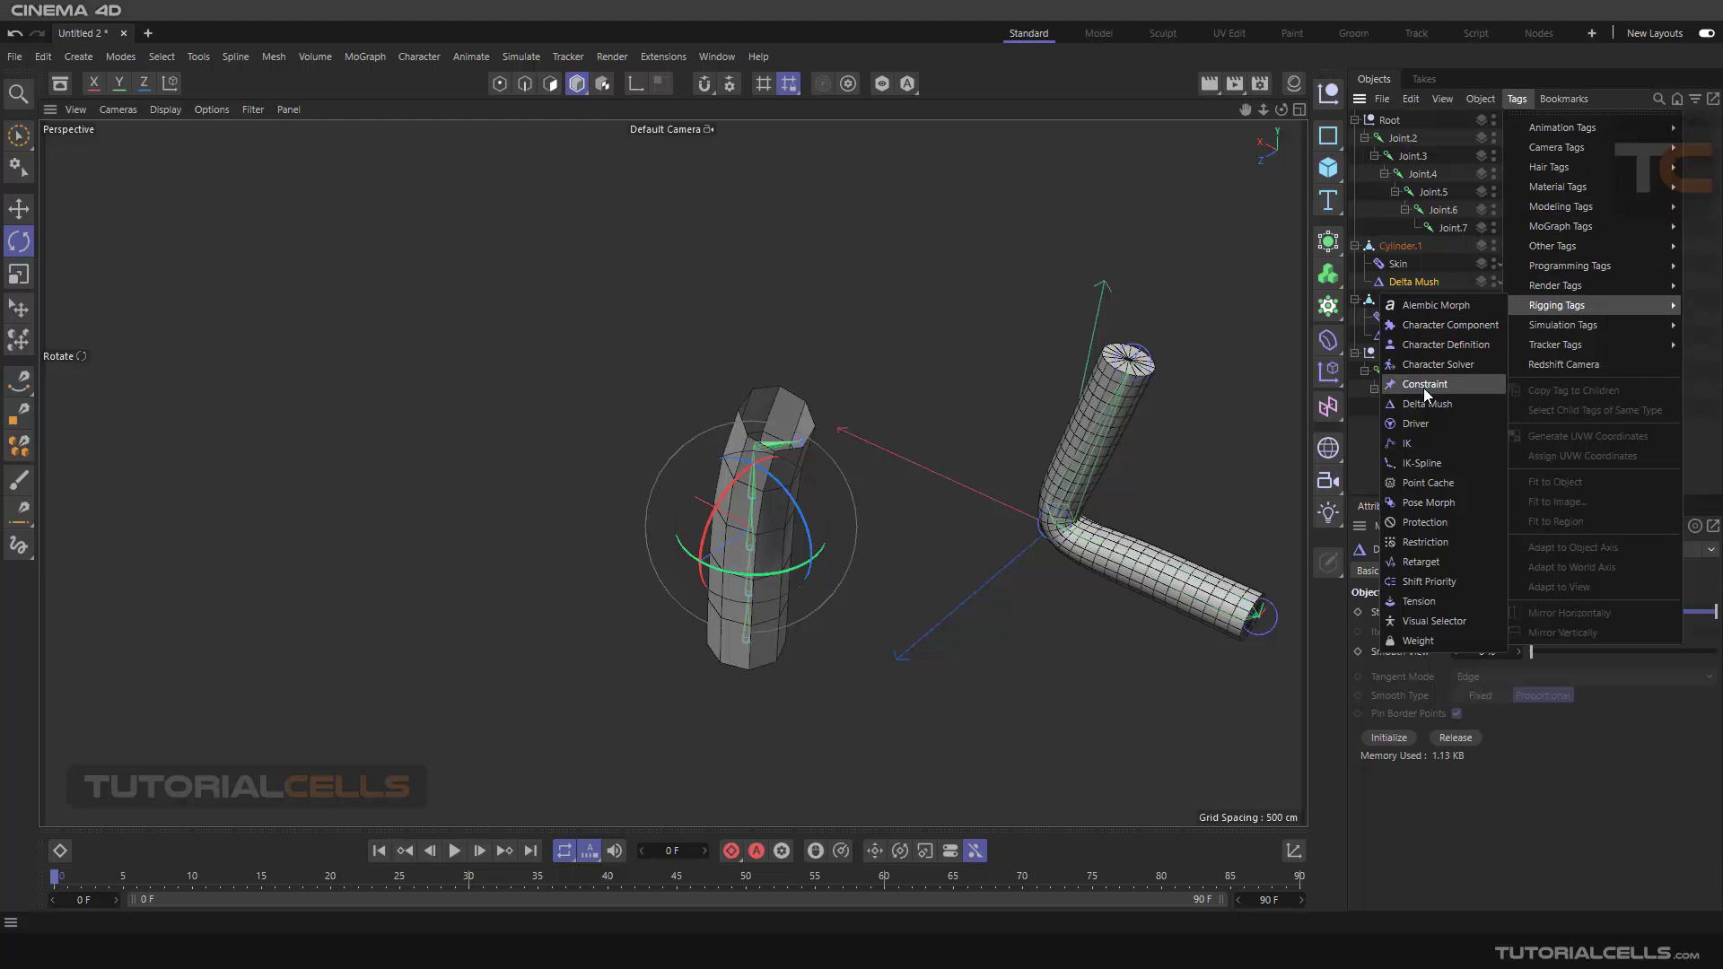
mouse_move(1422, 404)
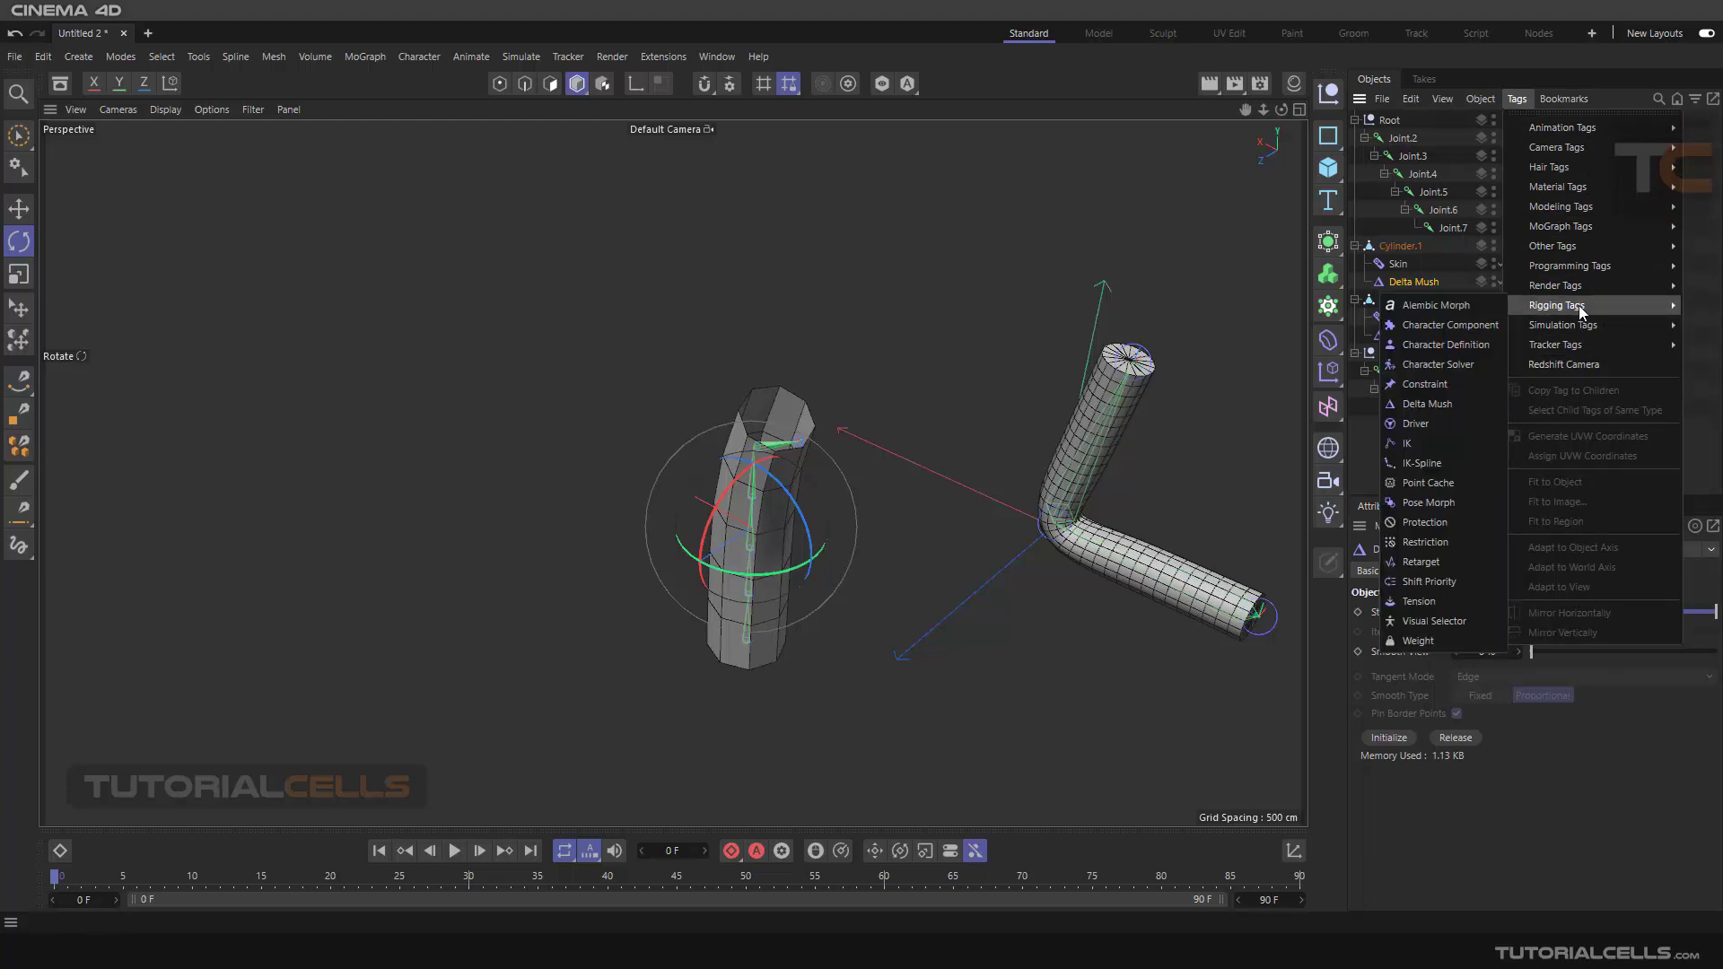
mouse_move(1558, 309)
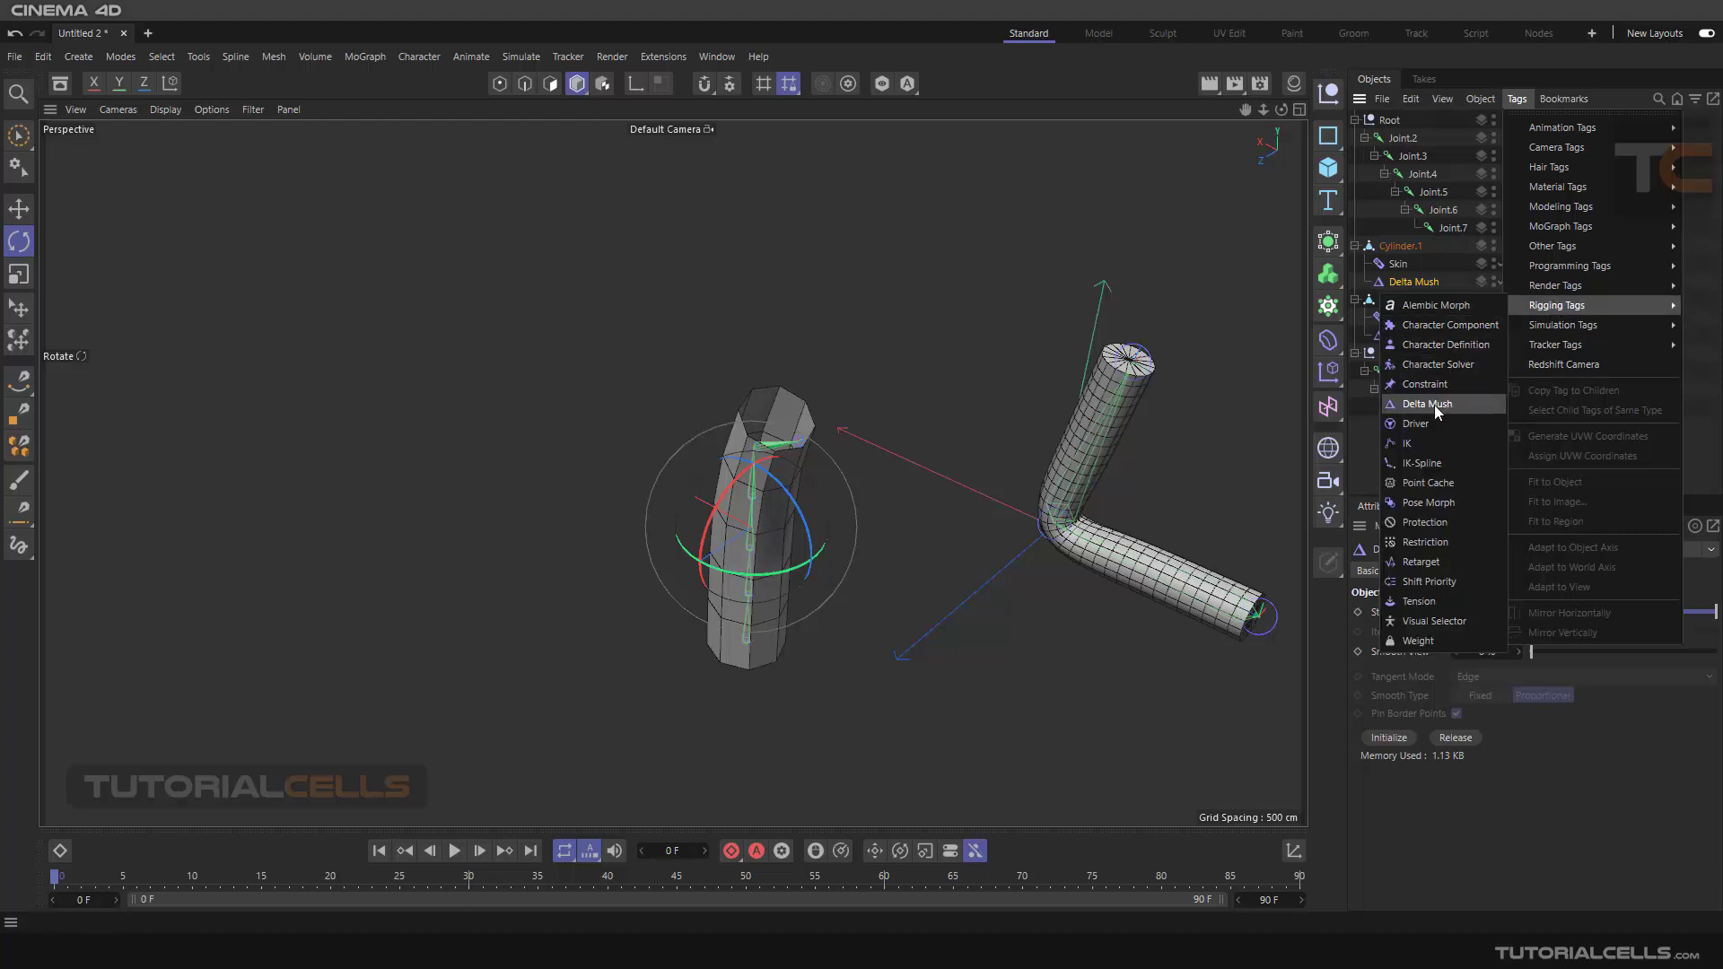
left_click(1427, 404)
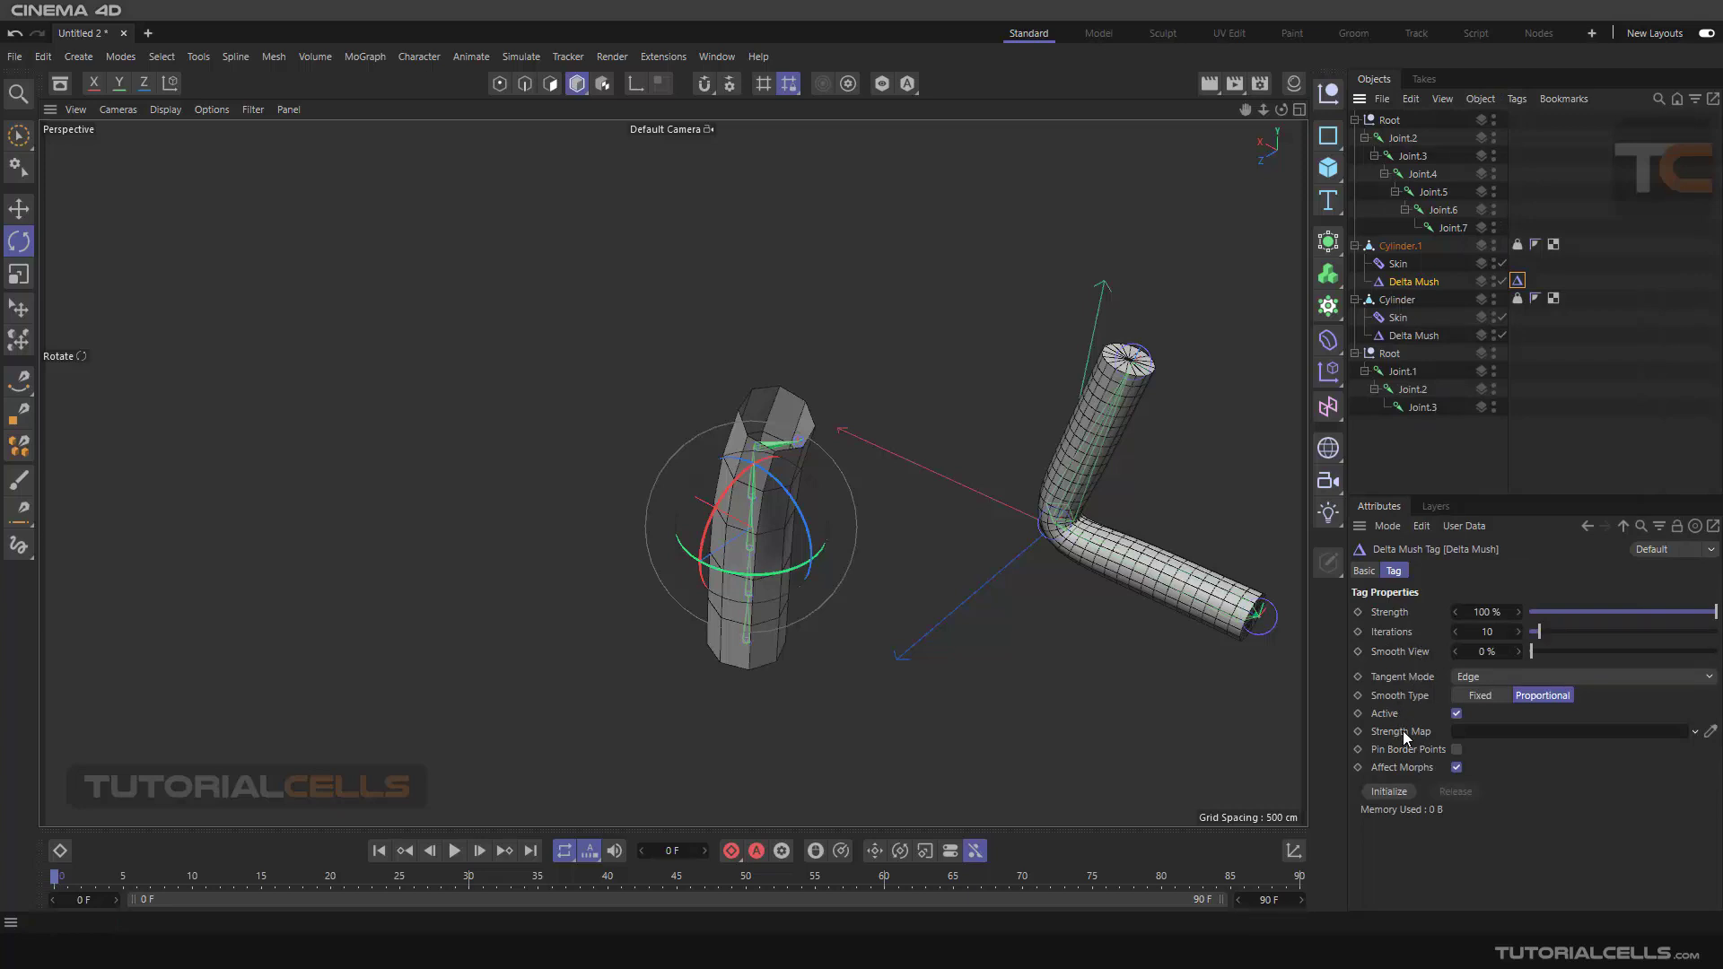
mouse_move(1411, 738)
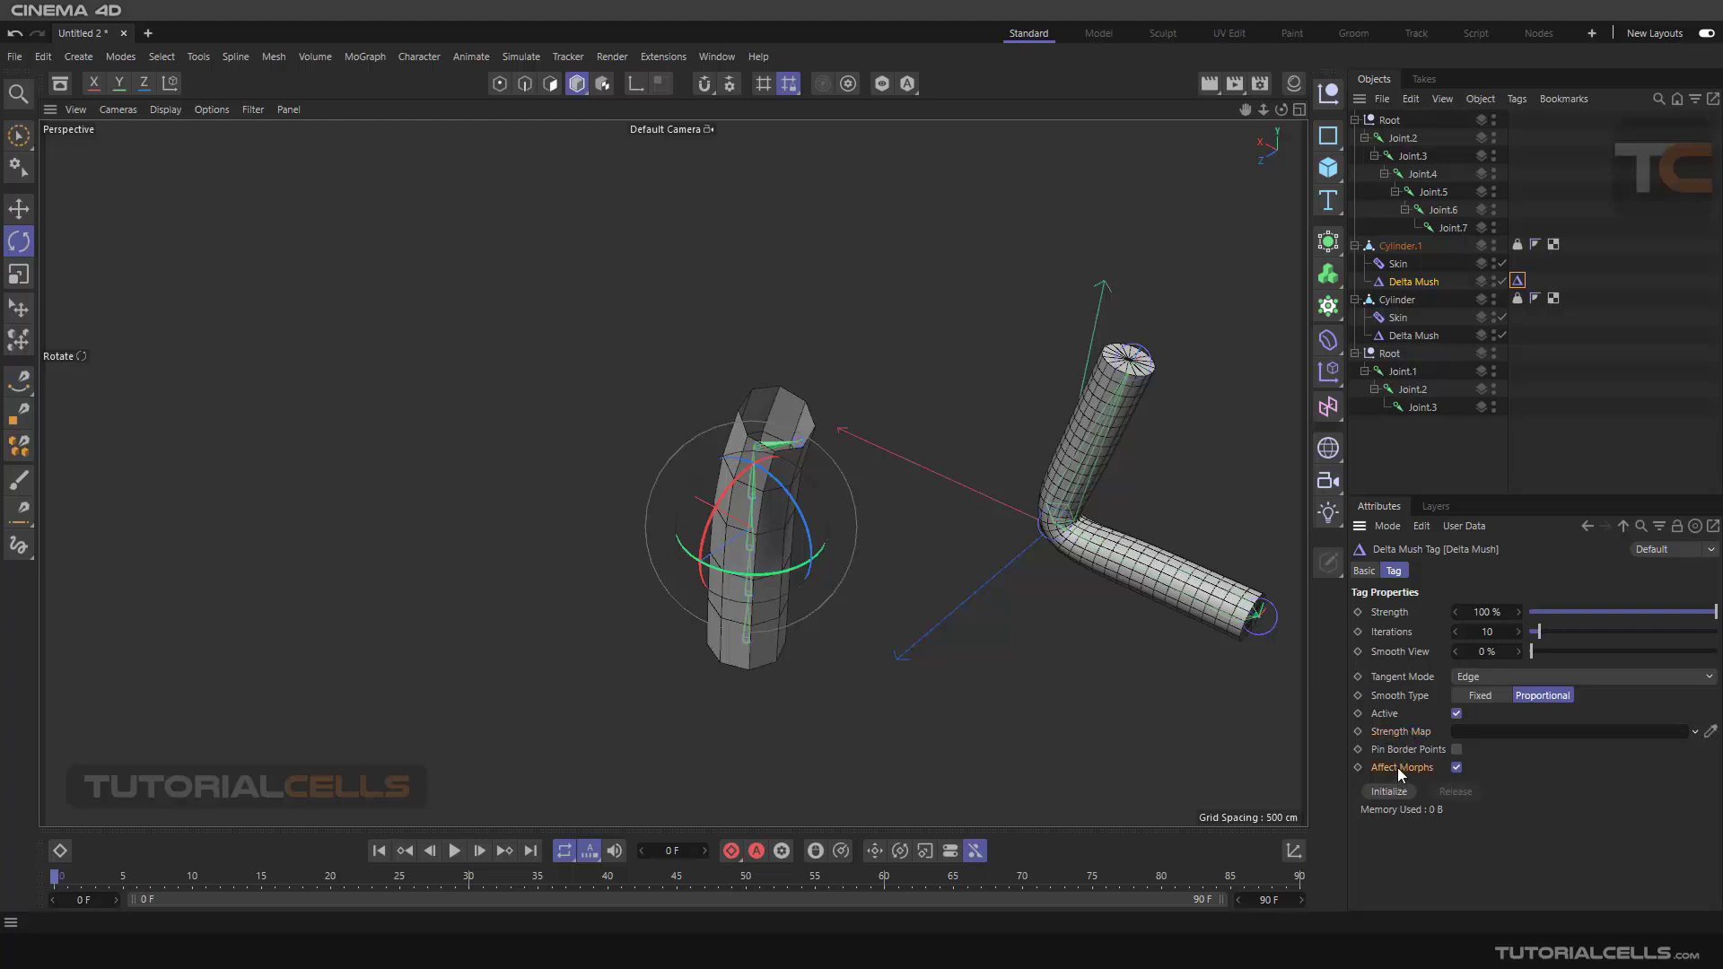
mouse_move(1418, 777)
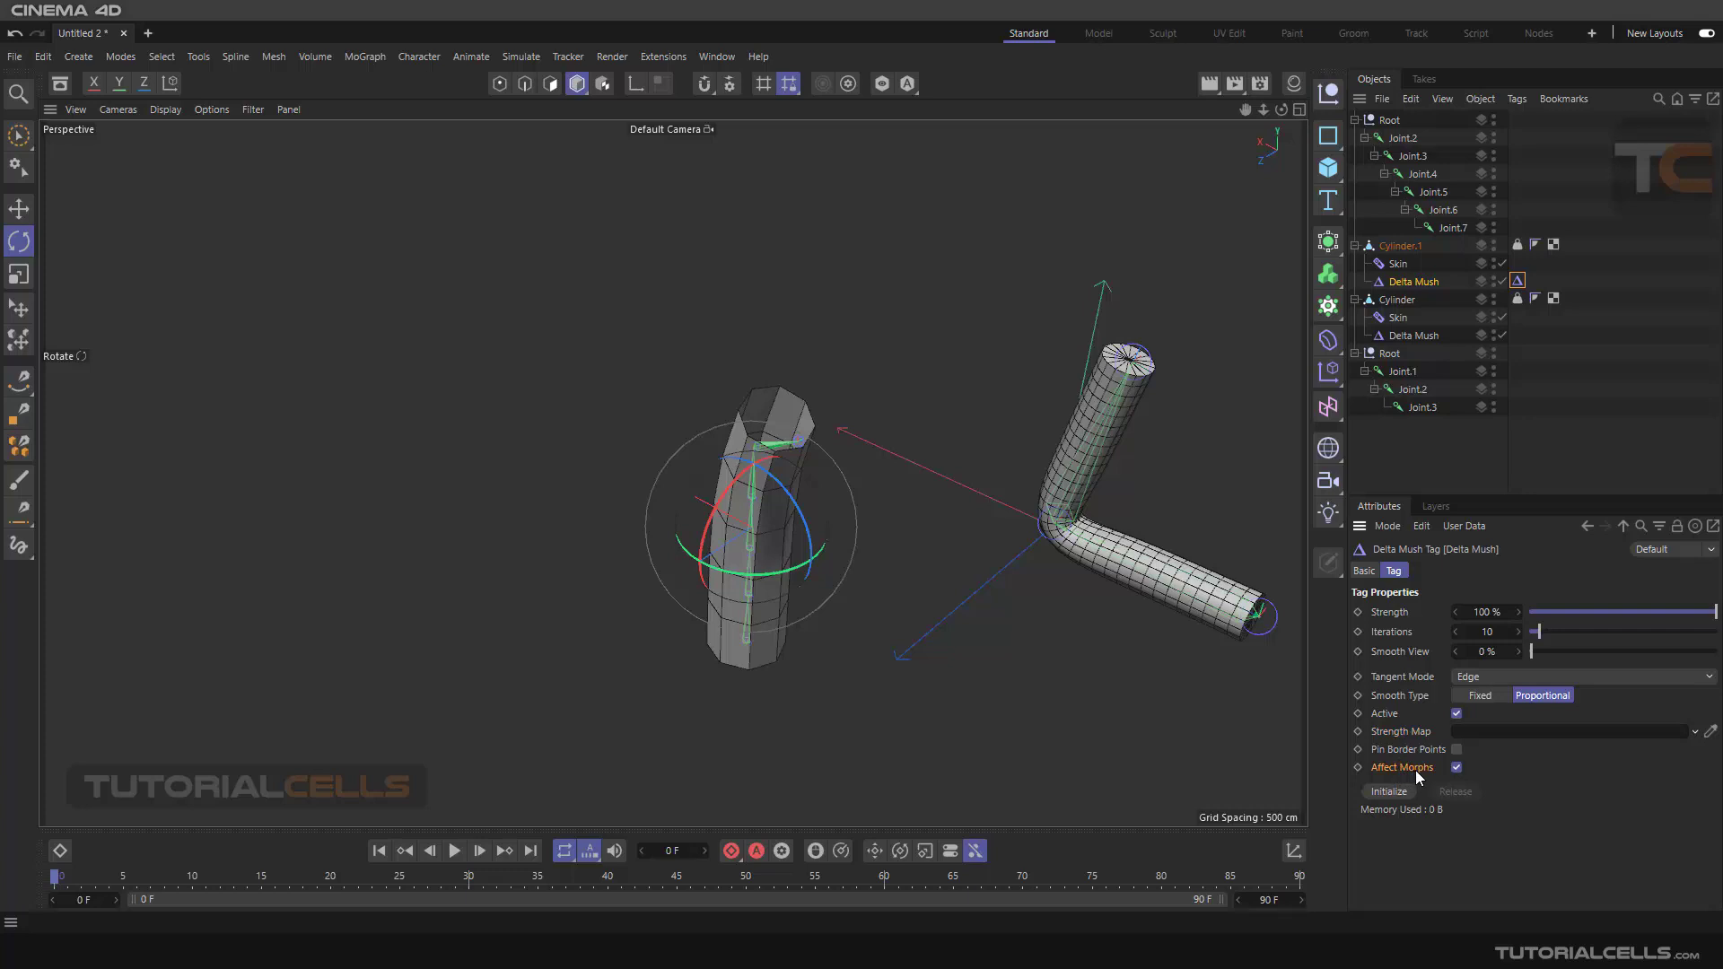
mouse_move(1418, 777)
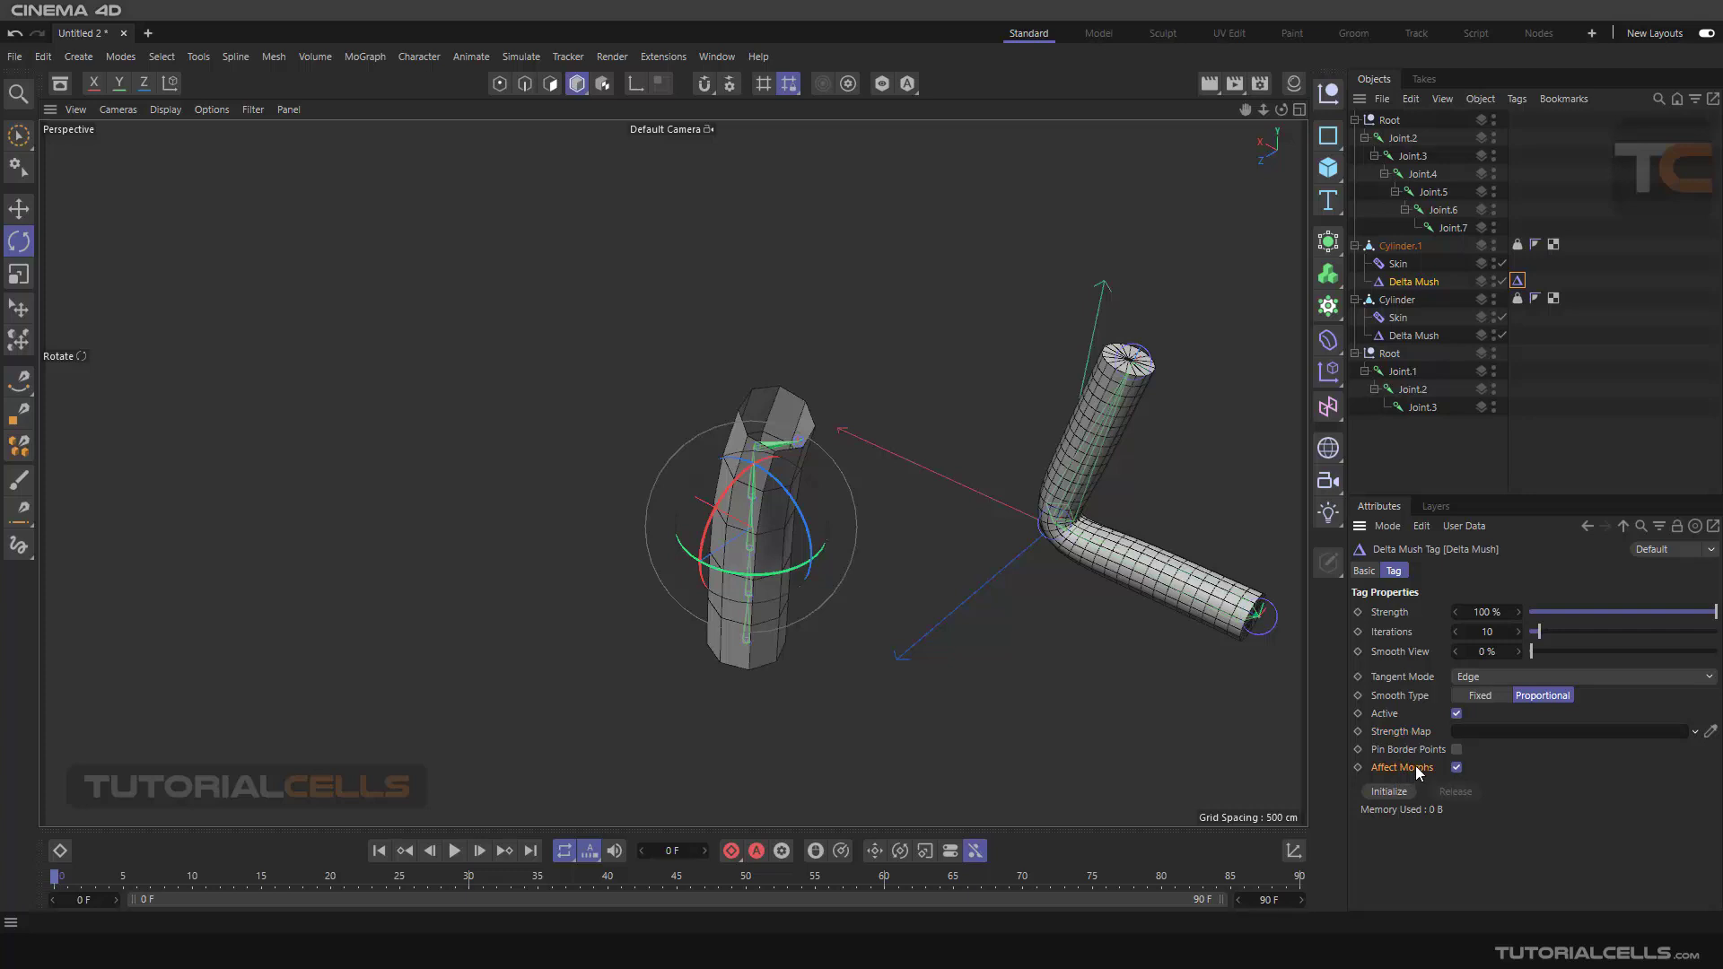